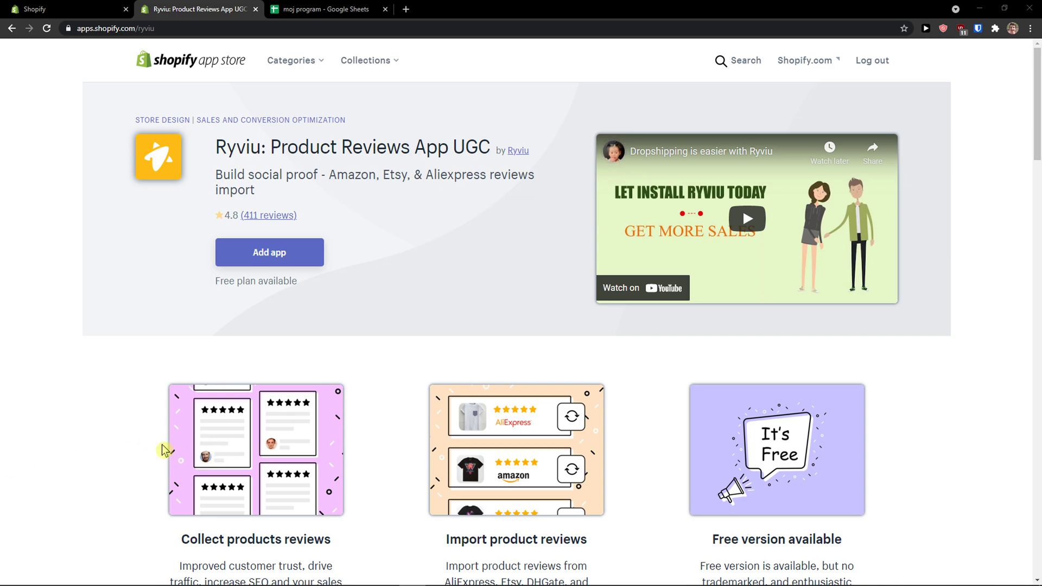
pyautogui.moveTo(133, 413)
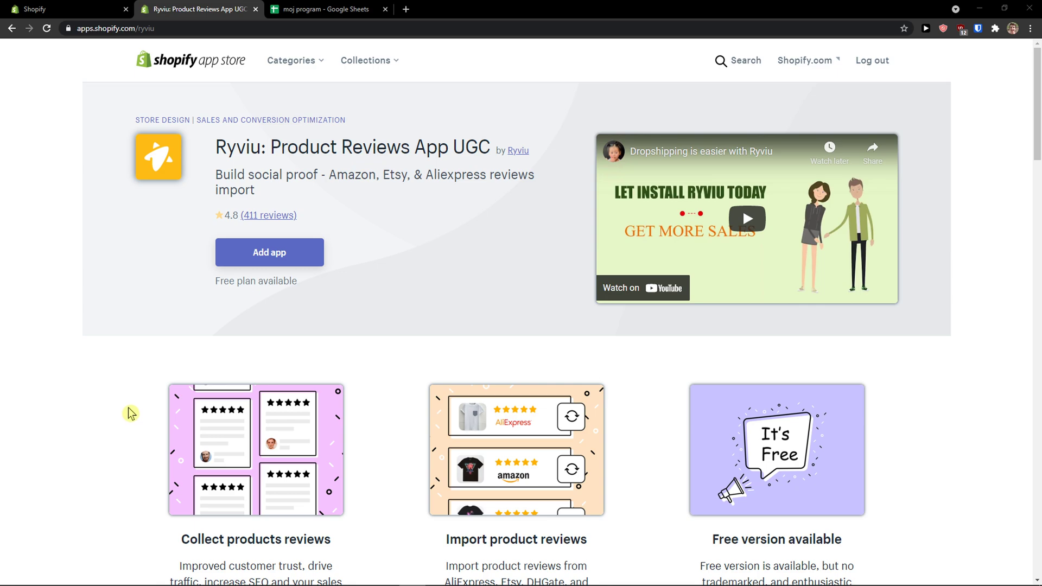
pyautogui.moveTo(323, 288)
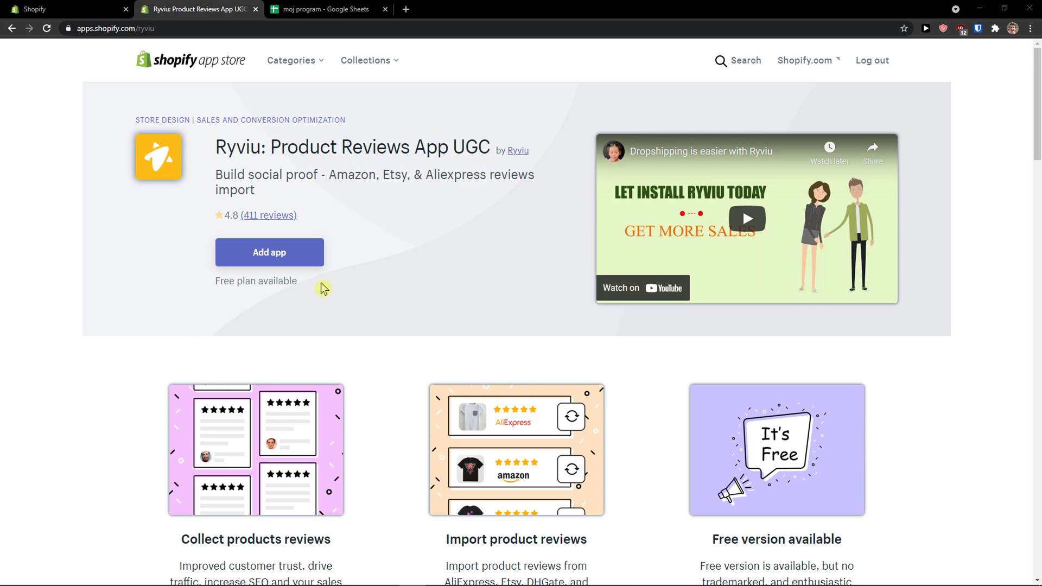
# Add the Ryviu: Product Reviews App UGC from its App Store listing.
pyautogui.click(269, 252)
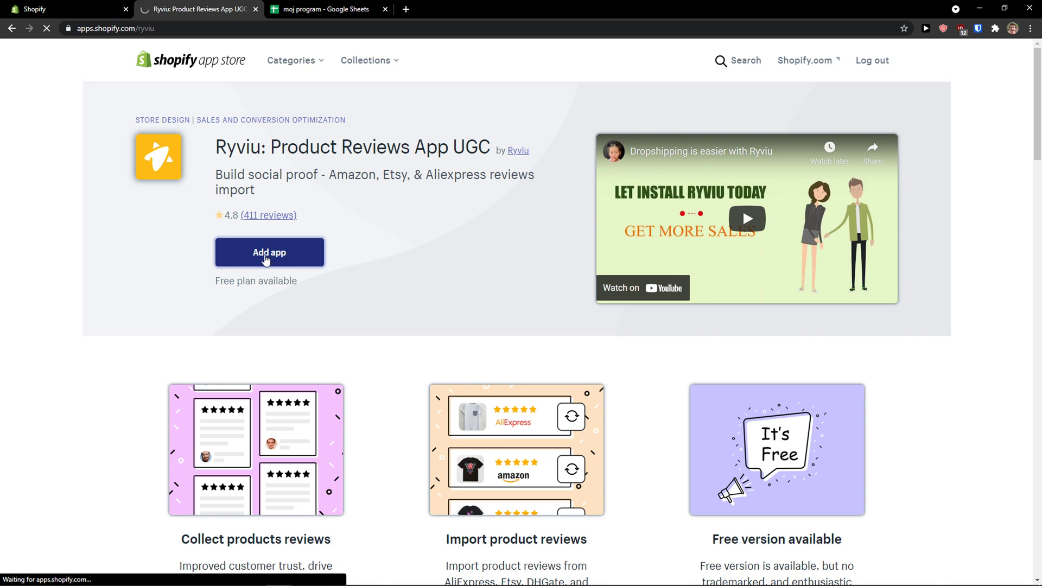
# Approve Ryviu - Product Reviews' requested permissions and install it.
pyautogui.click(269, 253)
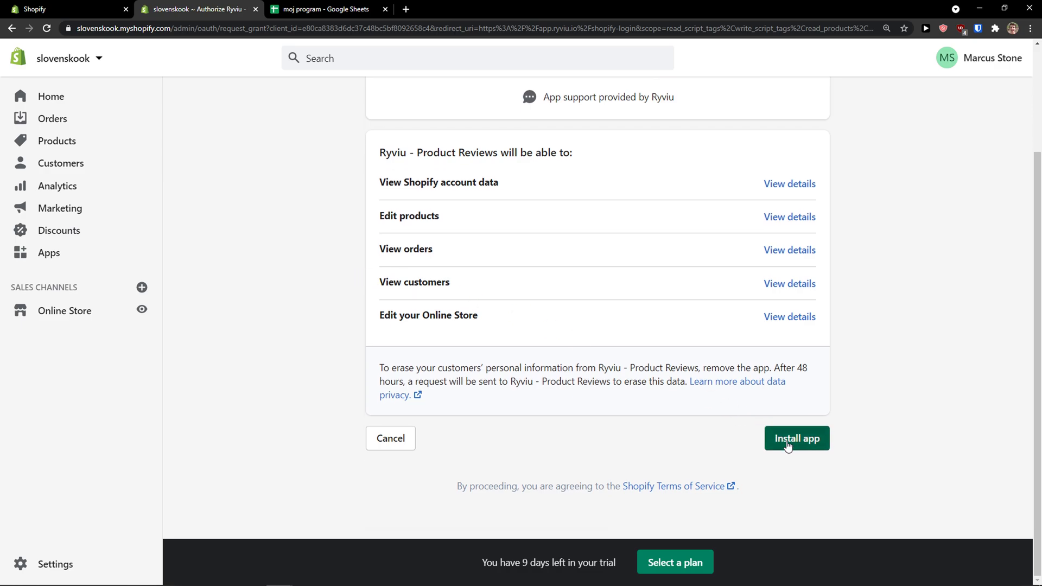
pyautogui.click(797, 438)
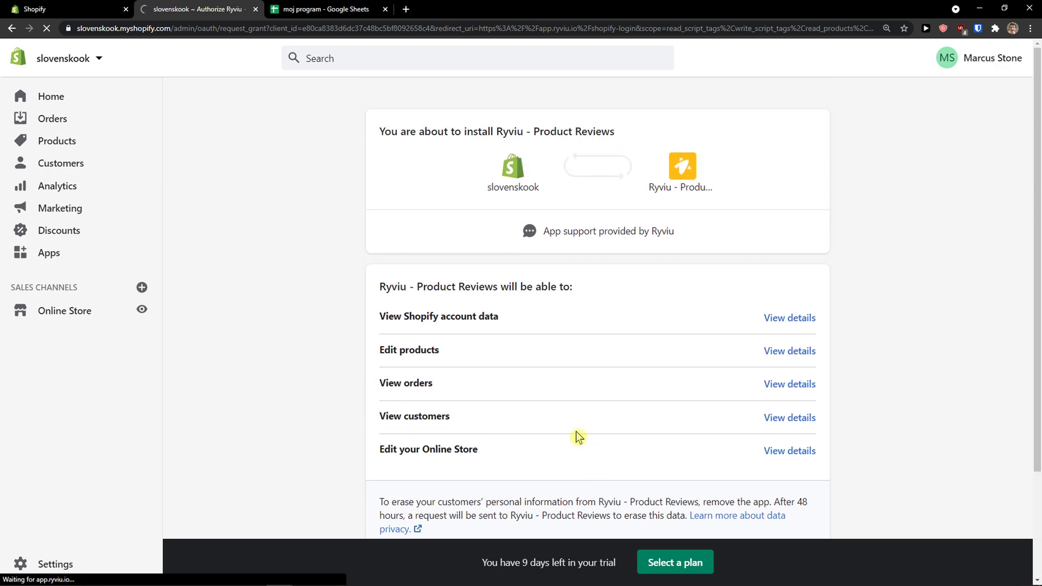
pyautogui.moveTo(565, 438)
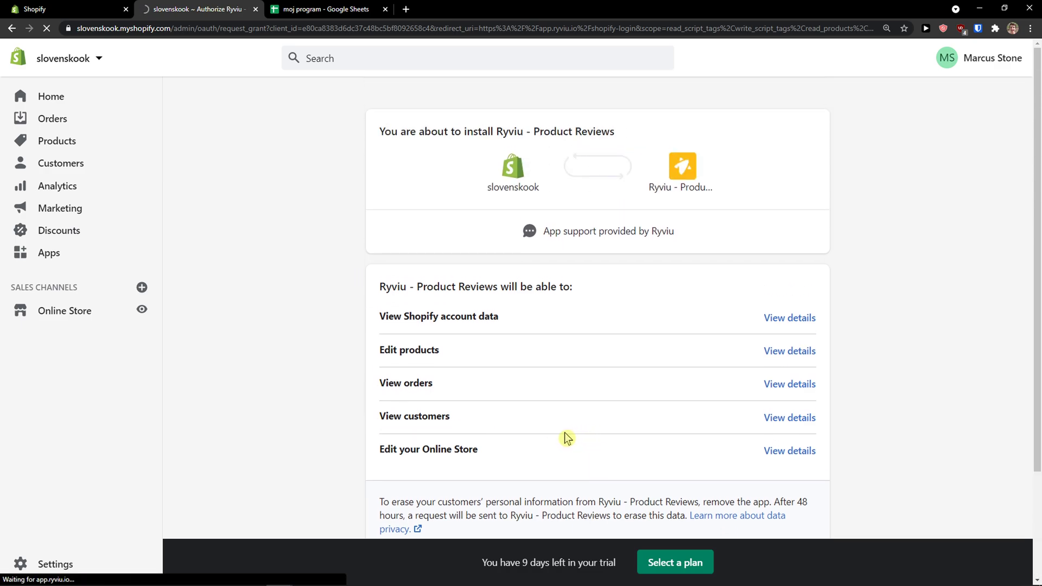
pyautogui.moveTo(559, 439)
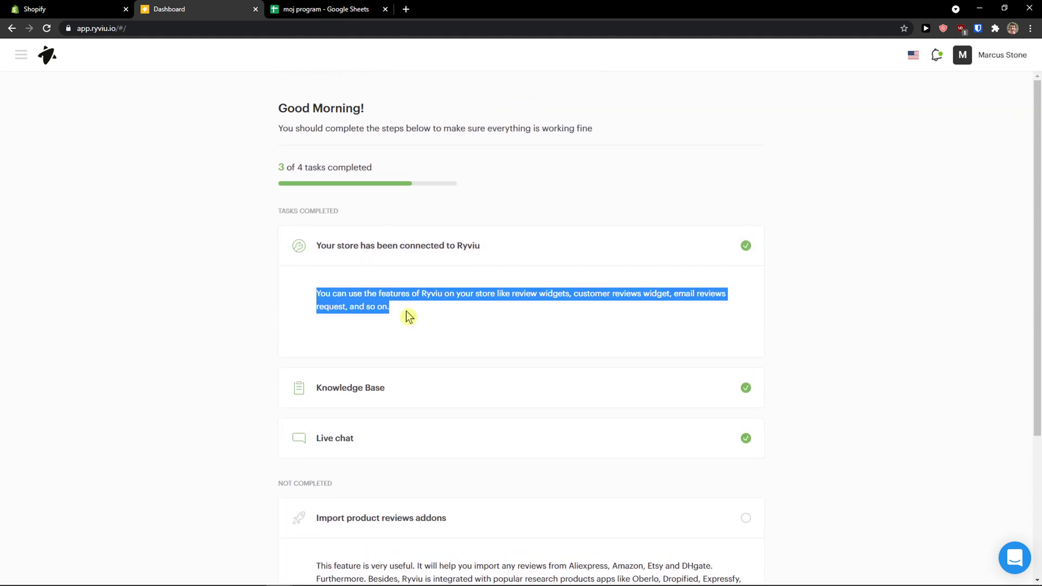
pyautogui.moveTo(434, 313)
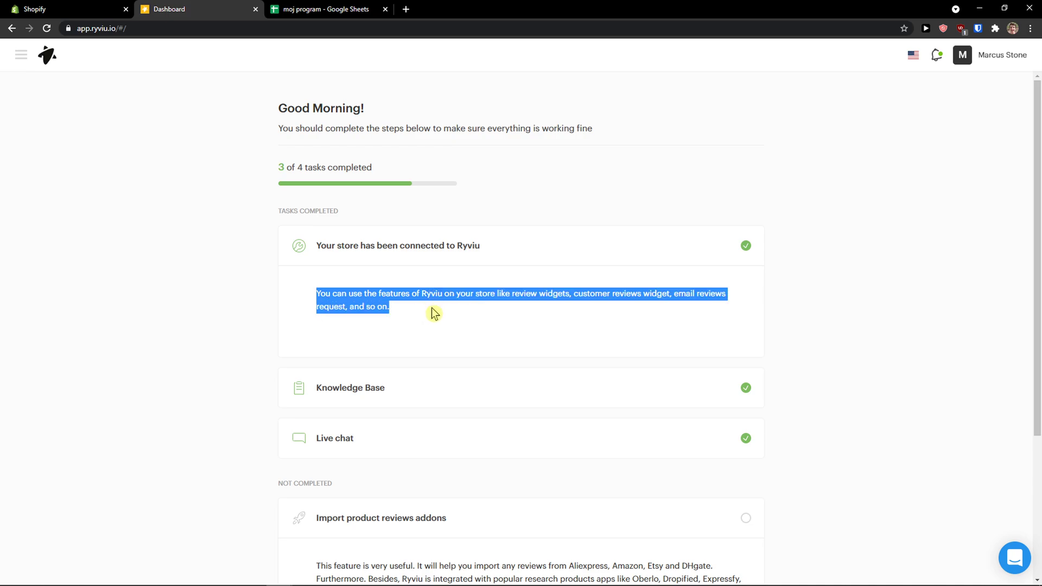
pyautogui.moveTo(449, 370)
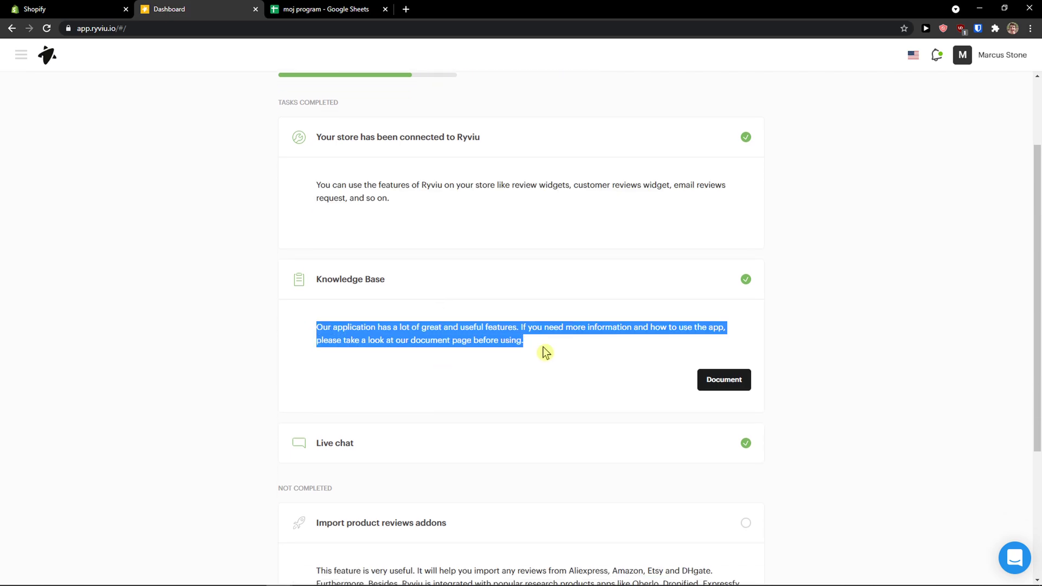
pyautogui.moveTo(539, 353)
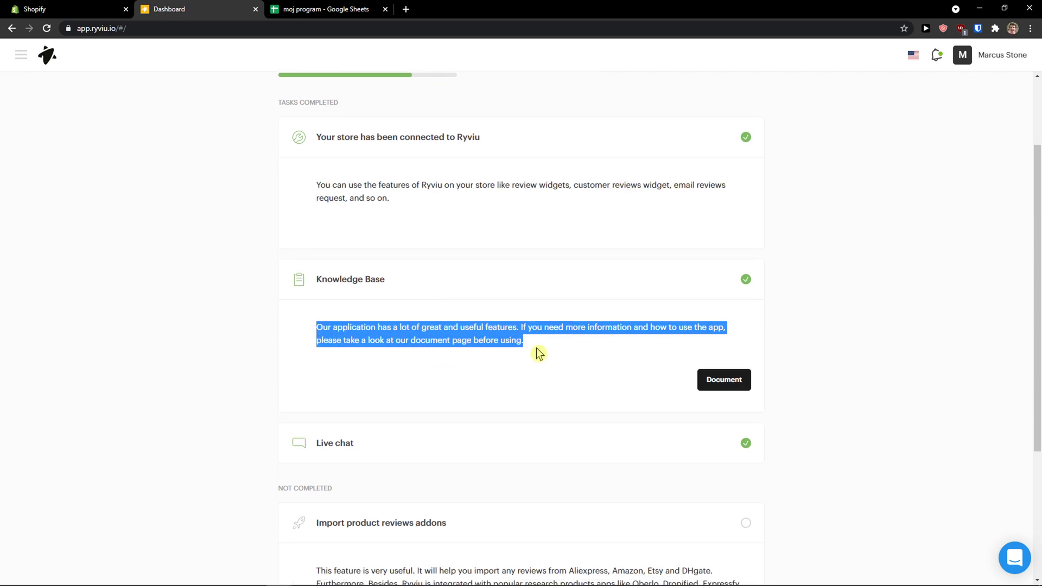
pyautogui.scroll(-3)
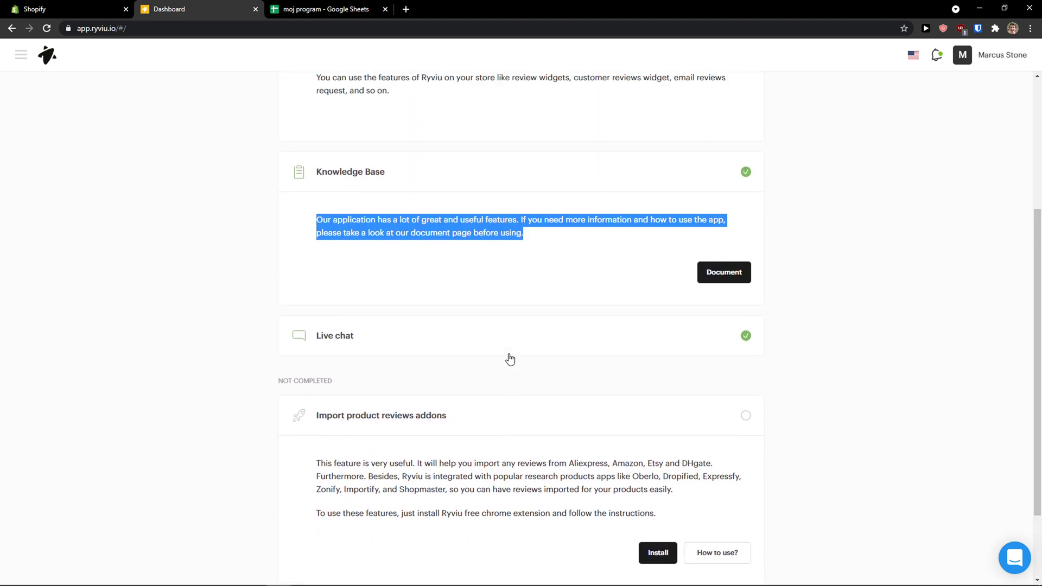
pyautogui.scroll(-3)
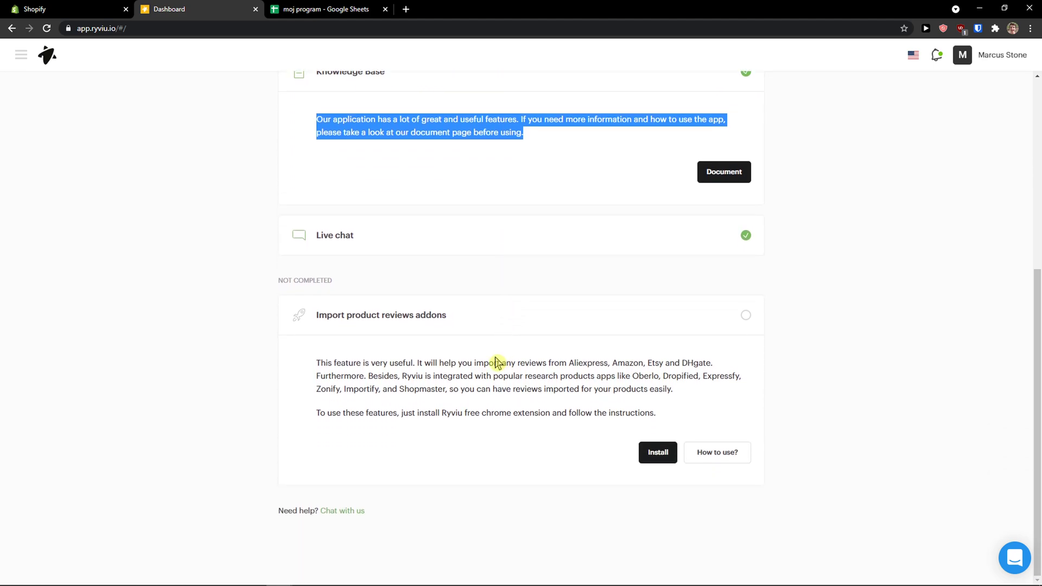
pyautogui.moveTo(557, 392)
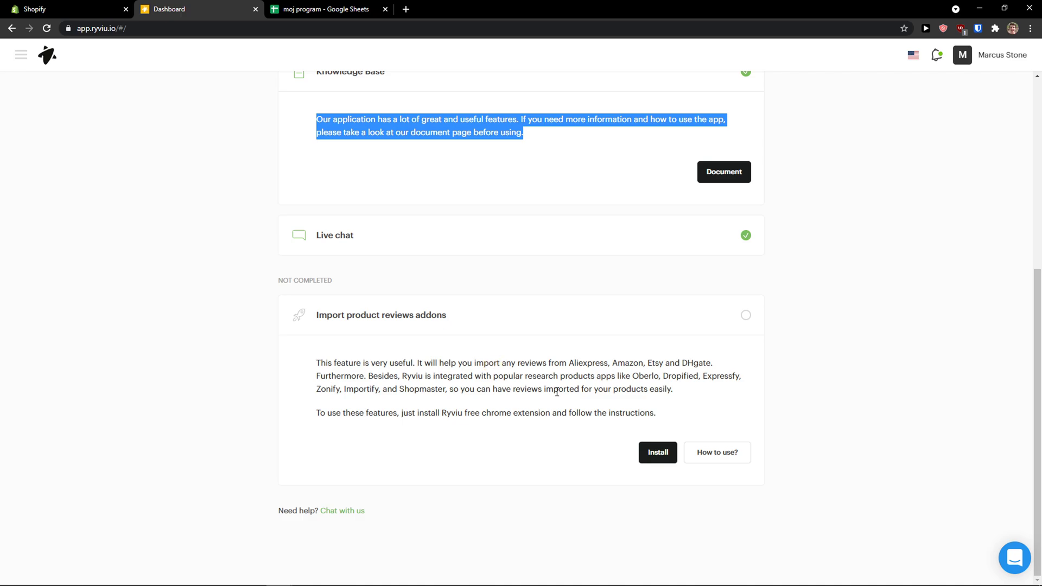
# Add the Ryviu AliExpress/Amazon review-import extension to Chrome and check the Extensions menu.
pyautogui.click(657, 452)
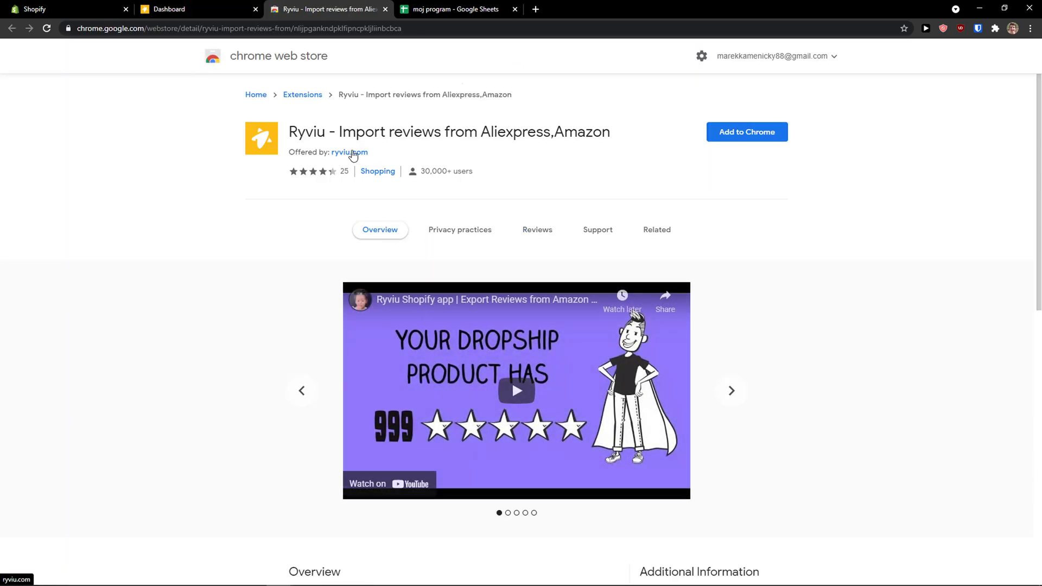
pyautogui.moveTo(501, 154)
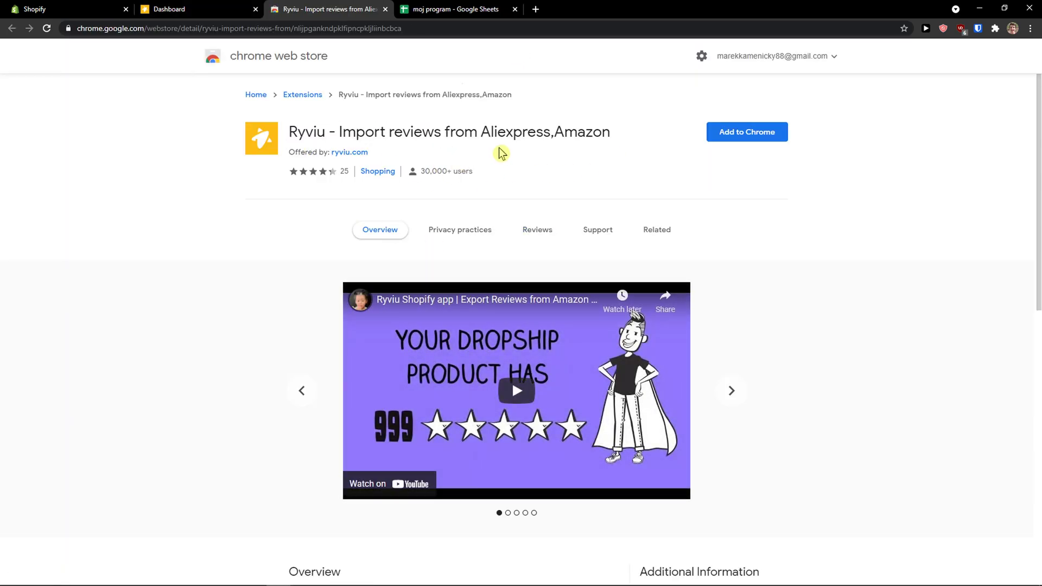
pyautogui.click(747, 131)
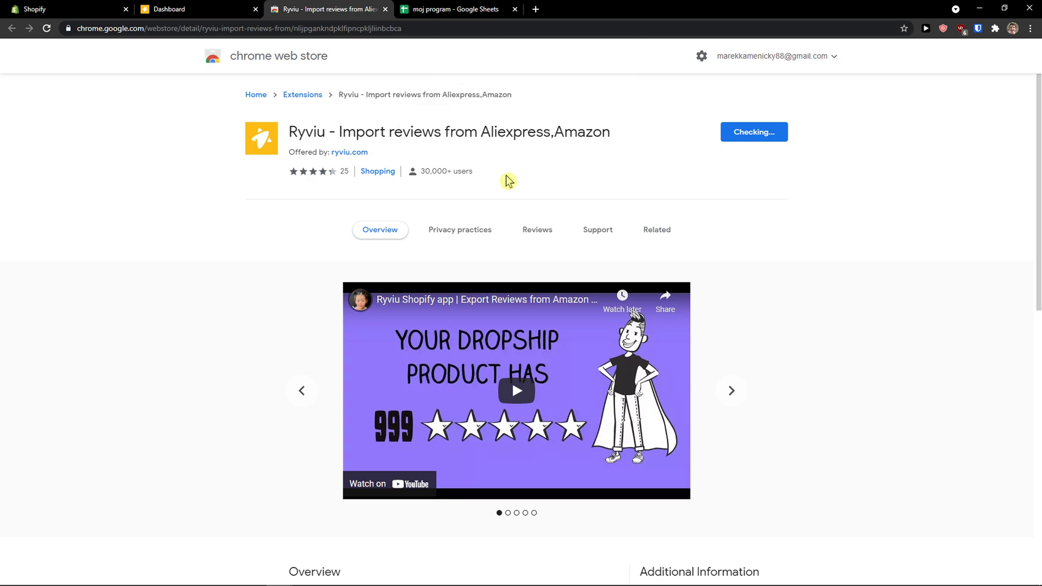
pyautogui.click(754, 132)
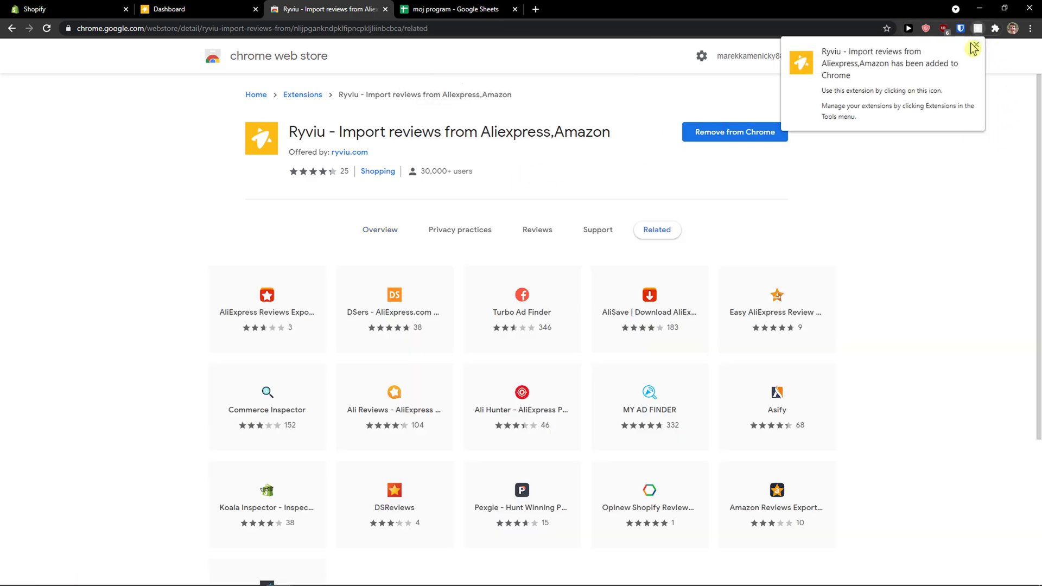
pyautogui.click(995, 29)
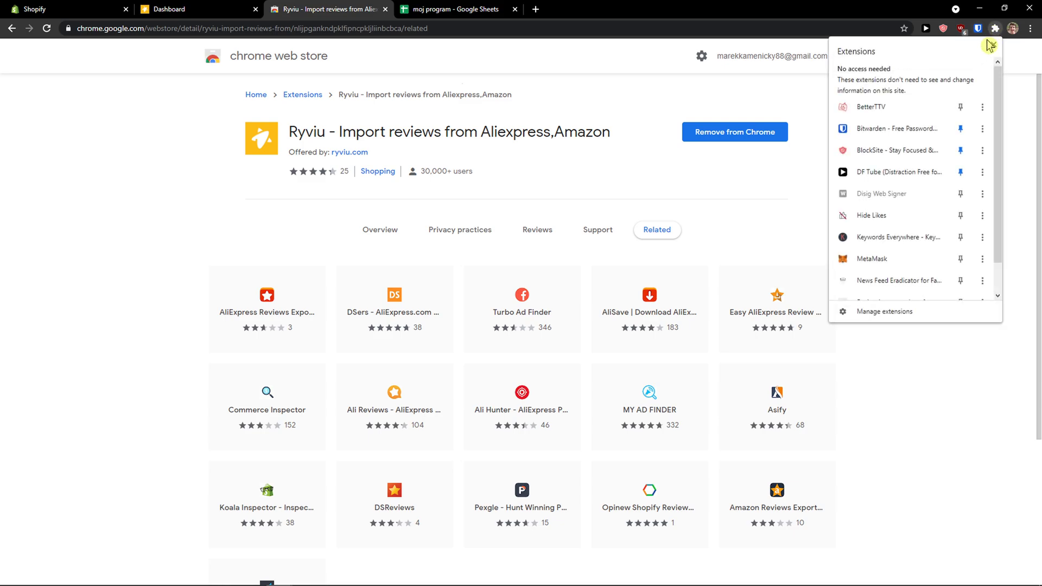
pyautogui.scroll(-3)
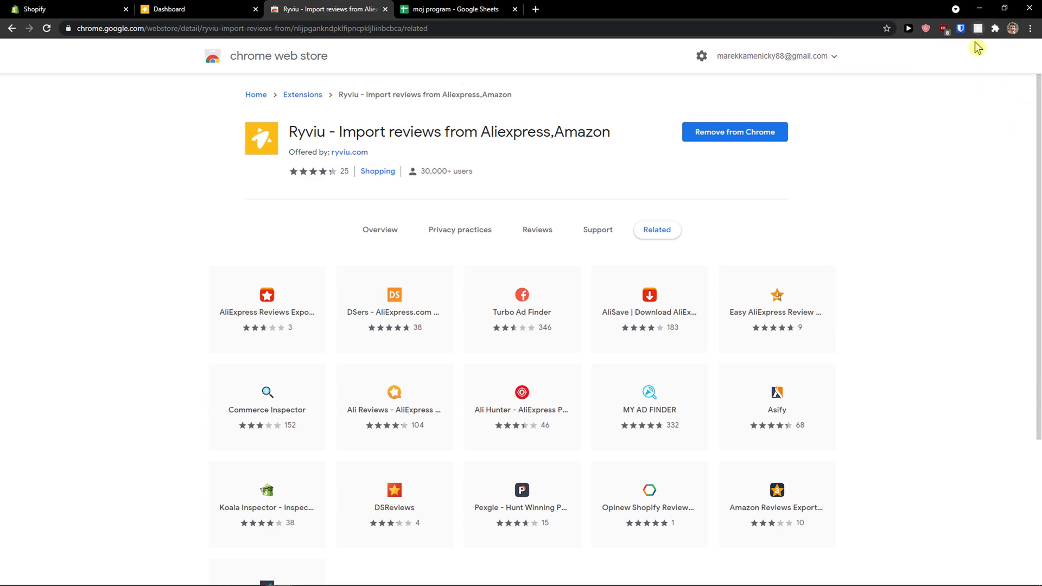
pyautogui.moveTo(968, 35)
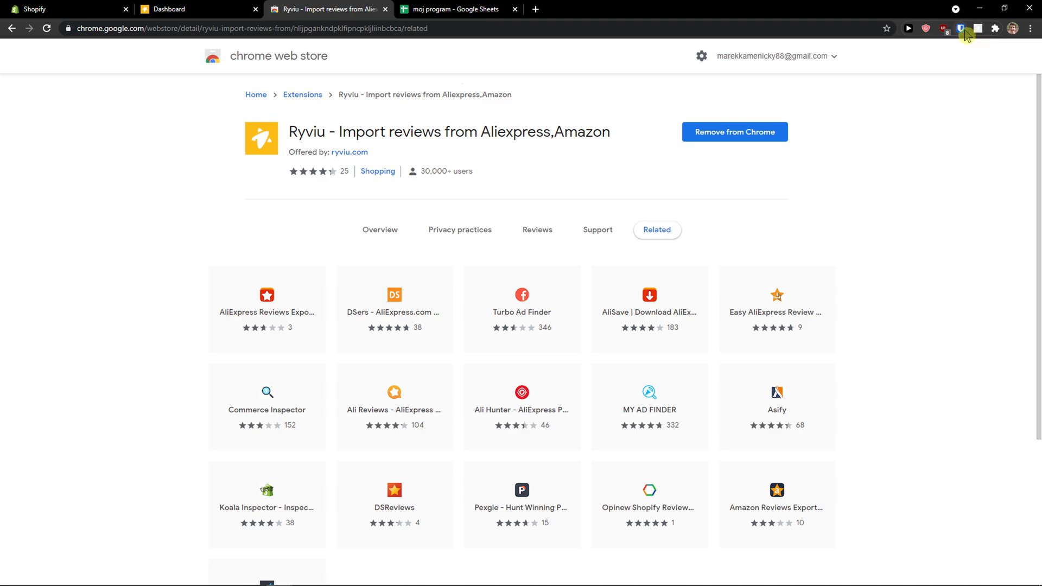
pyautogui.moveTo(565, 180)
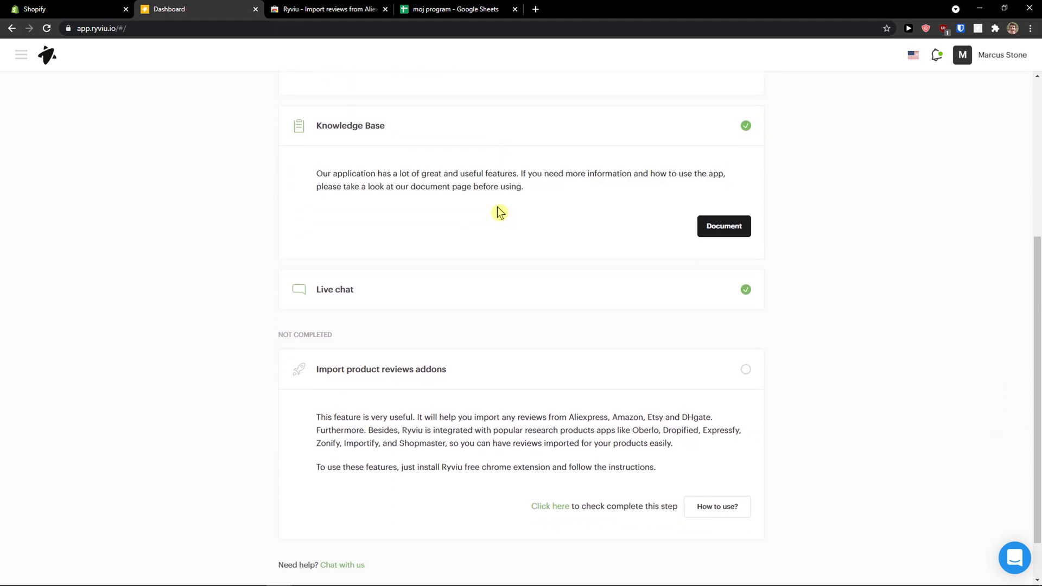
# Open Ryviu's Amazon/Etsy/DHgate import guide, then its 'Get your store product handle' article.
pyautogui.scroll(-3)
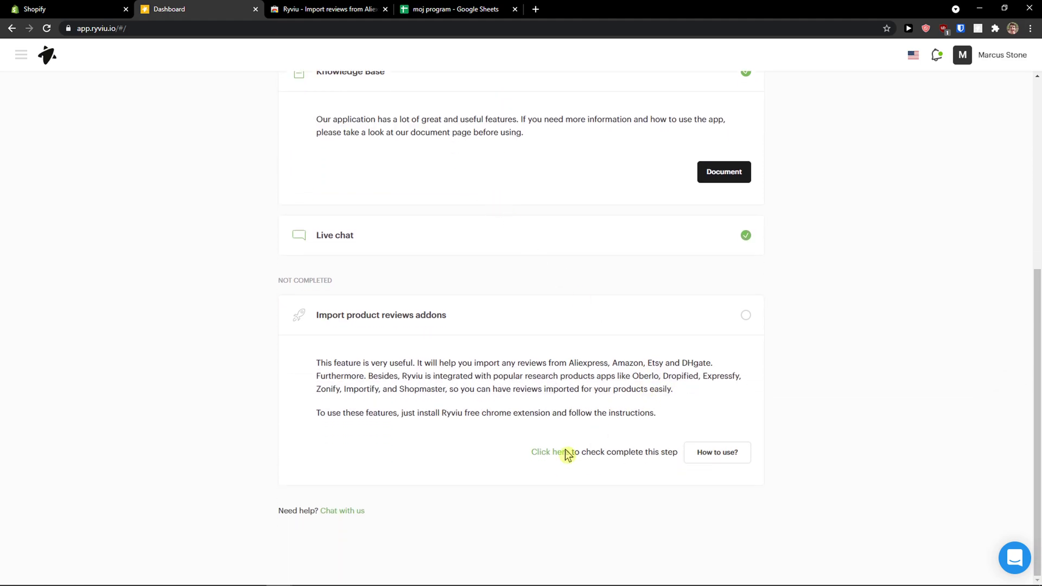
pyautogui.click(716, 453)
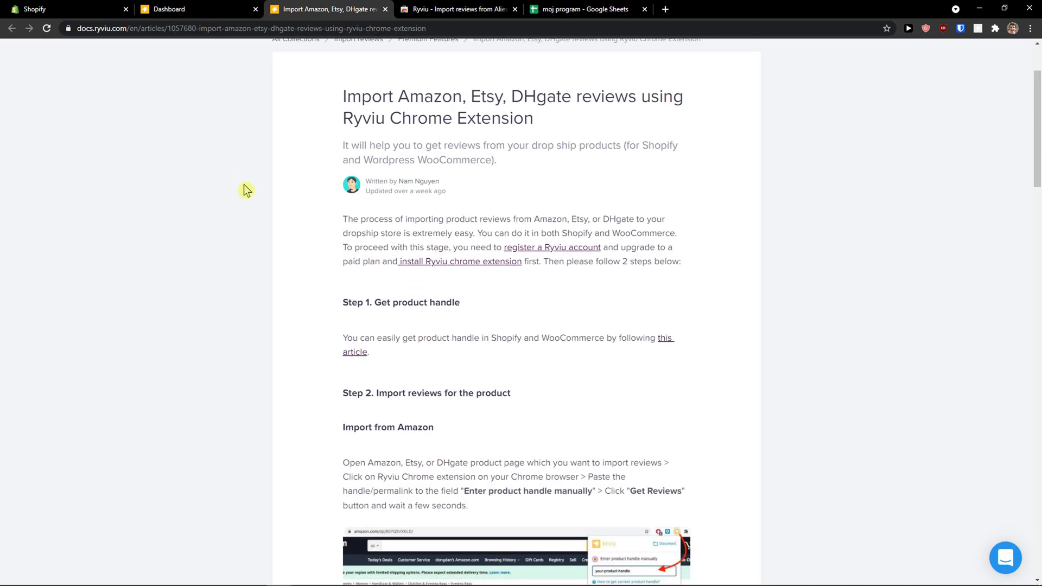
pyautogui.scroll(-3)
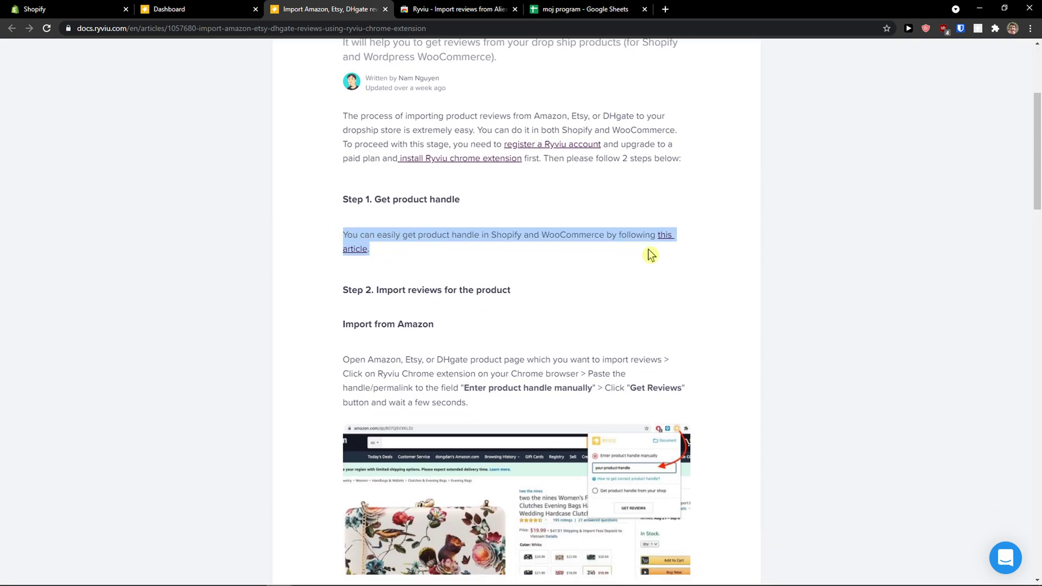
pyautogui.click(663, 234)
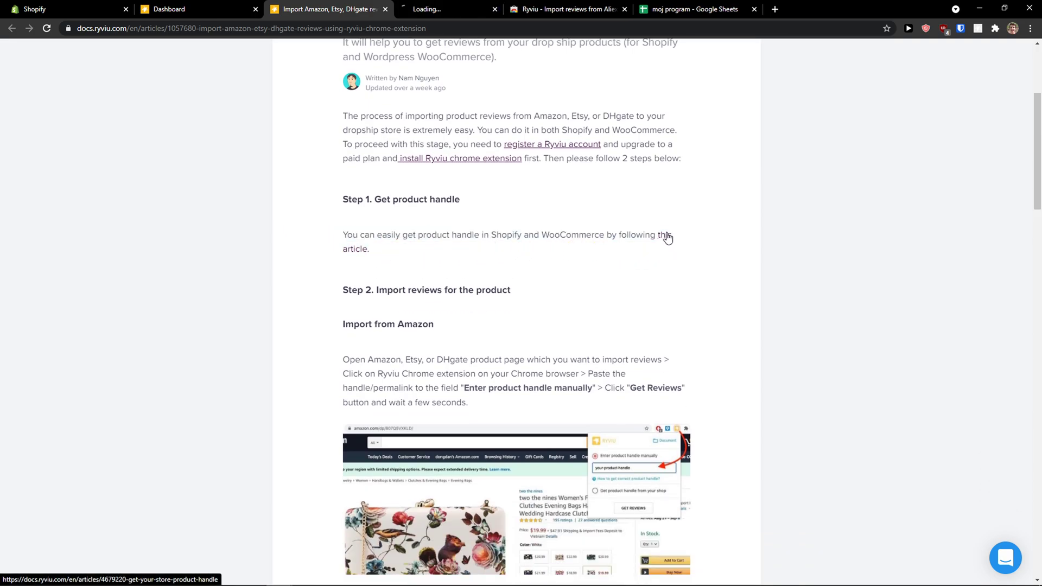
pyautogui.click(664, 234)
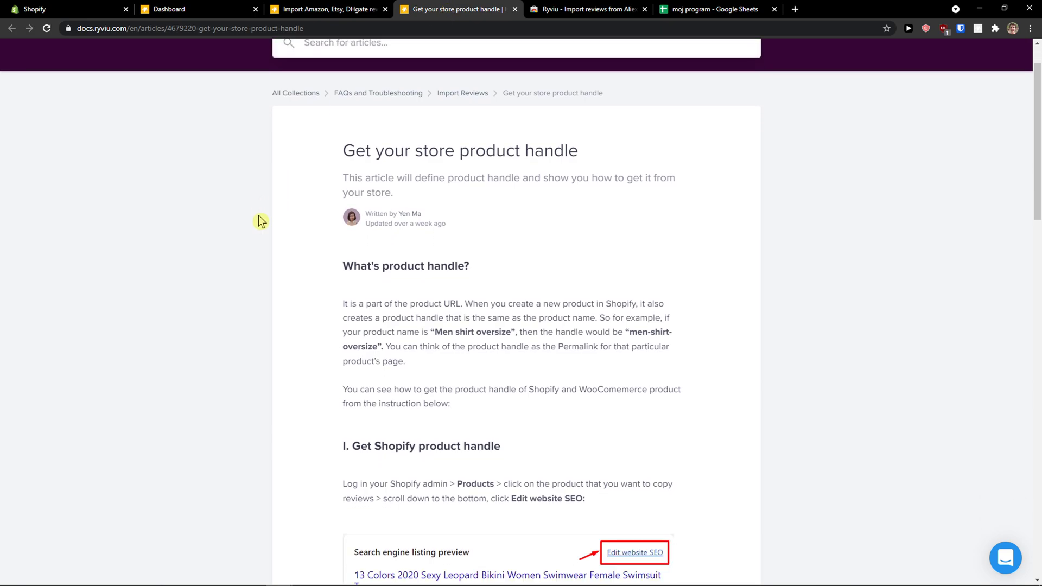
pyautogui.scroll(-3)
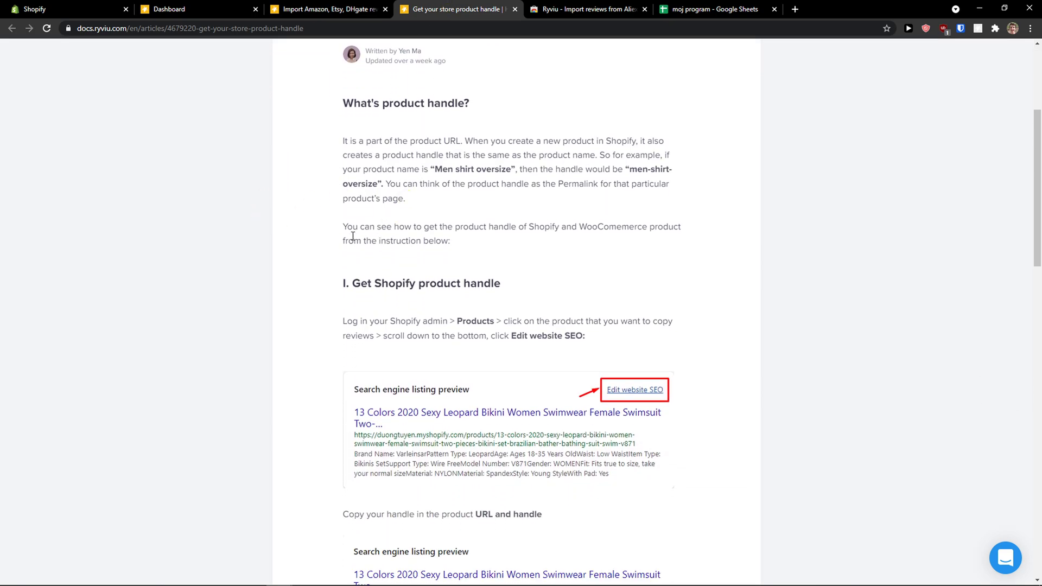
# Return to Shopify admin and list all products, Shoes and Yoda.
pyautogui.click(67, 9)
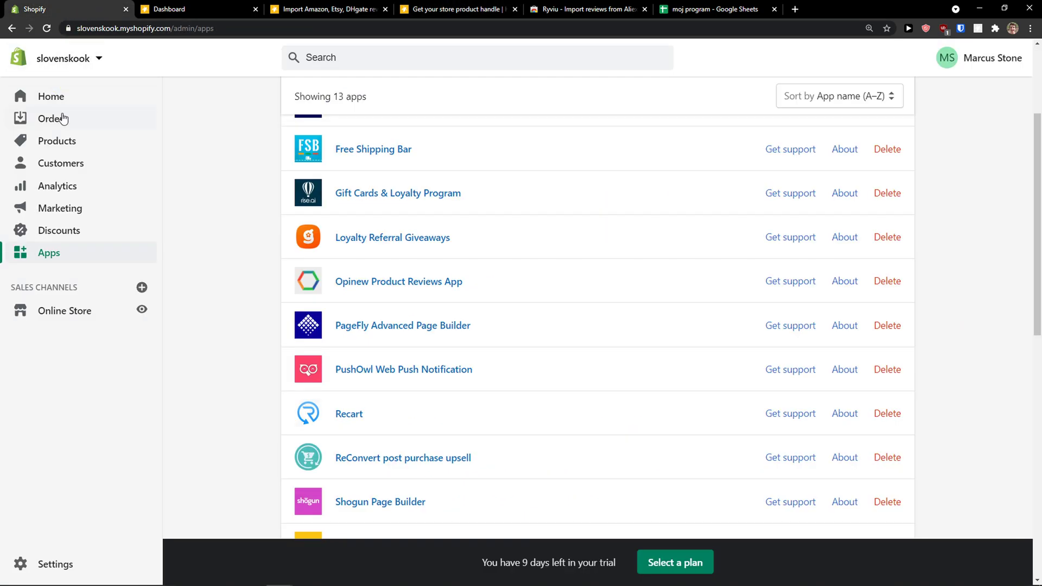
pyautogui.click(326, 9)
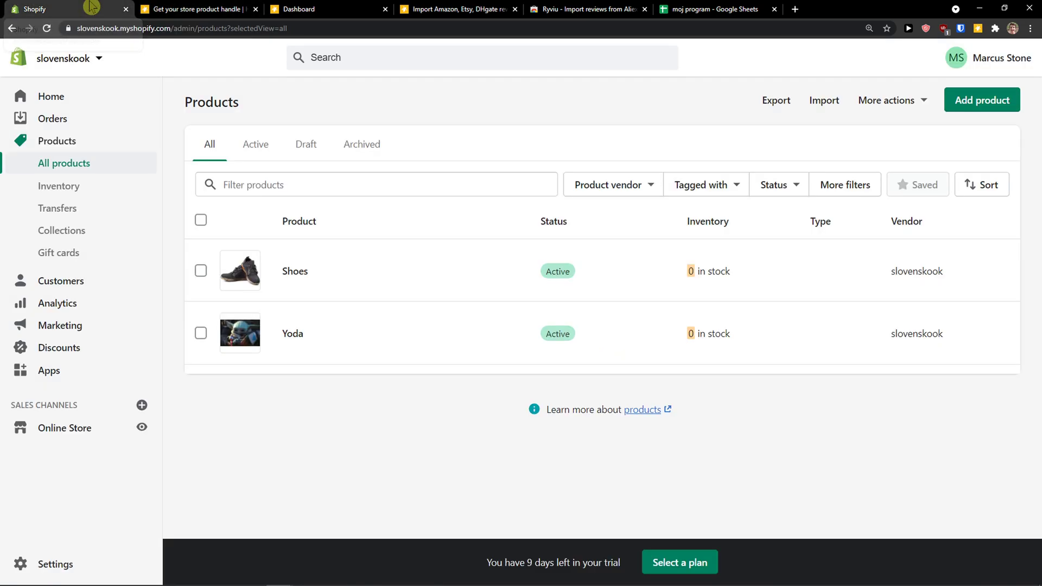
pyautogui.moveTo(294, 272)
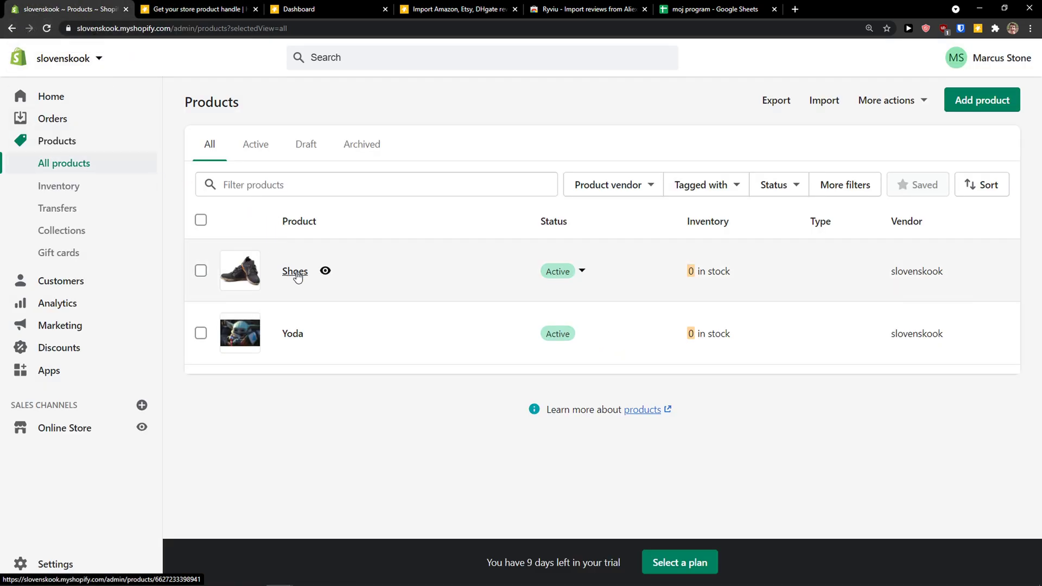
# Open the Shoes product page and scroll through its details.
pyautogui.click(294, 272)
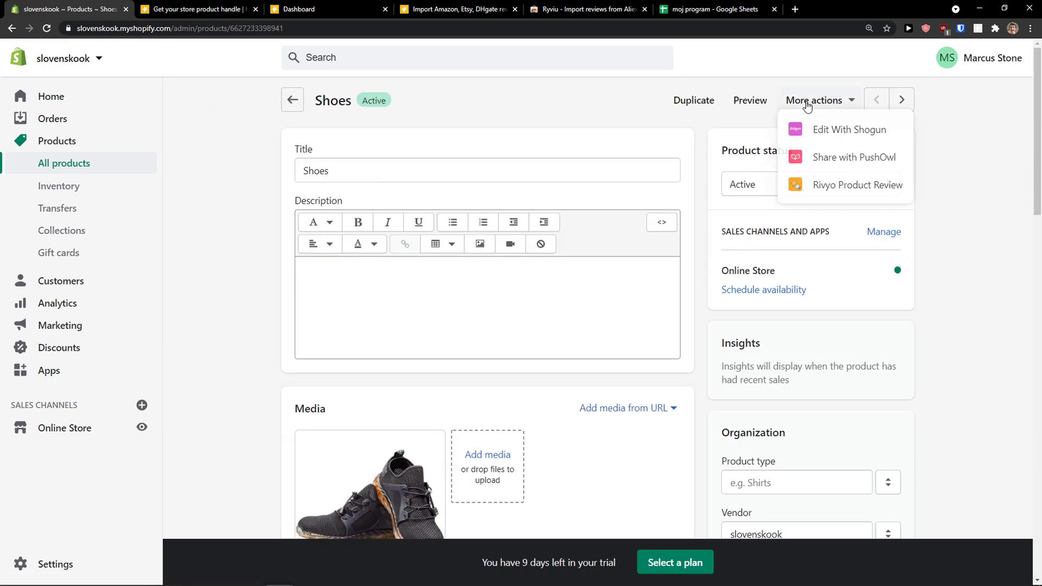
pyautogui.moveTo(845, 193)
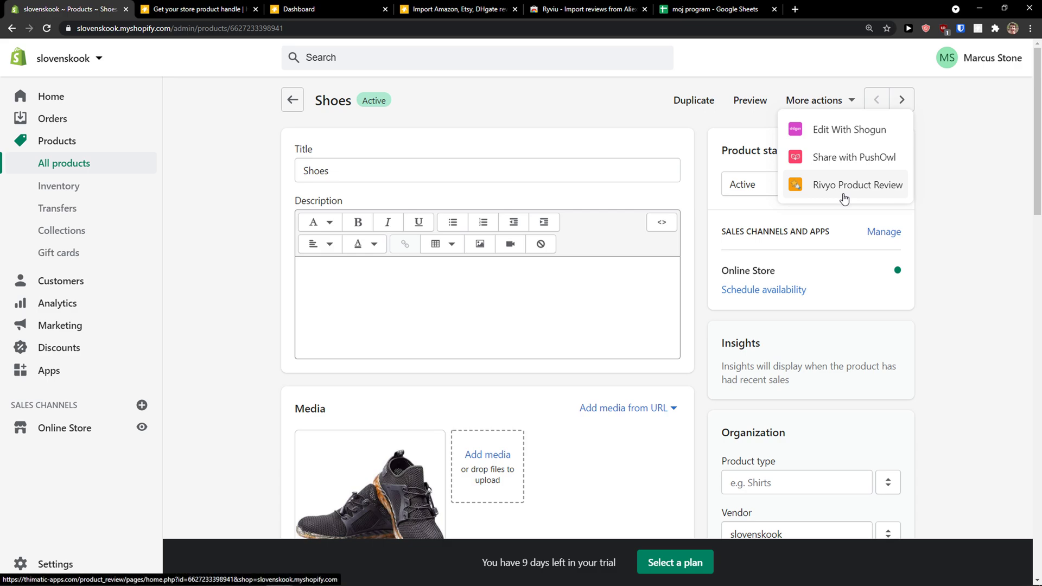
pyautogui.moveTo(823, 108)
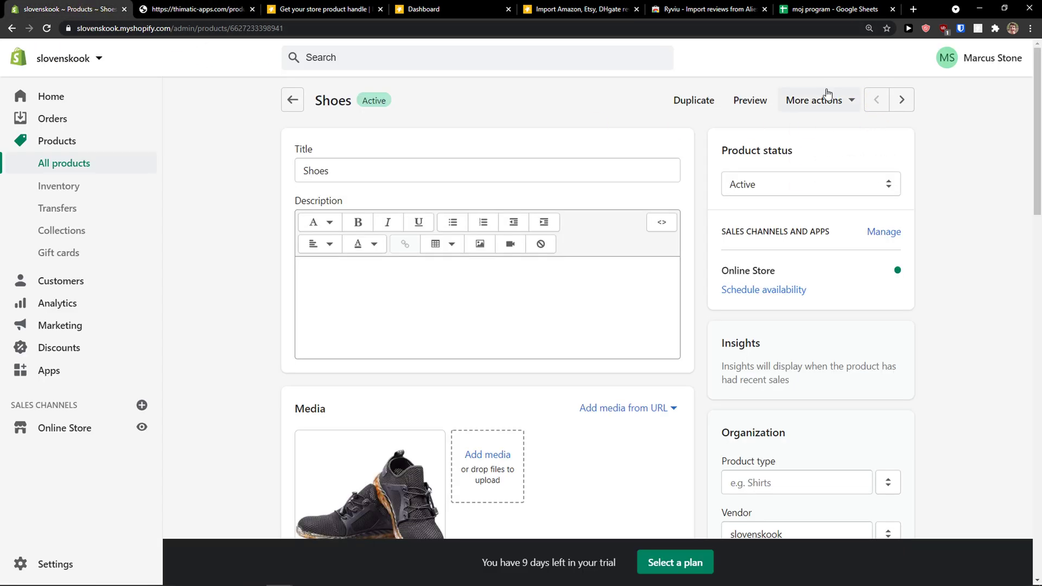
pyautogui.scroll(-3)
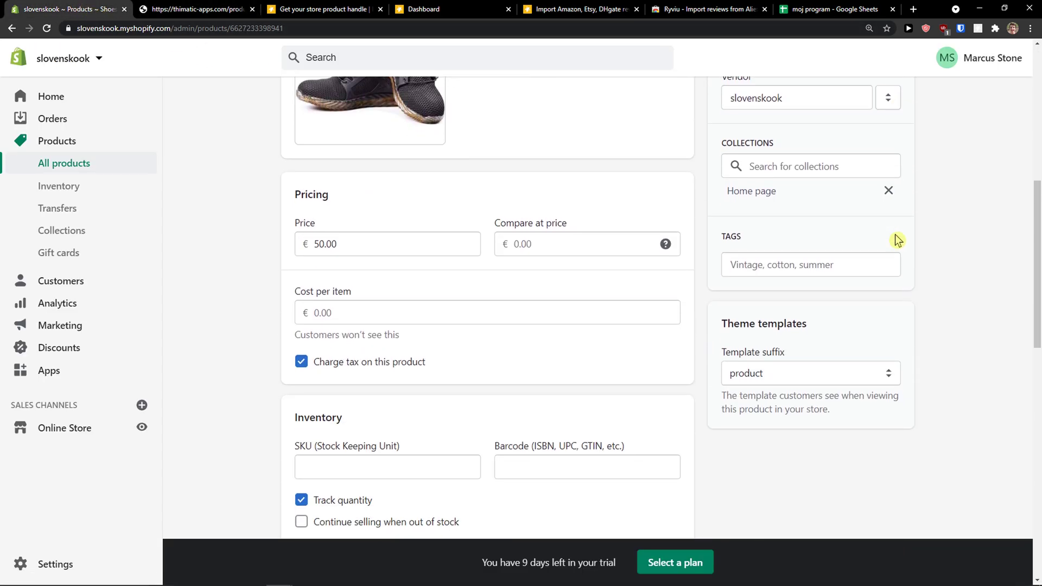
pyautogui.scroll(-3)
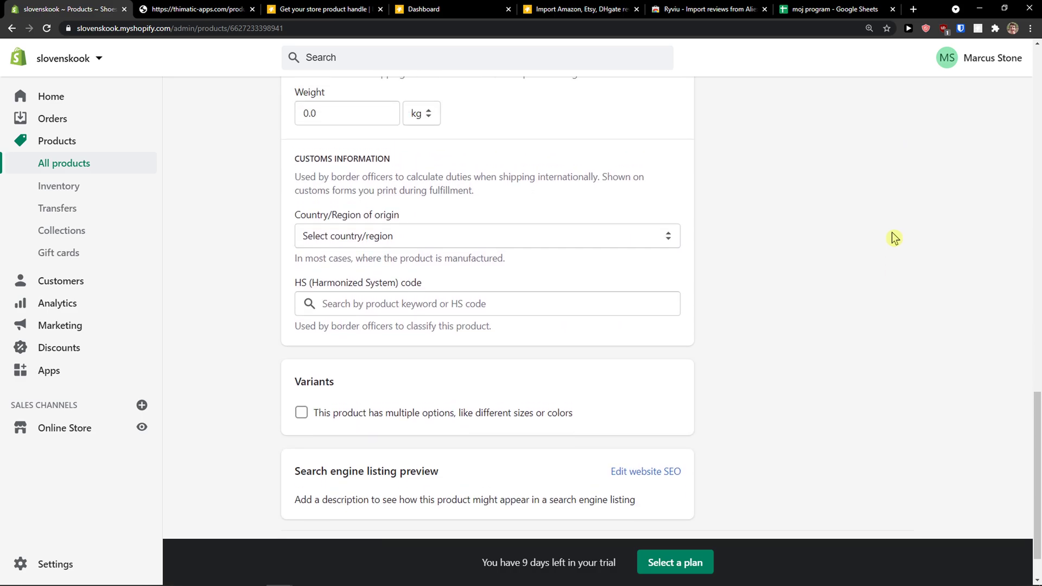
pyautogui.scroll(3)
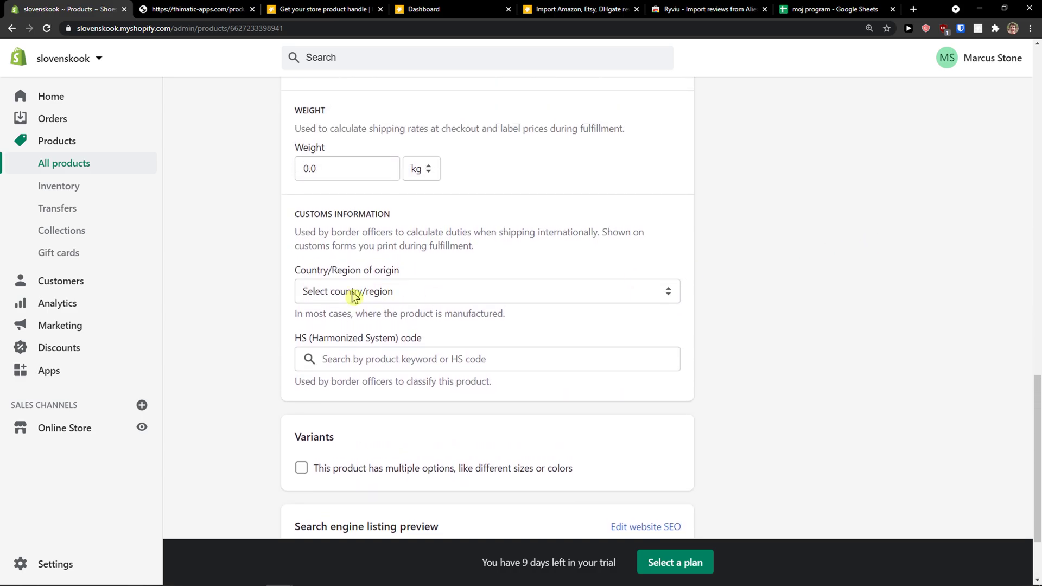
pyautogui.scroll(3)
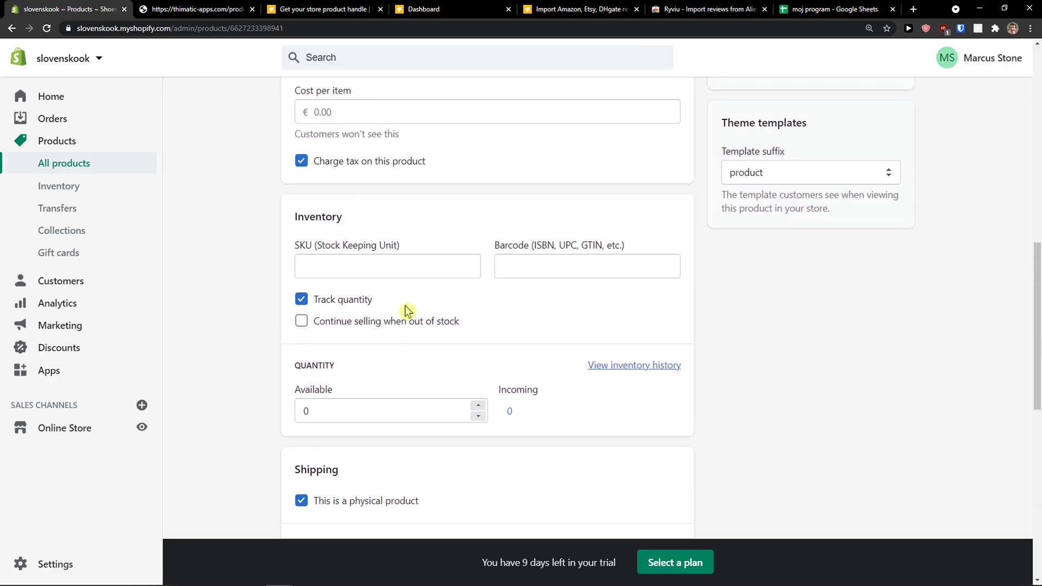
pyautogui.scroll(3)
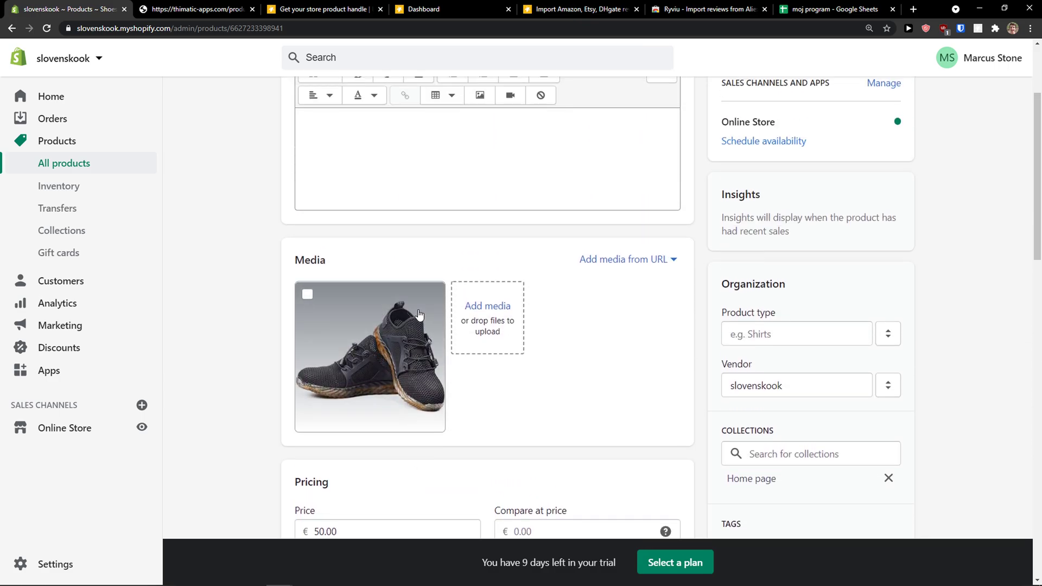
pyautogui.scroll(-3)
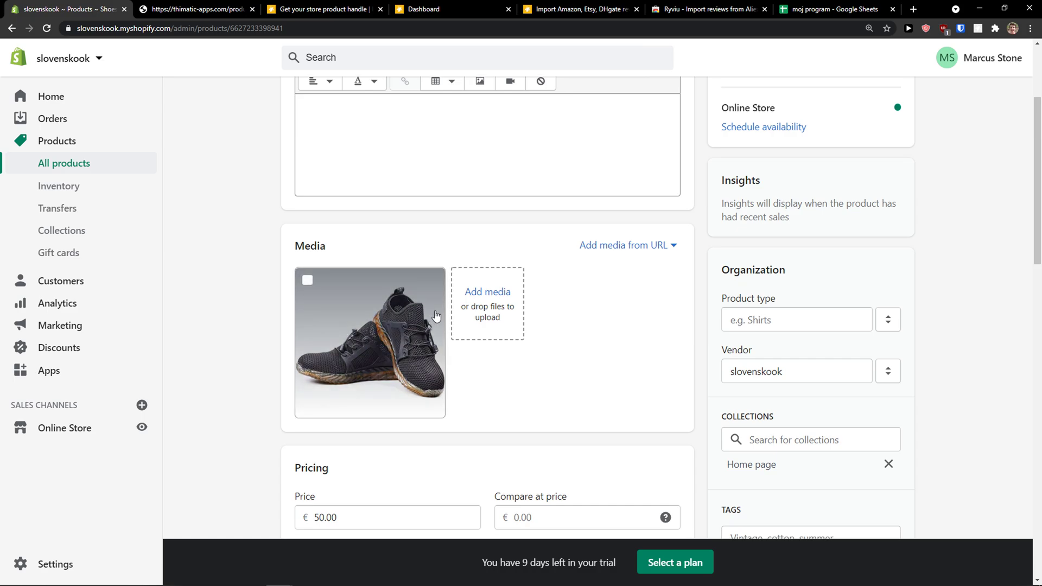
# Reopen Shoes in Shopify admin and close the stray Rivyo review-app tab.
pyautogui.click(324, 10)
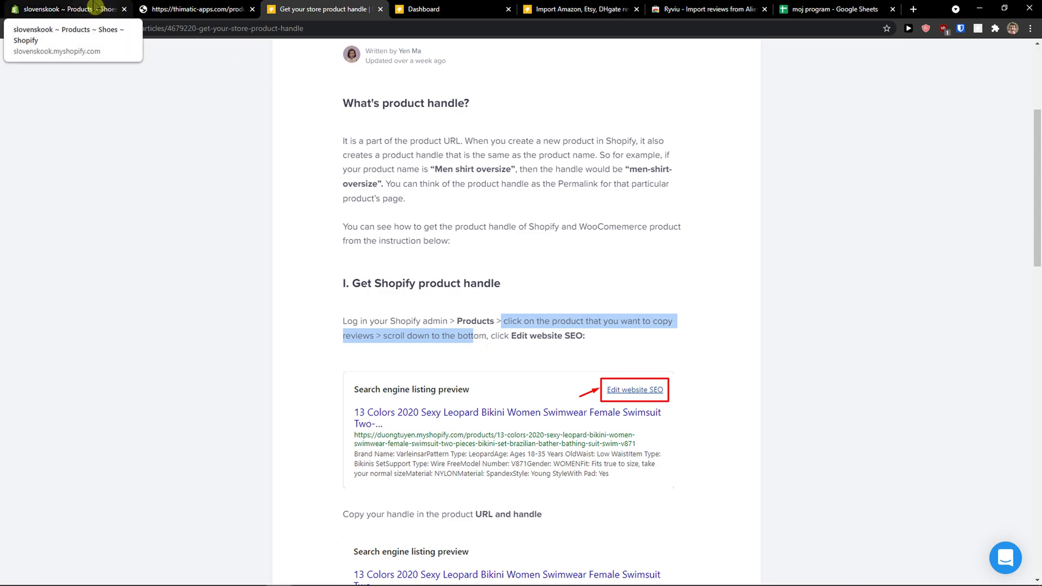
pyautogui.click(67, 9)
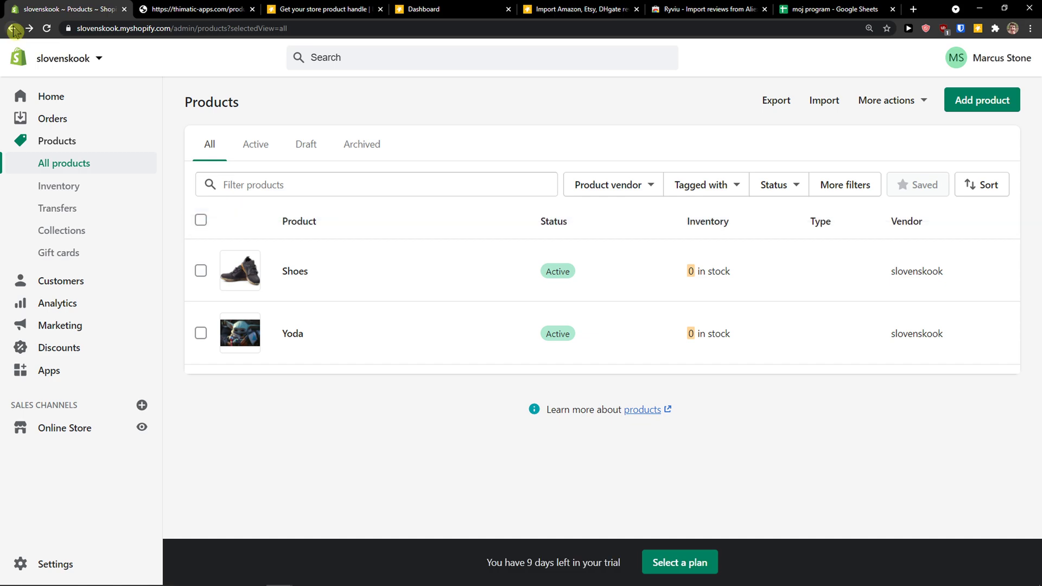
pyautogui.click(200, 271)
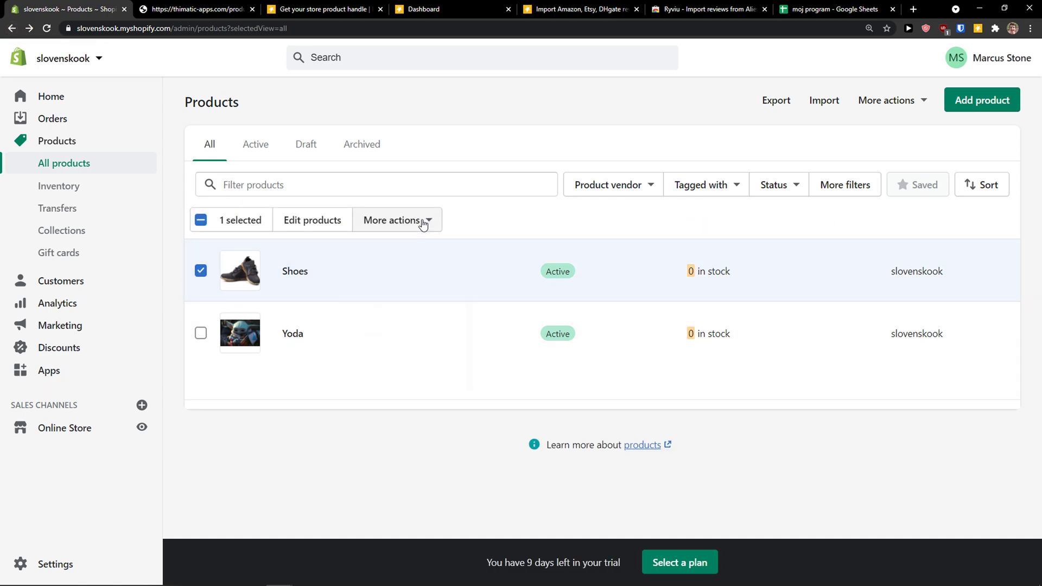
pyautogui.click(393, 220)
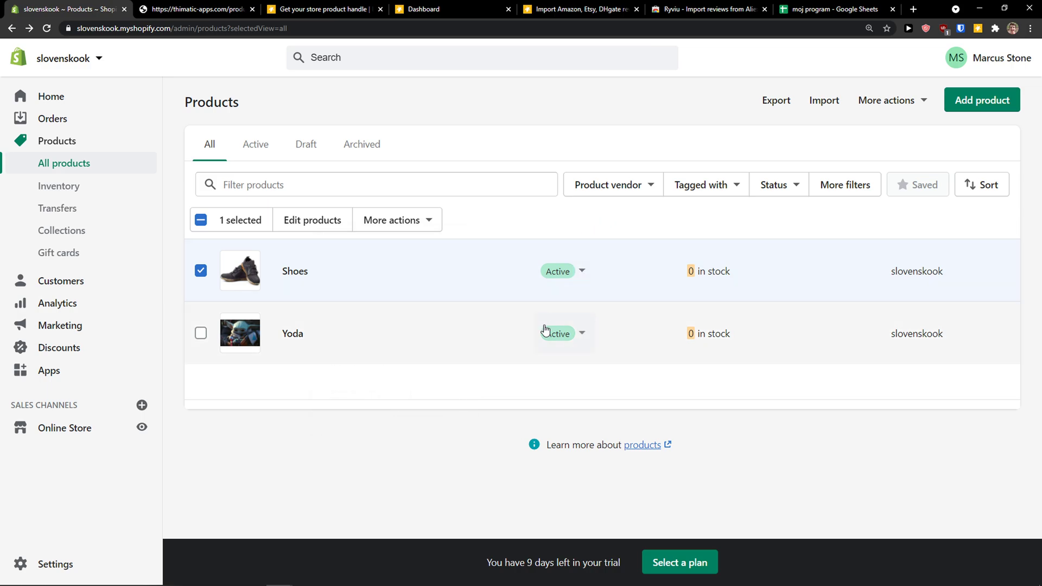
pyautogui.click(324, 9)
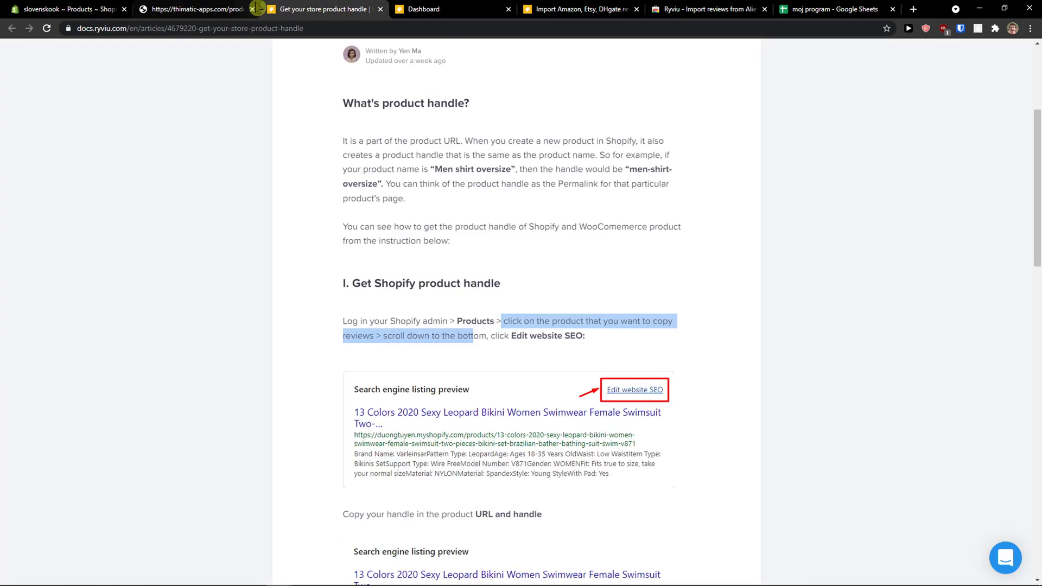
pyautogui.click(224, 8)
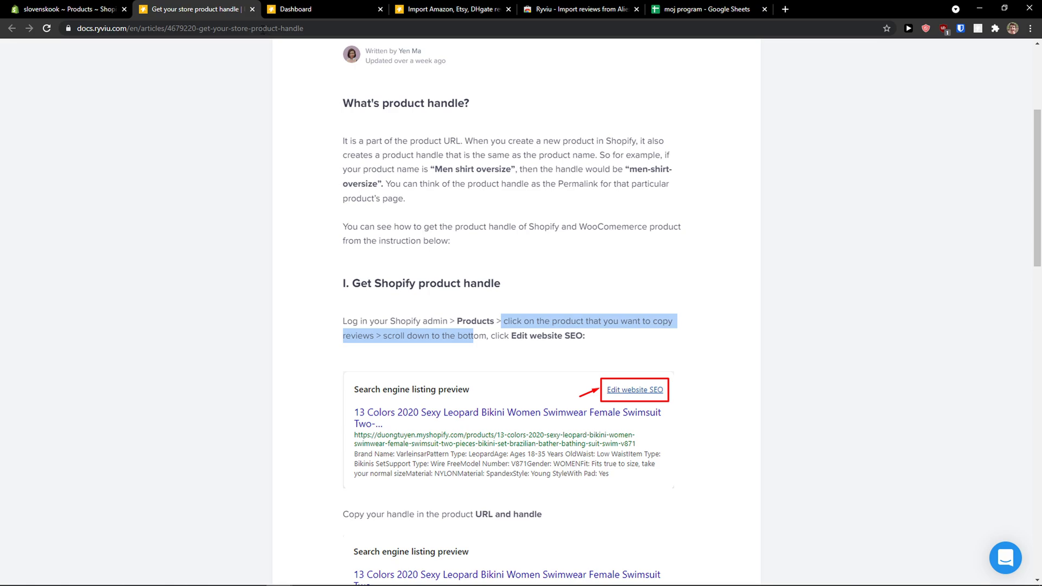
pyautogui.moveTo(63, 9)
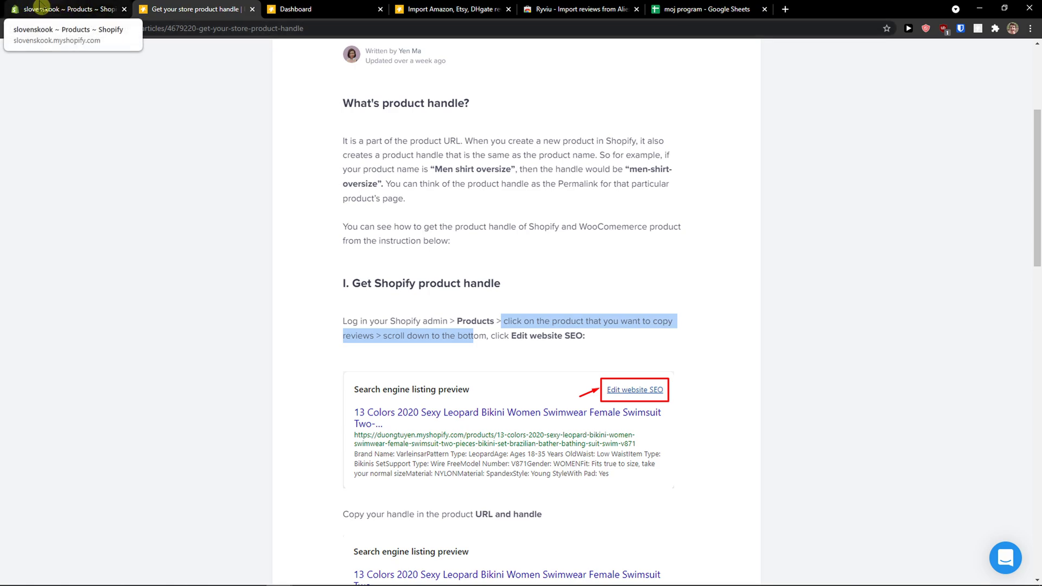
pyautogui.click(66, 9)
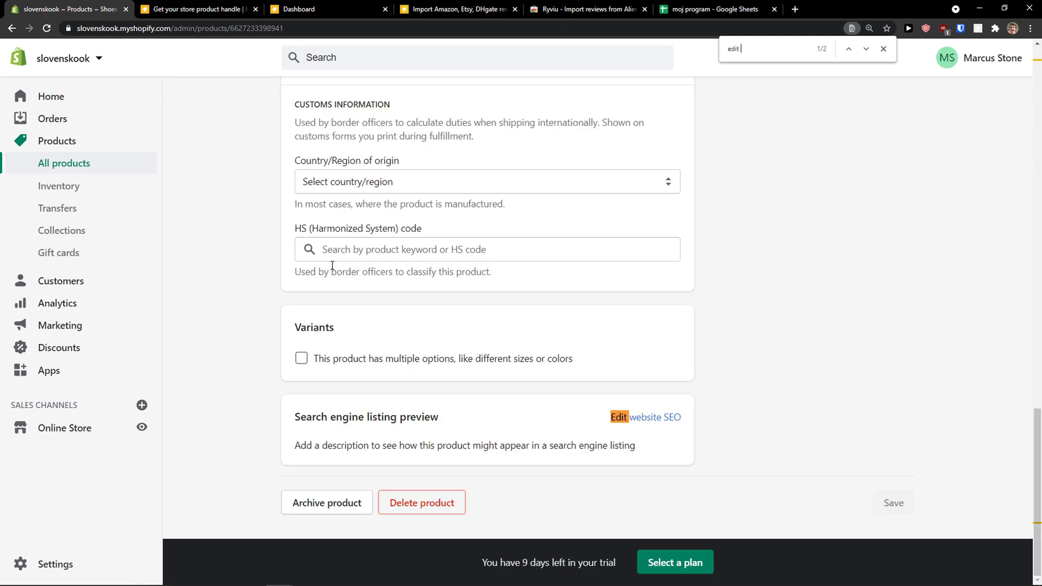
# Expand Shoes' website SEO fields and select its URL handle 'shoes'.
pyautogui.write('we')
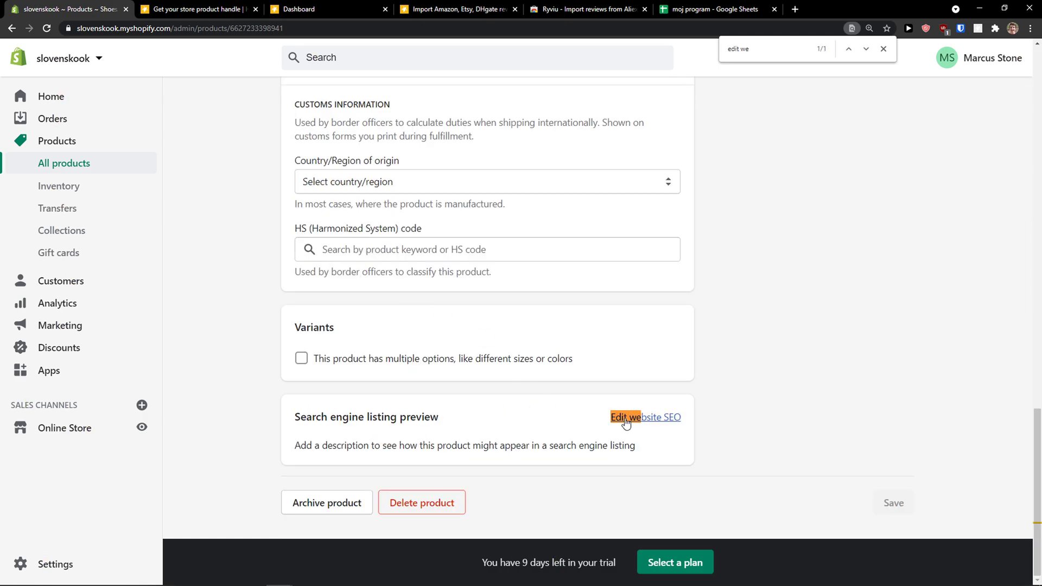
pyautogui.click(624, 417)
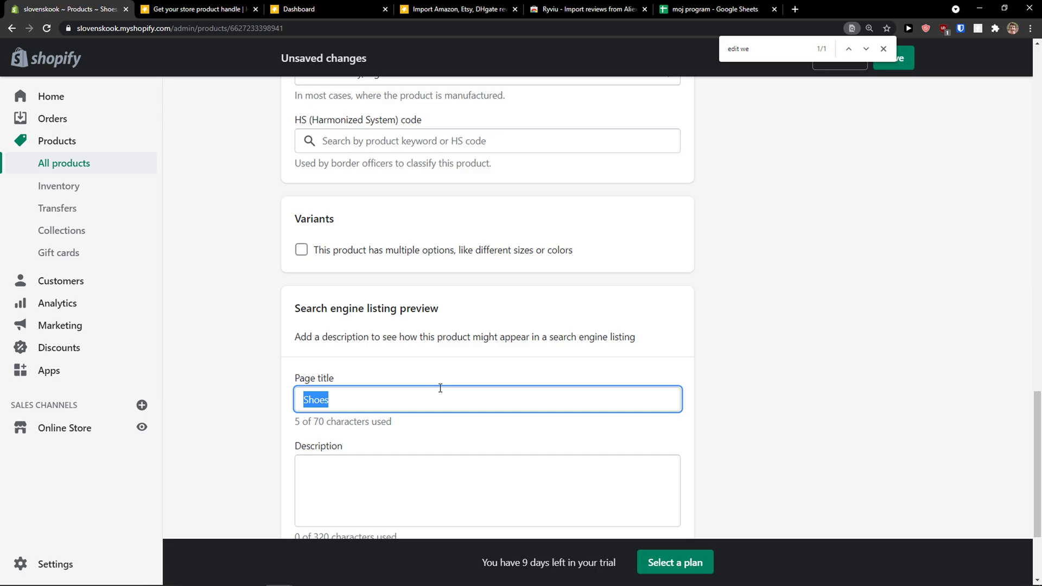
pyautogui.scroll(-3)
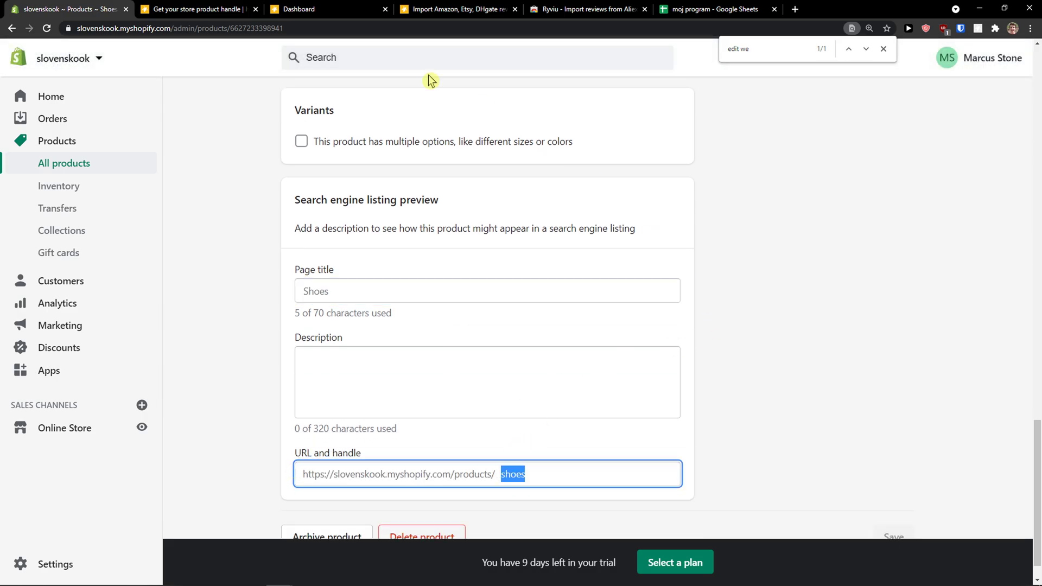
pyautogui.click(196, 9)
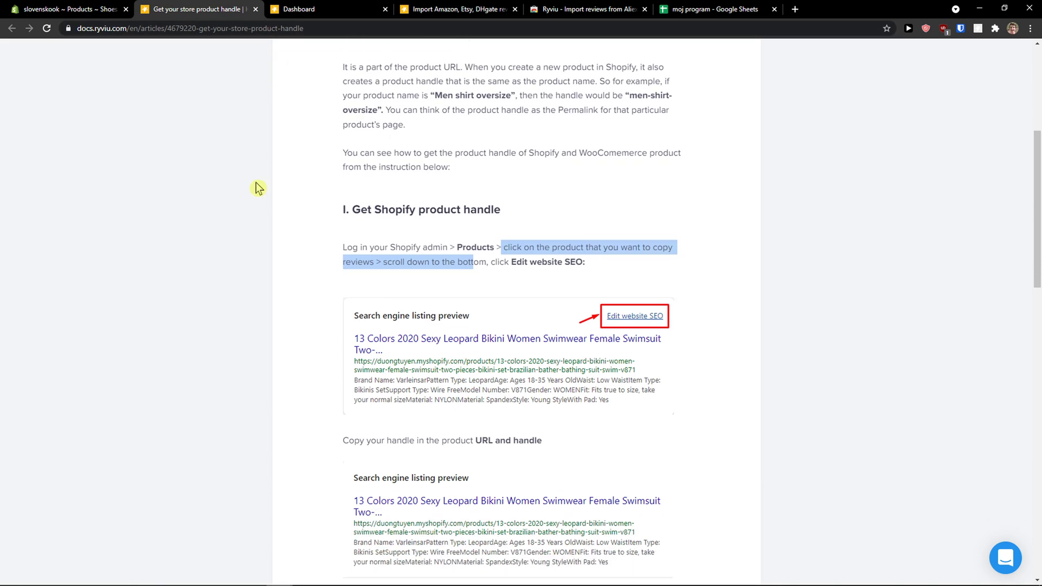
pyautogui.click(63, 9)
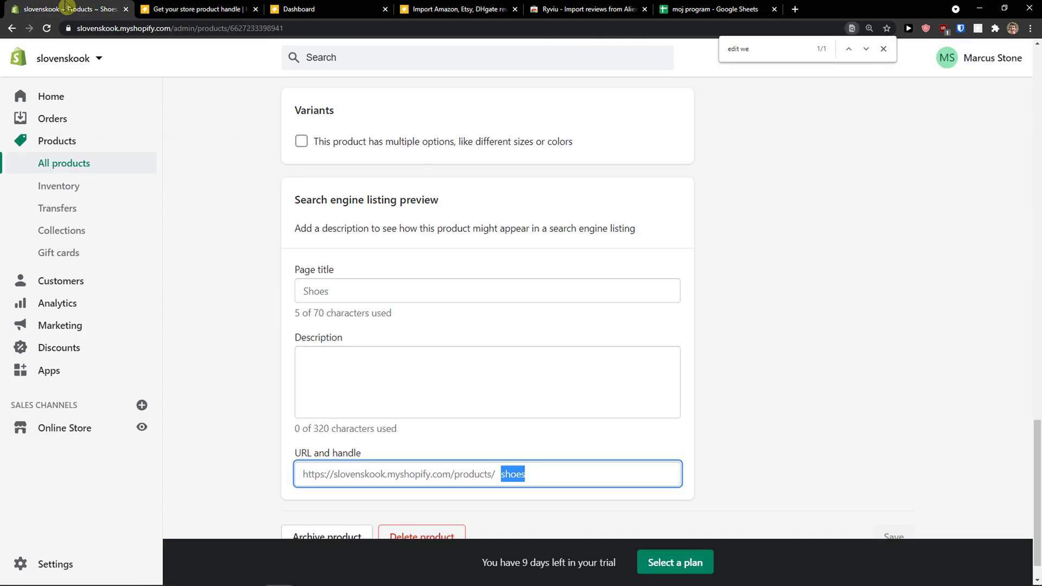
pyautogui.click(547, 477)
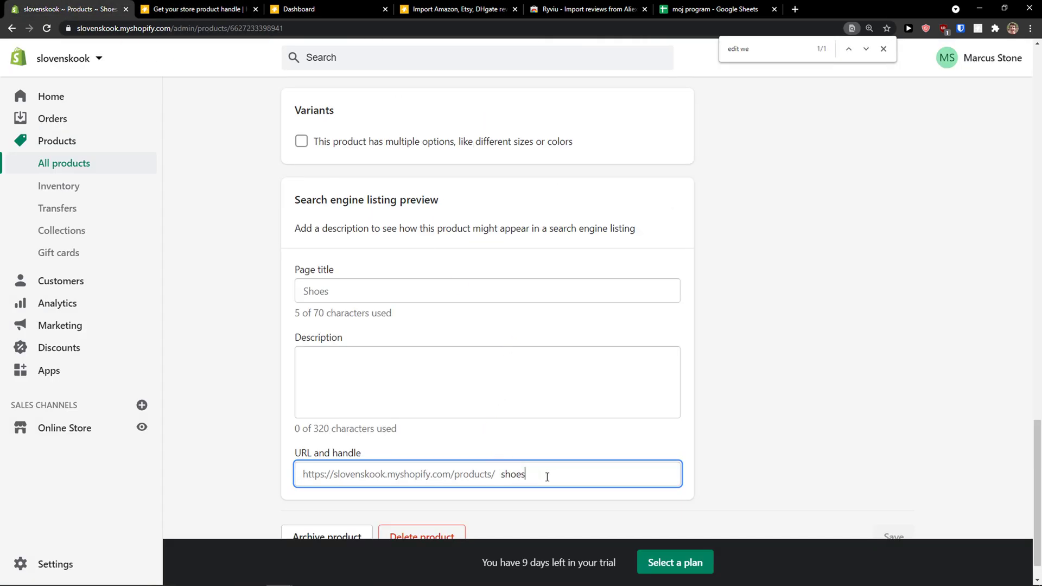
pyautogui.doubleClick(512, 474)
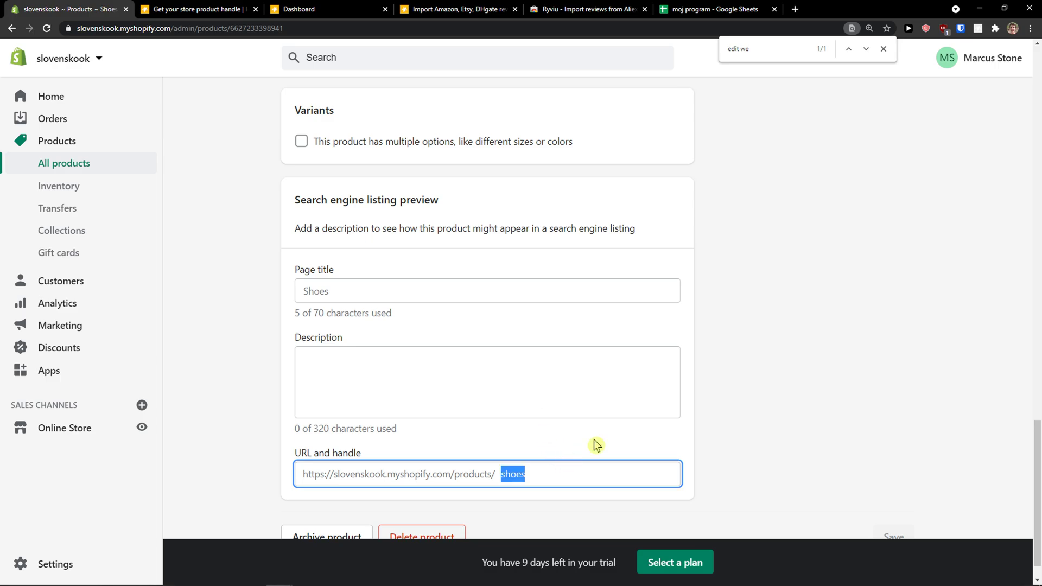
pyautogui.click(456, 10)
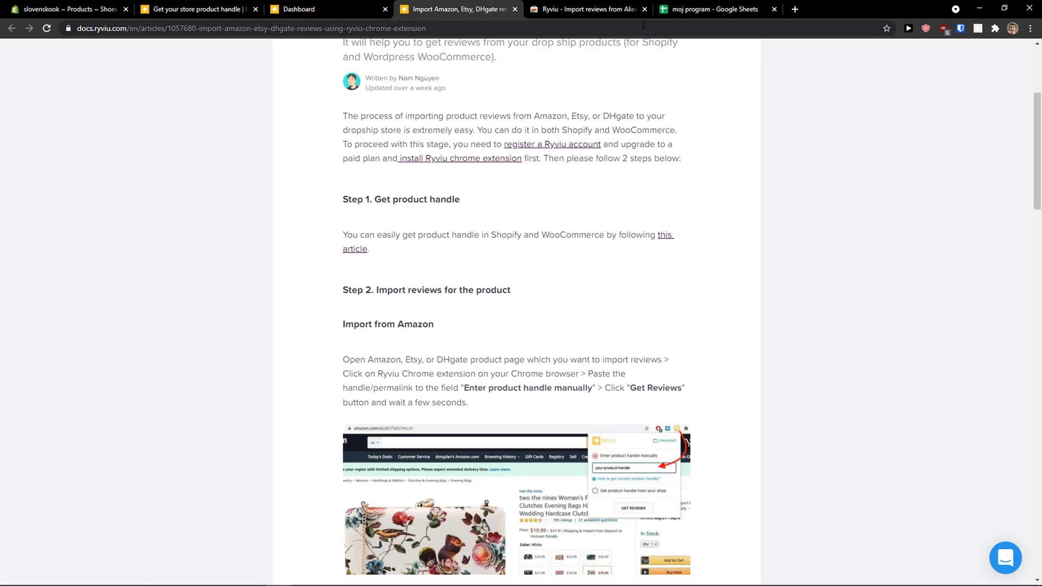
# Run Ryviu Get Reviews on AliExpress's black Nike Air VaporMax, which shows Customer Reviews (0).
pyautogui.click(794, 8)
pyautogui.write('nike shoes')
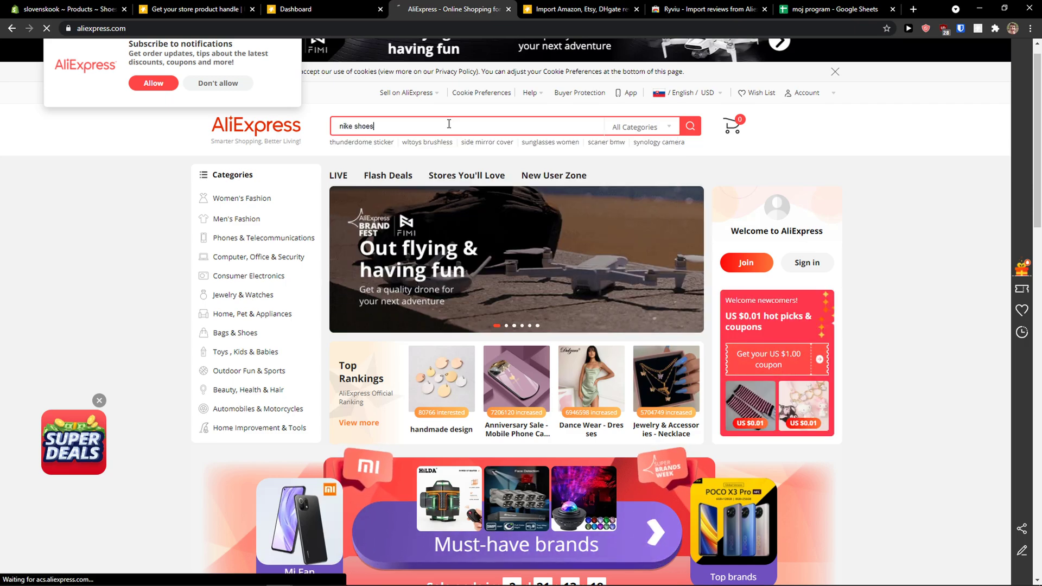
pyautogui.click(690, 126)
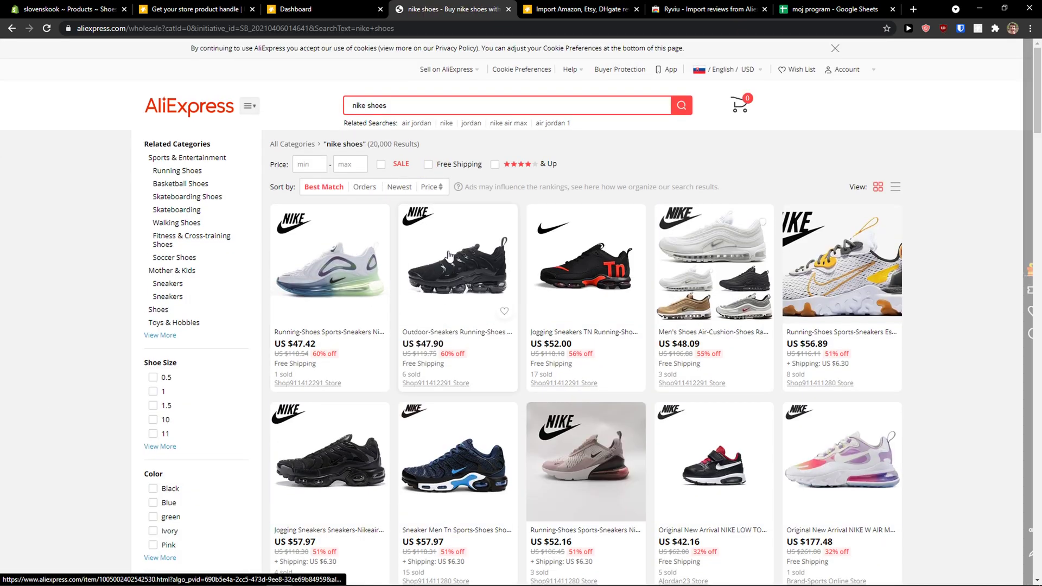
pyautogui.click(457, 262)
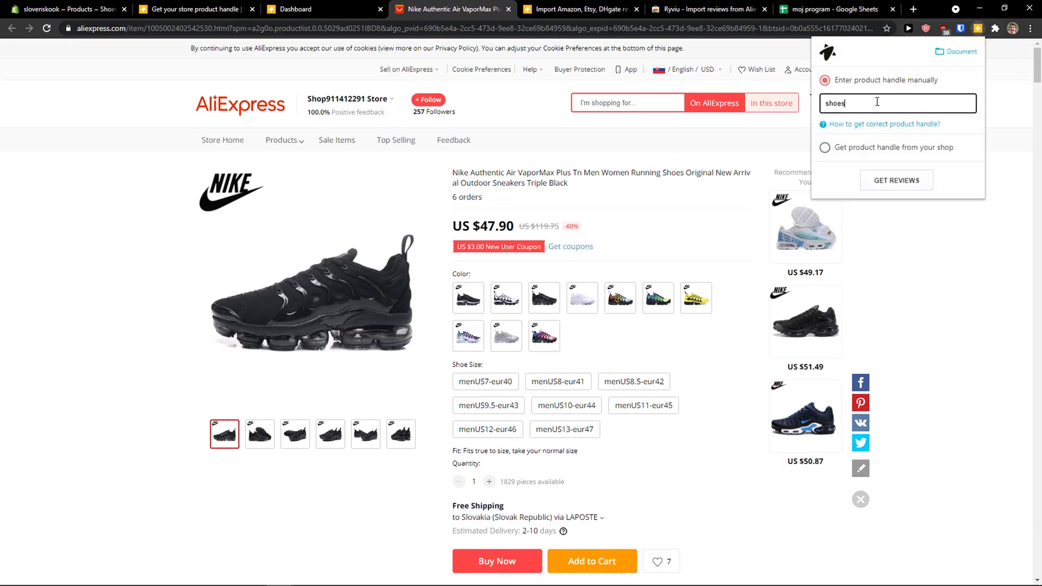
pyautogui.moveTo(897, 180)
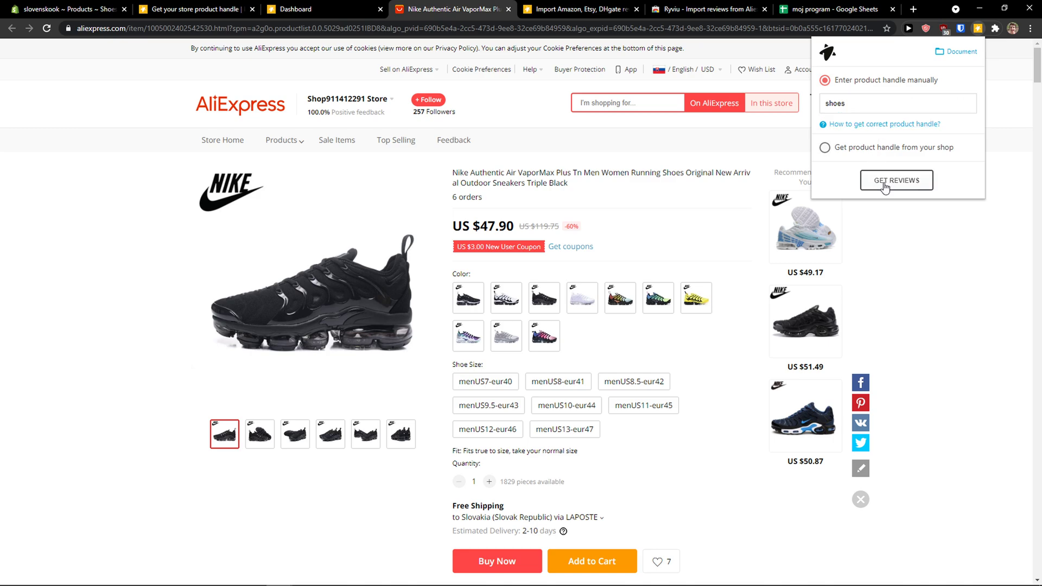
pyautogui.click(897, 180)
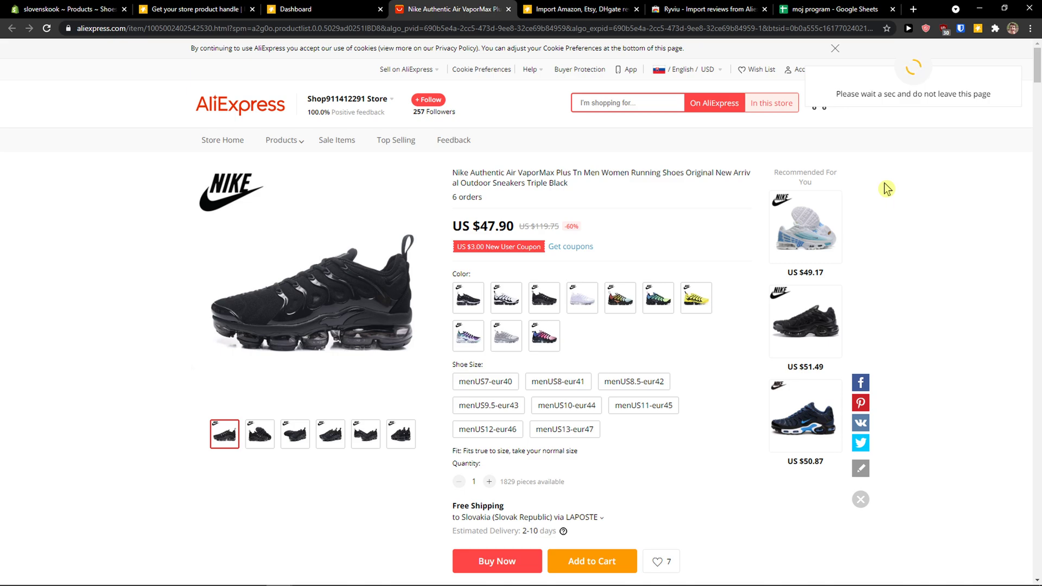
pyautogui.moveTo(885, 192)
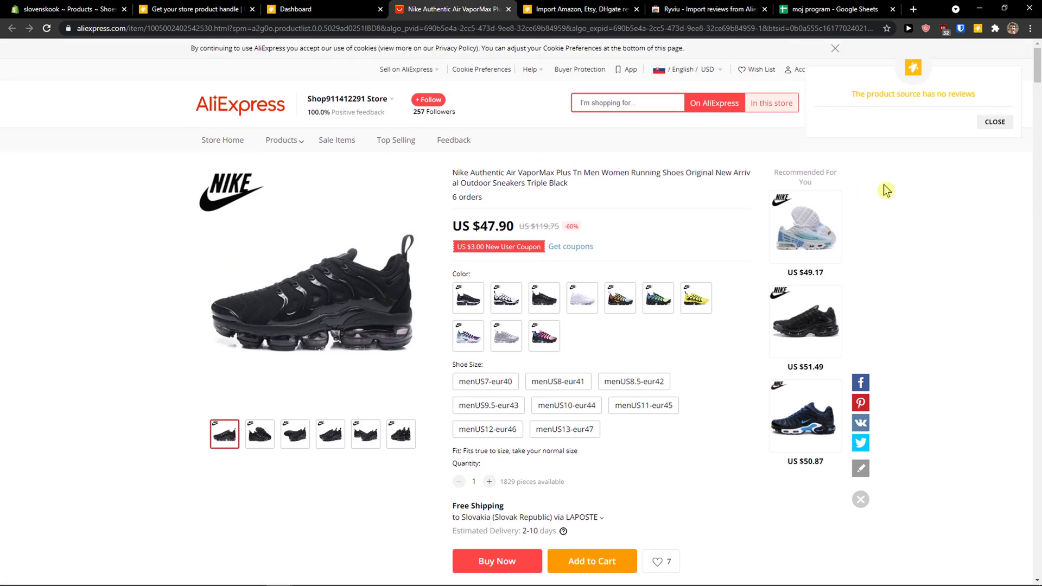
pyautogui.moveTo(995, 124)
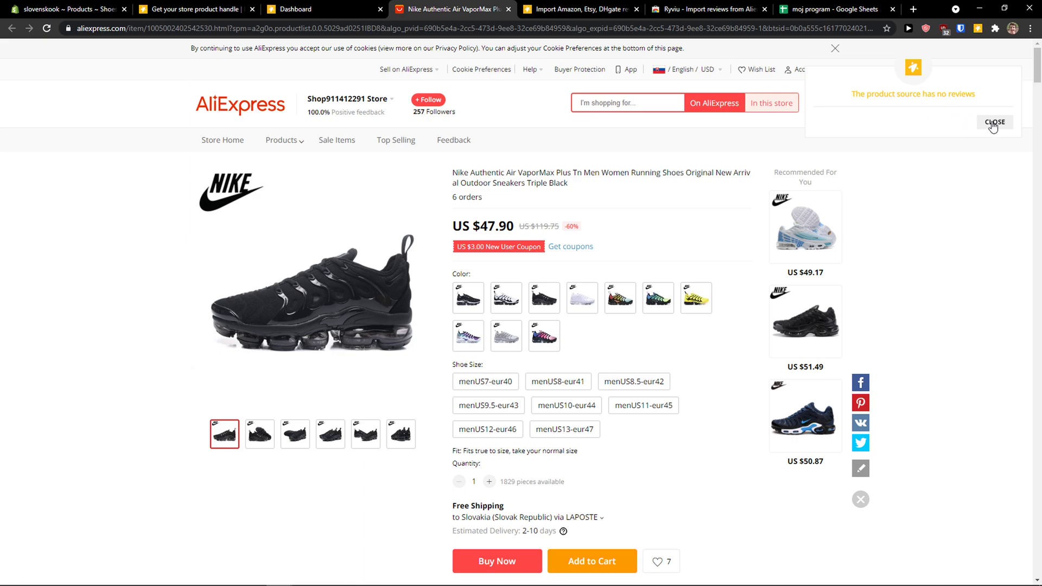
pyautogui.scroll(-3)
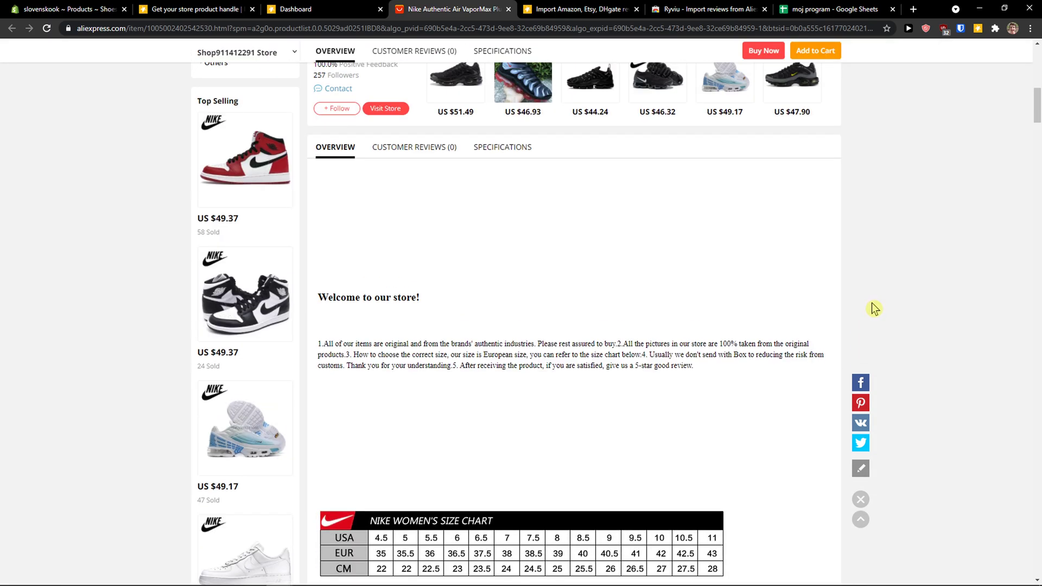
# Go to the AliExpress home page and search for 'nike'.
pyautogui.click(303, 9)
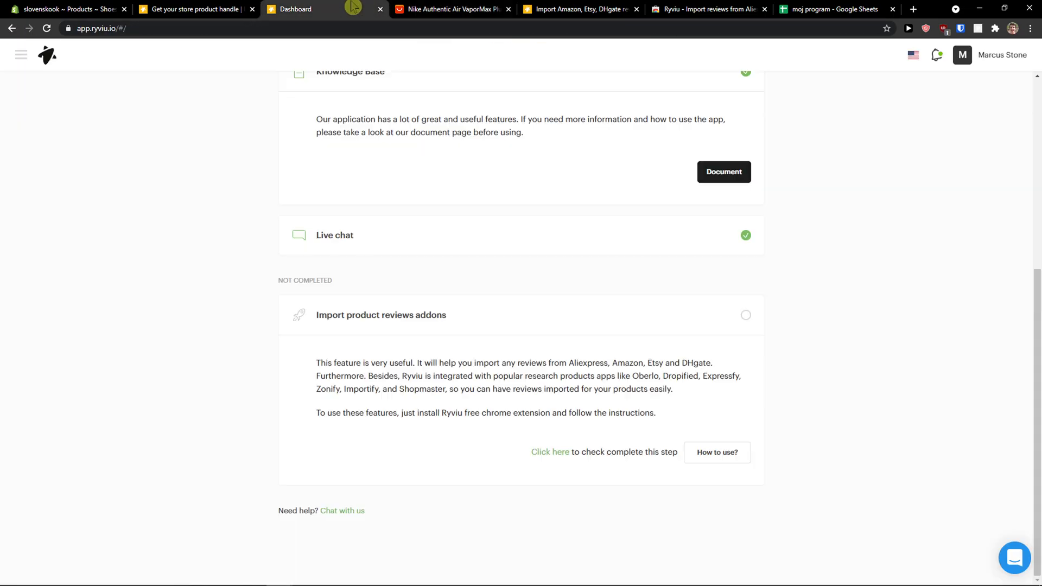
pyautogui.click(453, 9)
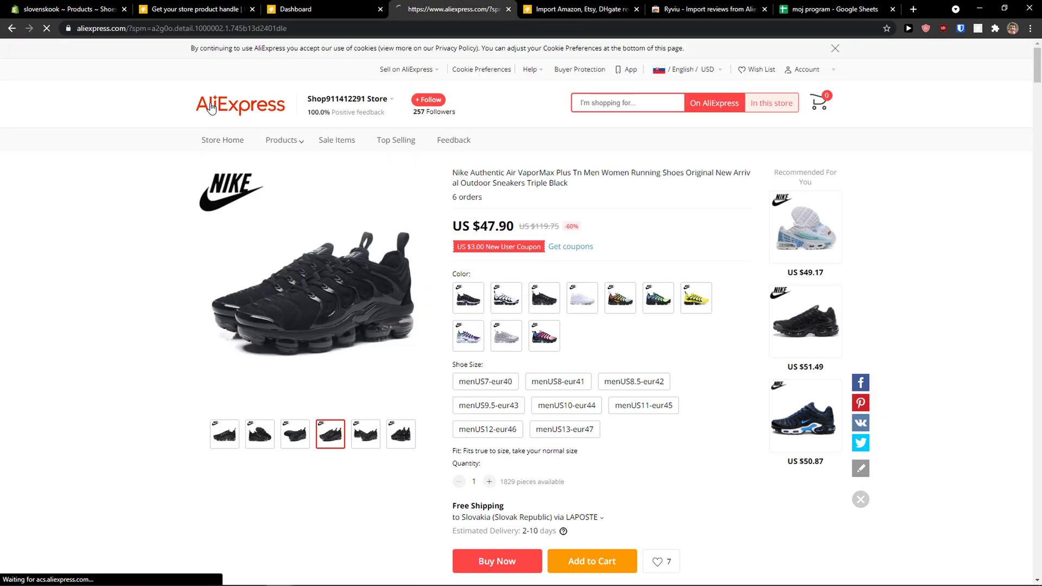
pyautogui.click(240, 105)
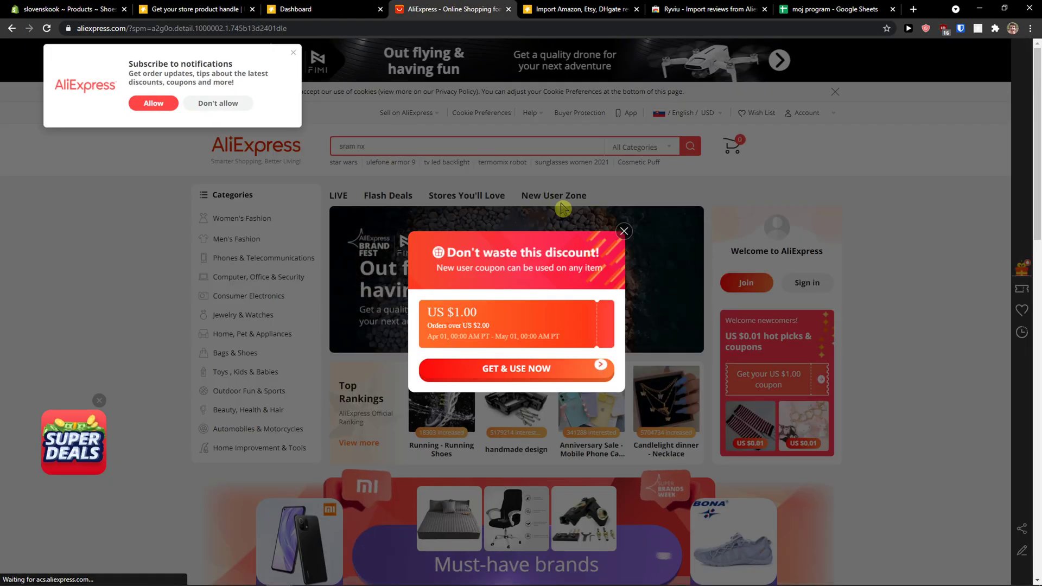
pyautogui.click(624, 230)
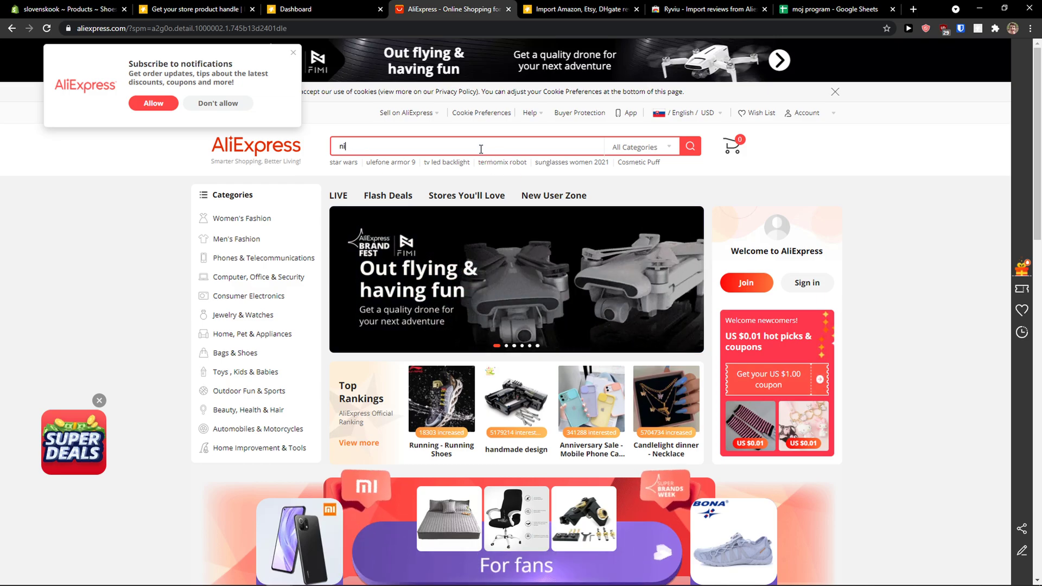
pyautogui.write('nike r')
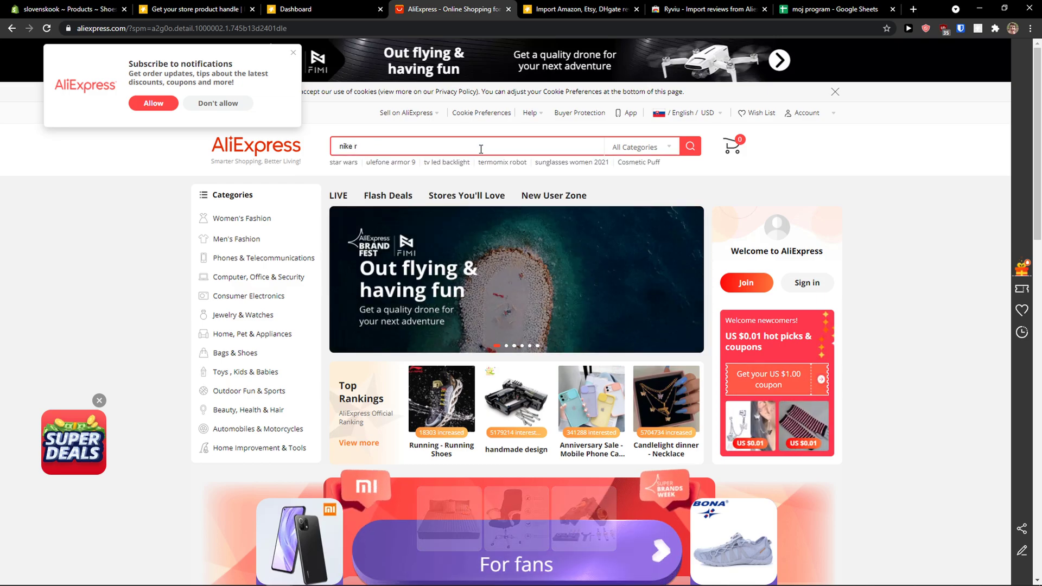
pyautogui.click(689, 146)
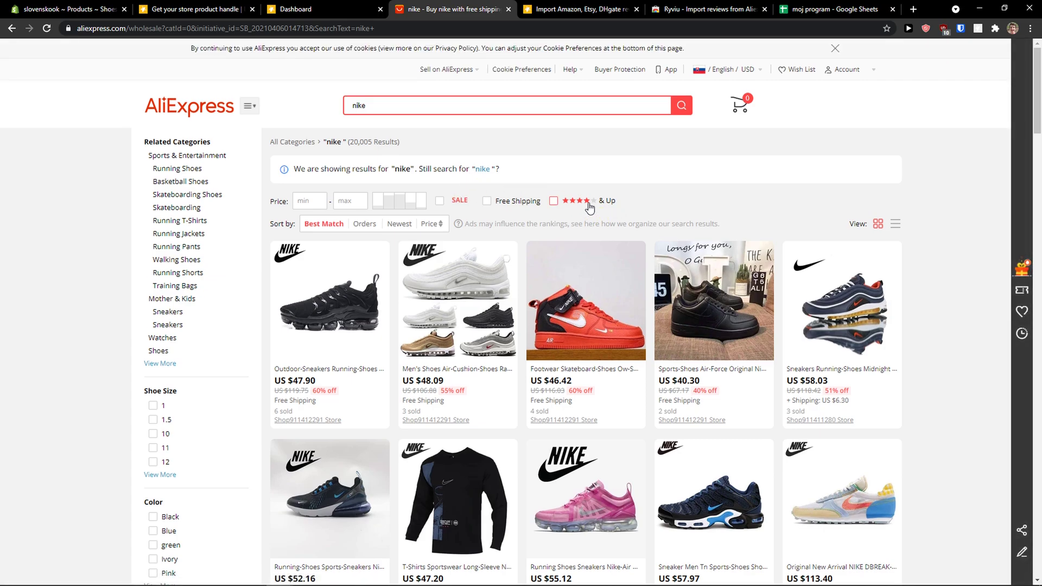
# Check a black Air Force listing, then list results sorted by price, lowest first.
pyautogui.scroll(-3)
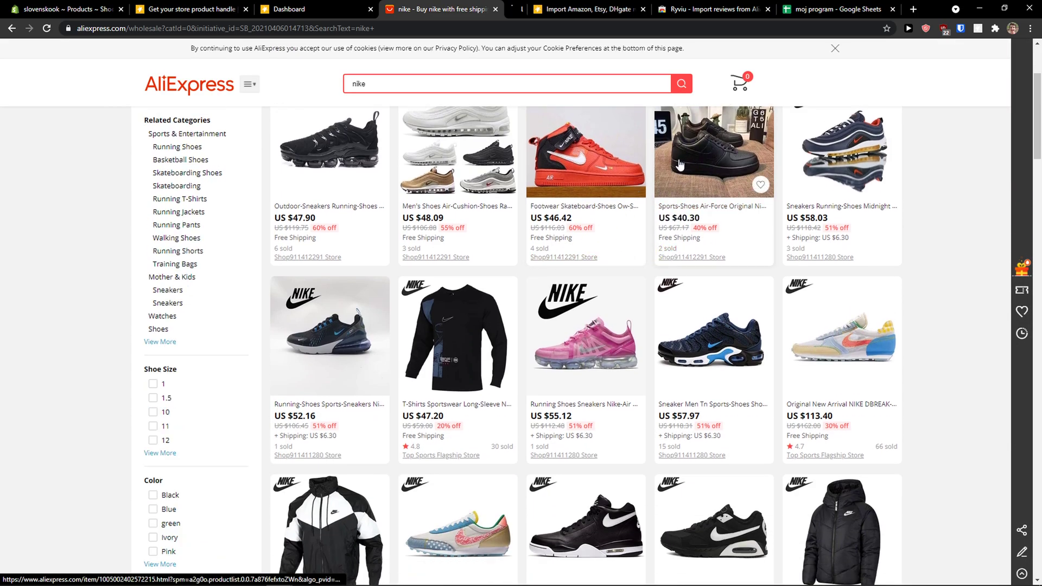
pyautogui.click(713, 151)
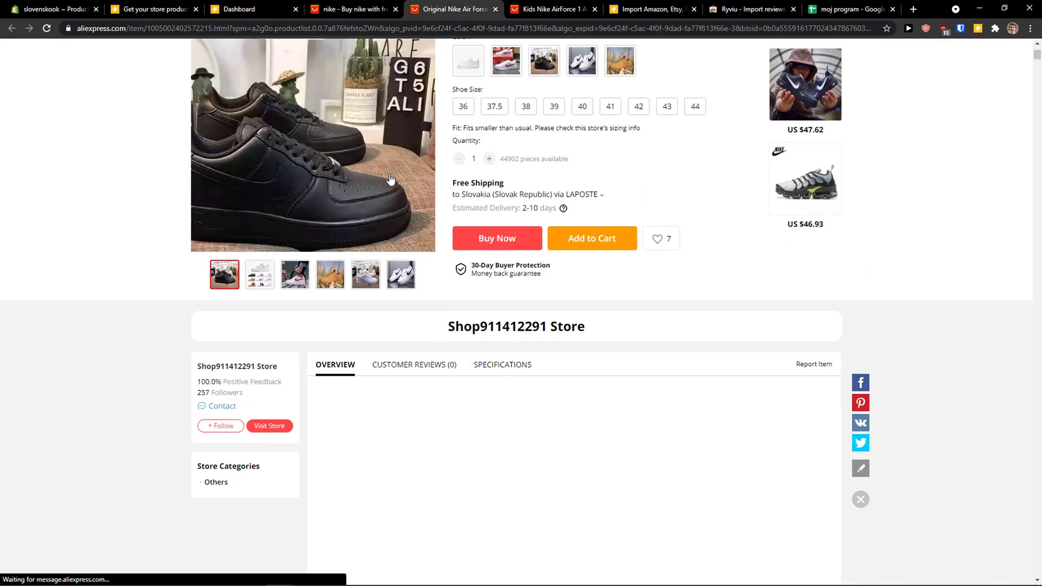
pyautogui.click(349, 9)
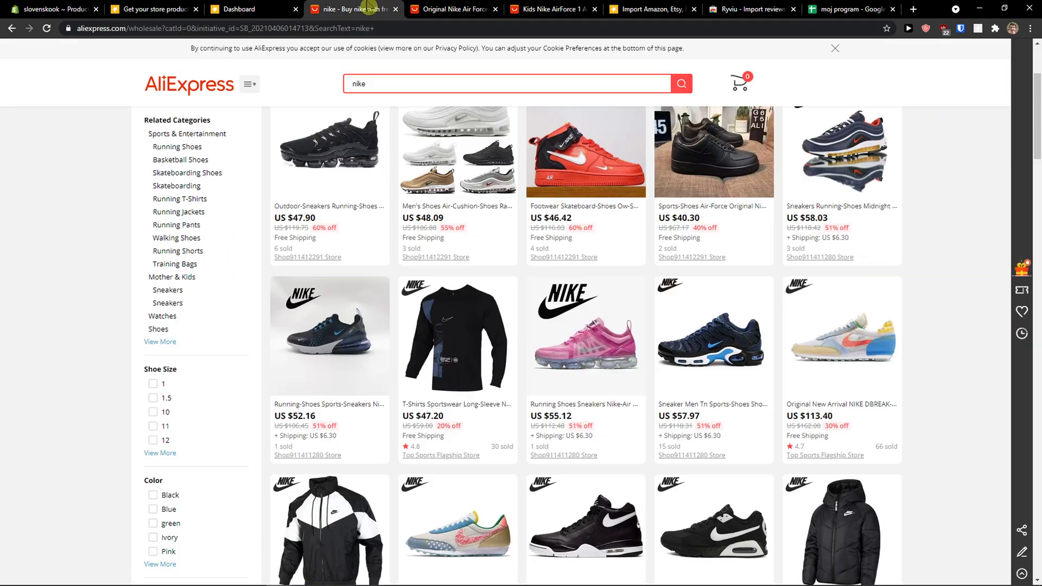
pyautogui.click(894, 225)
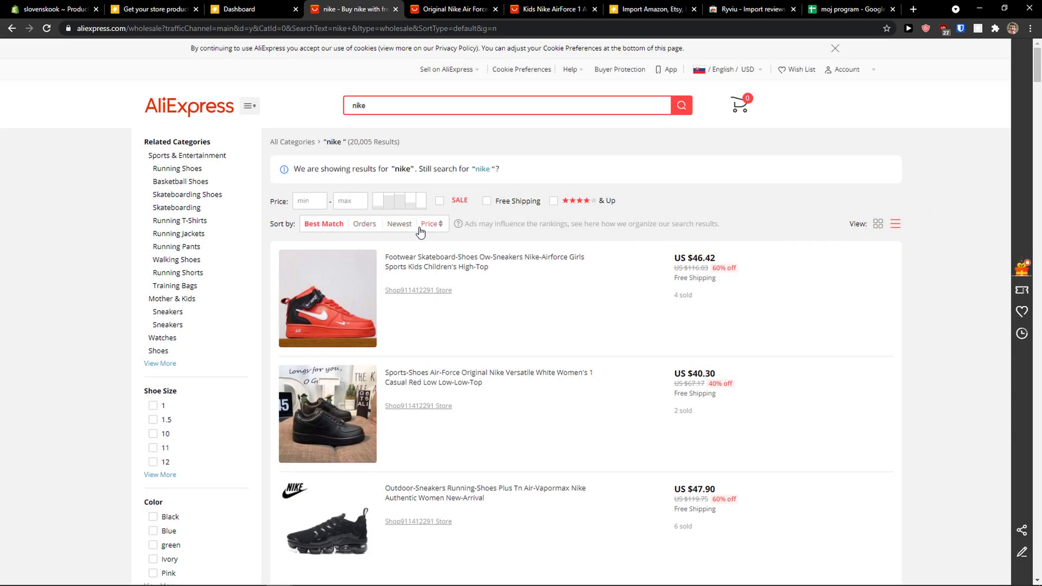
pyautogui.click(429, 223)
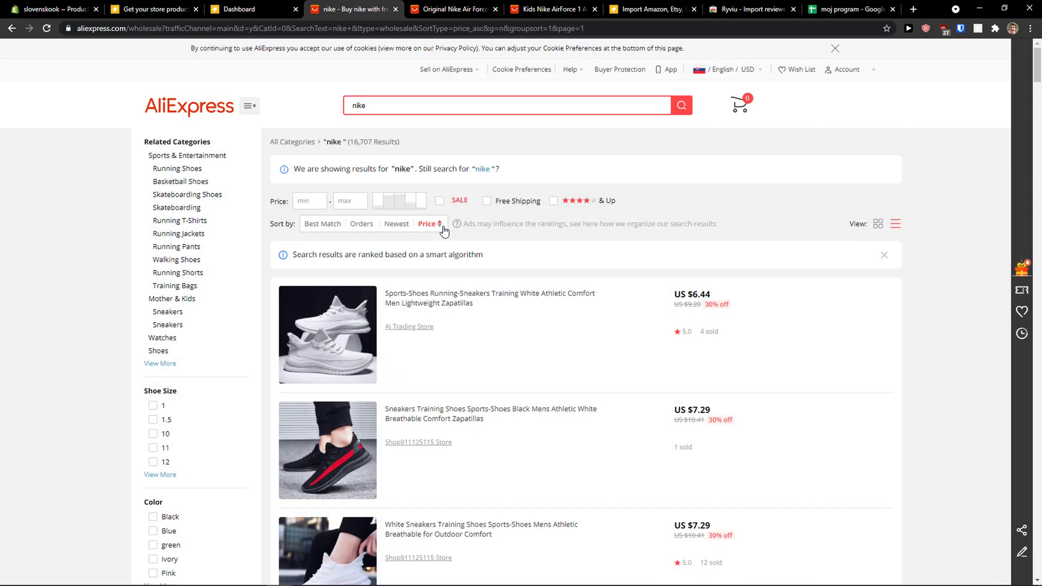
pyautogui.scroll(3)
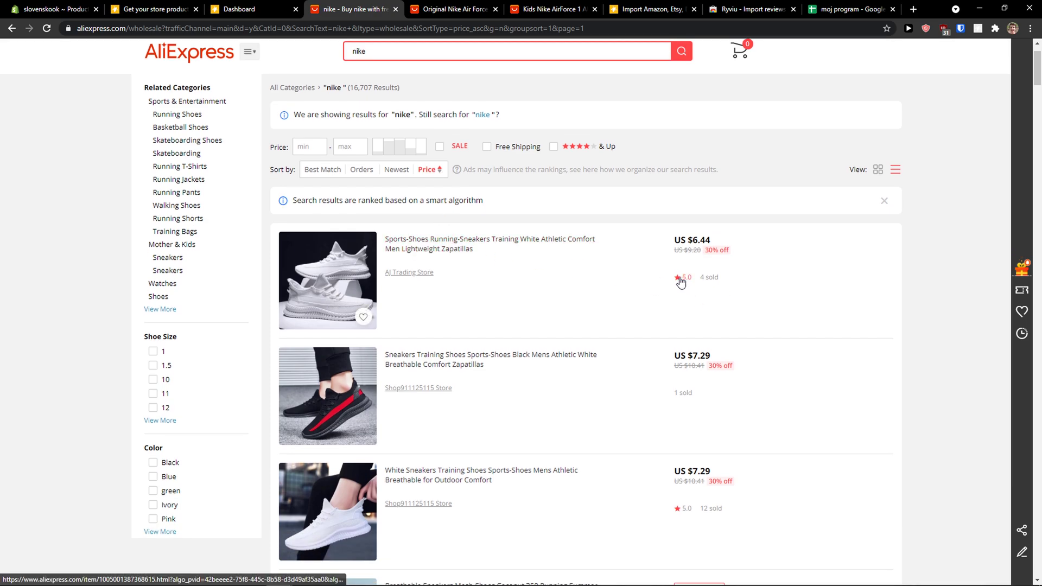
pyautogui.moveTo(508, 240)
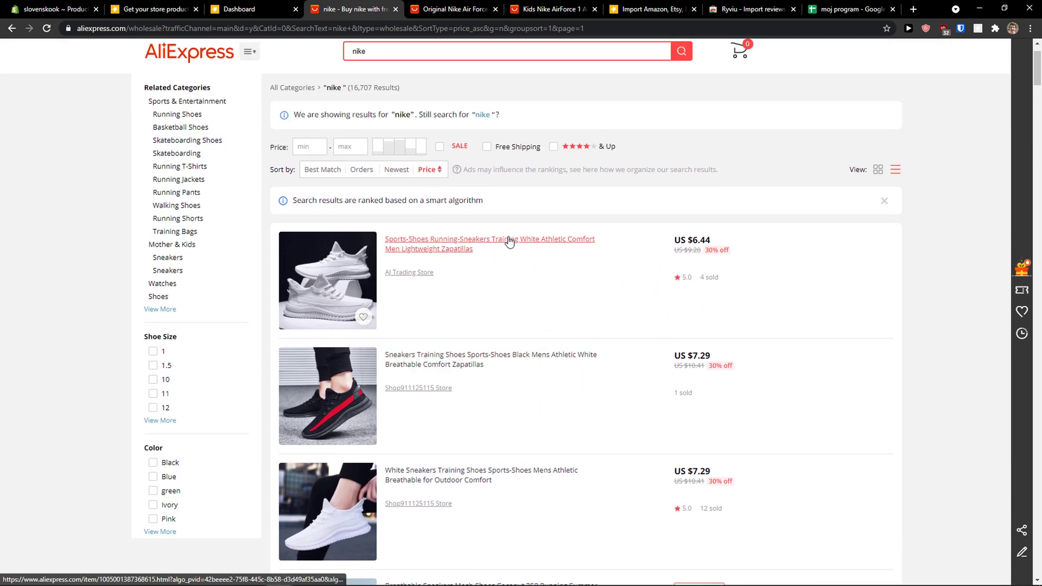
# Import the white running sneakers' 2 AliExpress reviews into Shoes (handle 'shoes') with Ryviu.
pyautogui.click(489, 239)
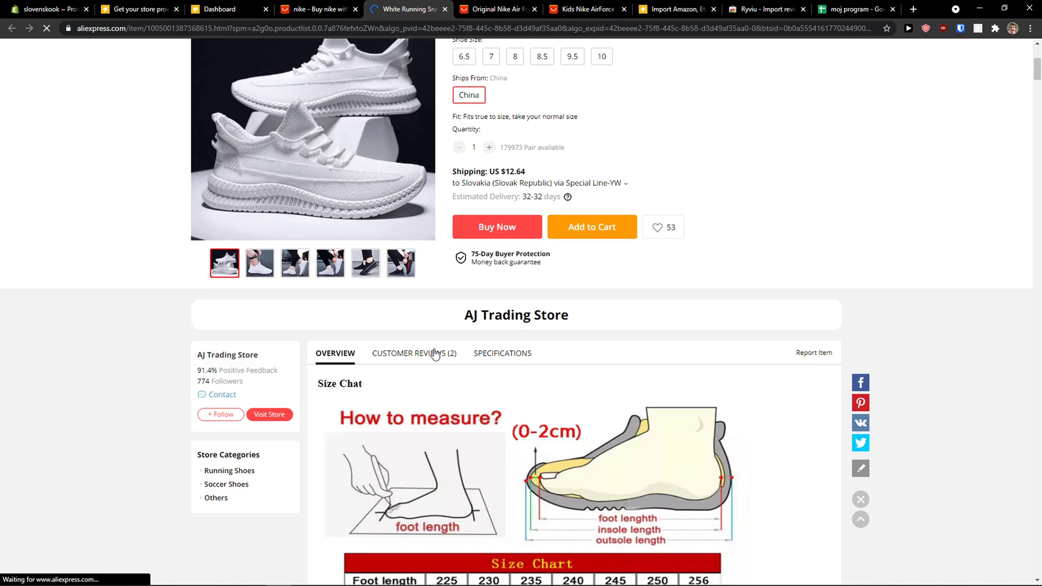
pyautogui.scroll(3)
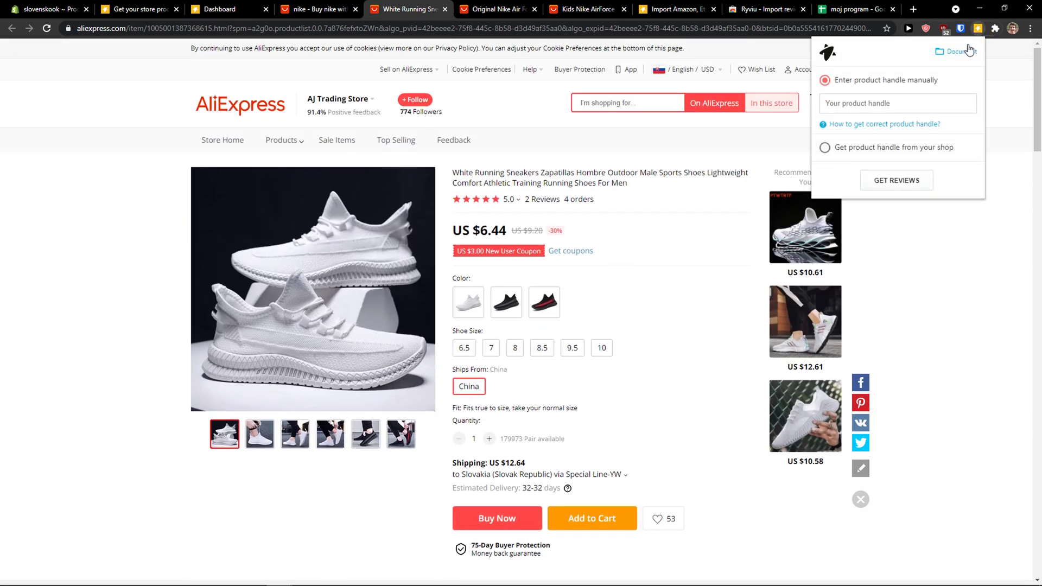
pyautogui.click(229, 9)
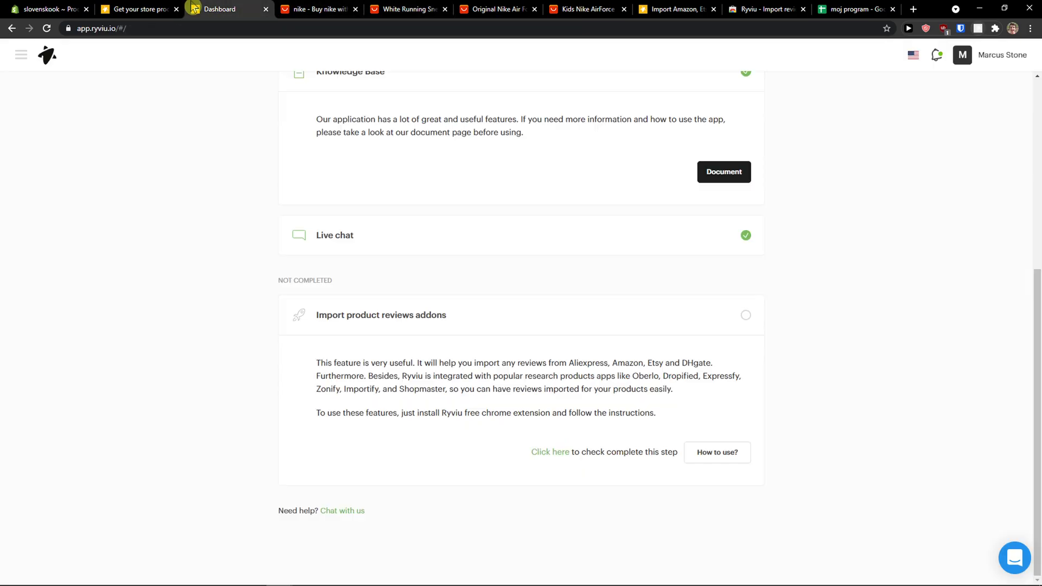
pyautogui.click(46, 10)
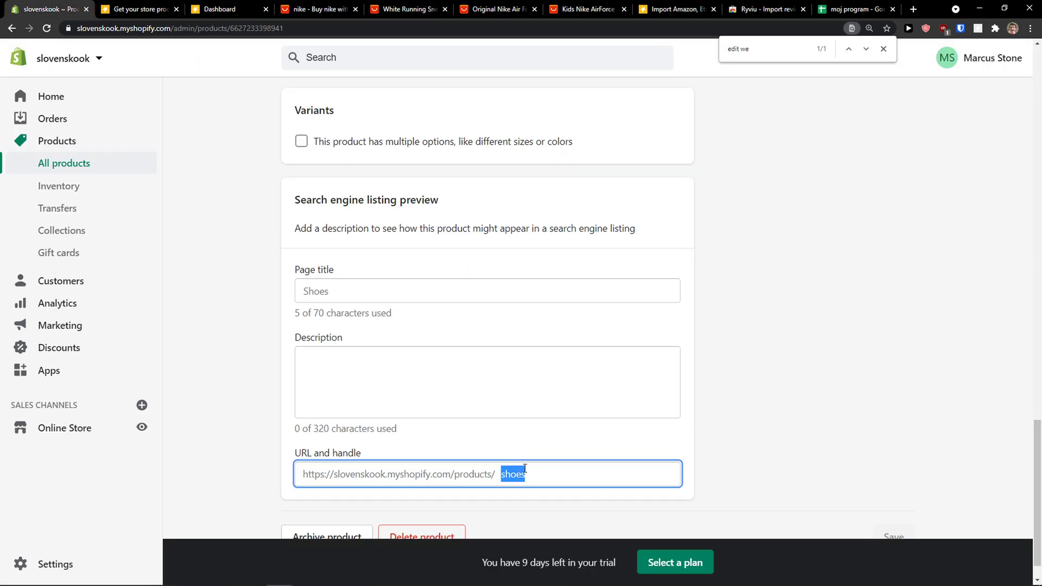
pyautogui.click(406, 9)
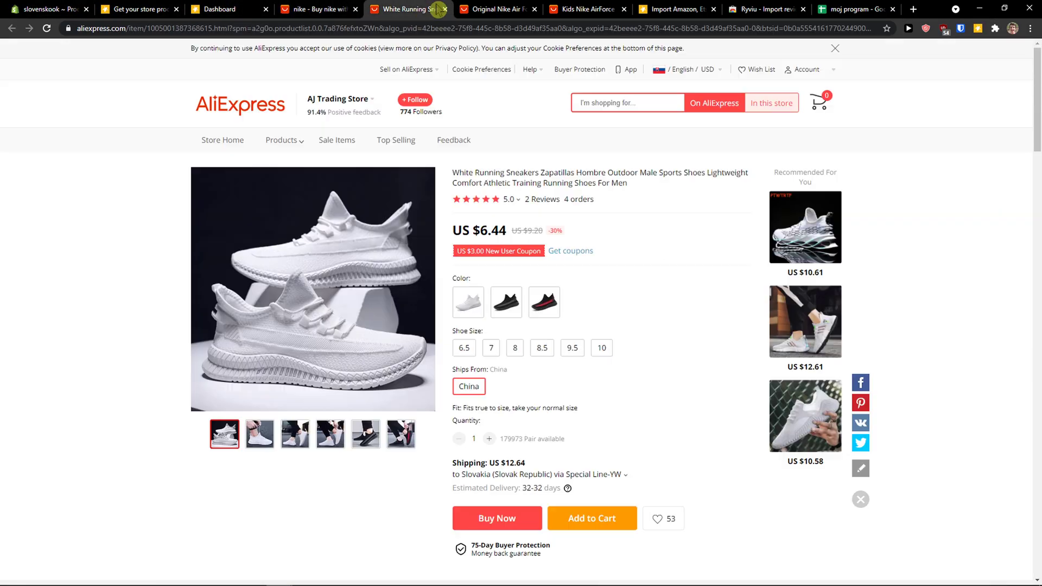
pyautogui.click(960, 28)
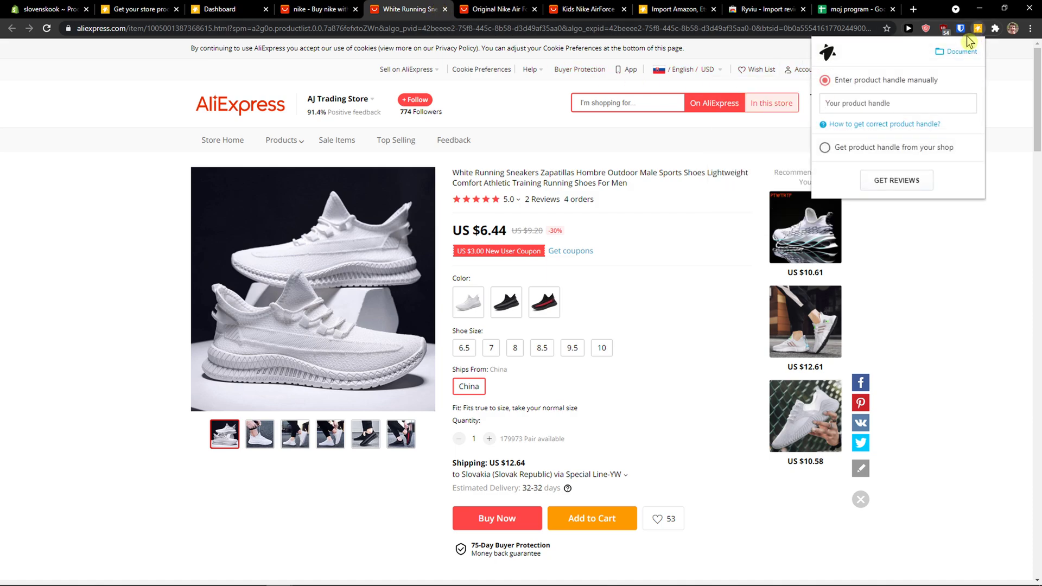
pyautogui.scroll(-3)
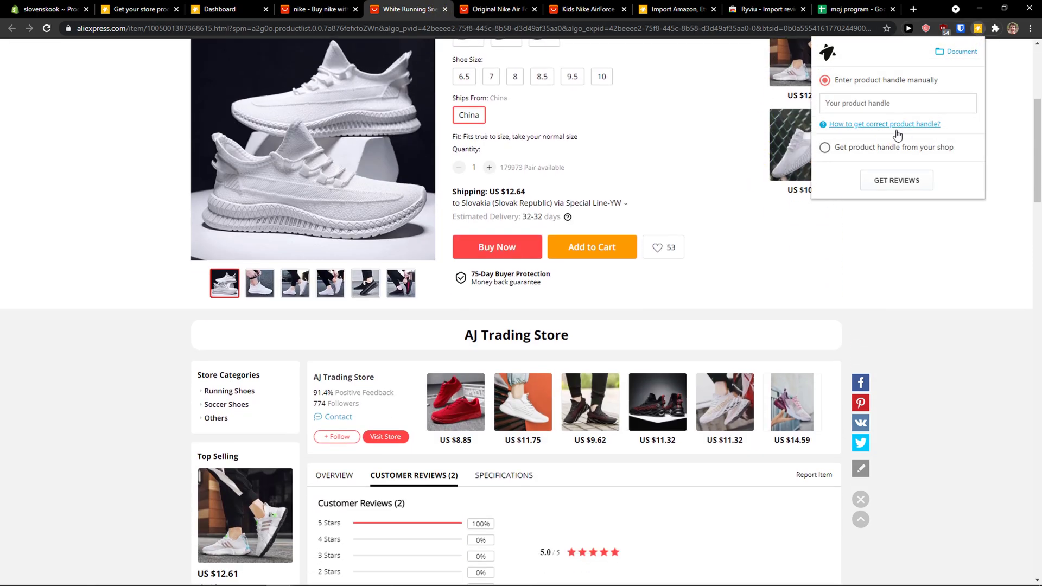
pyautogui.click(896, 181)
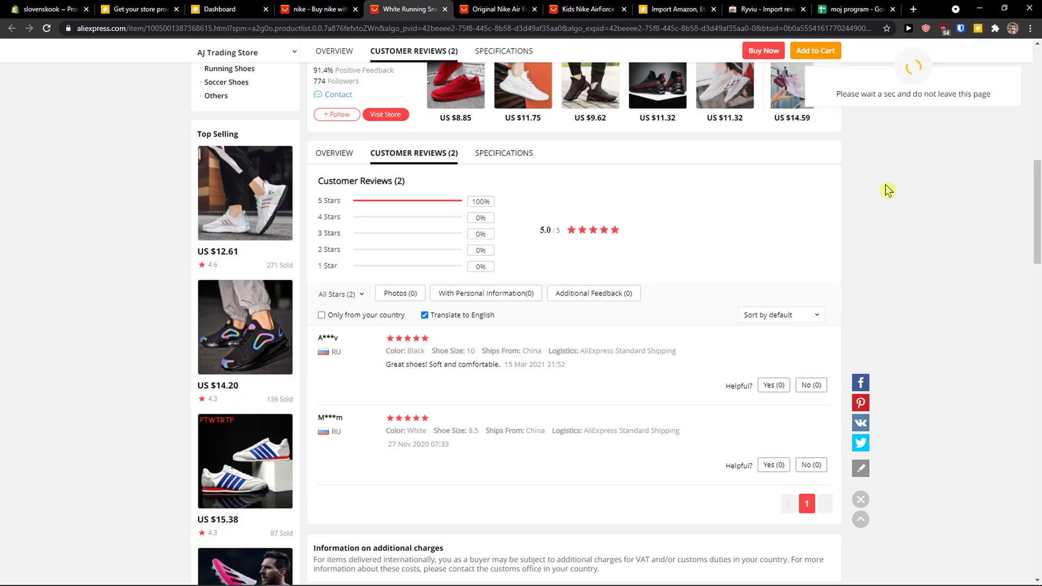
pyautogui.scroll(3)
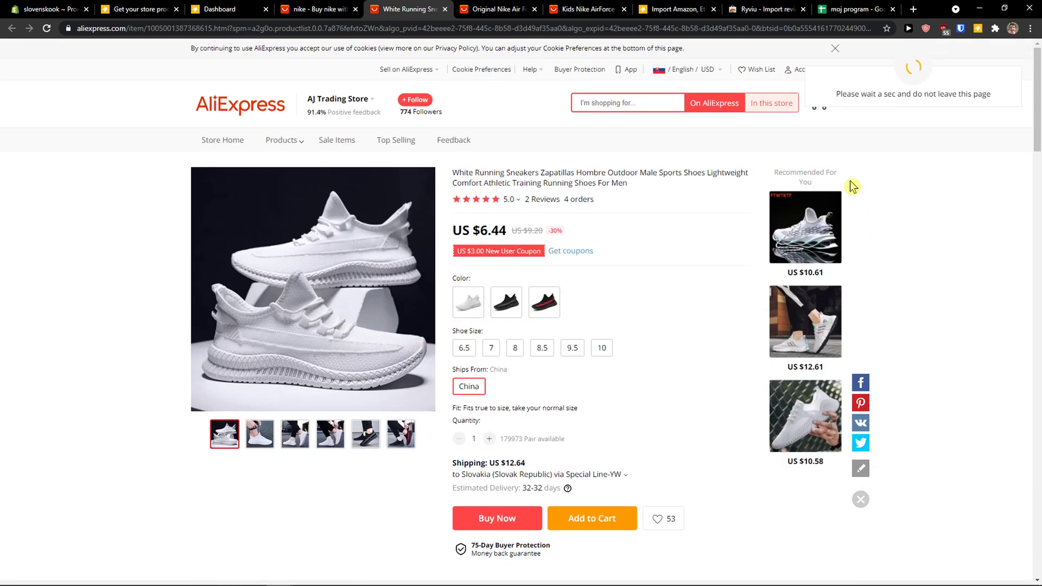
pyautogui.moveTo(713, 226)
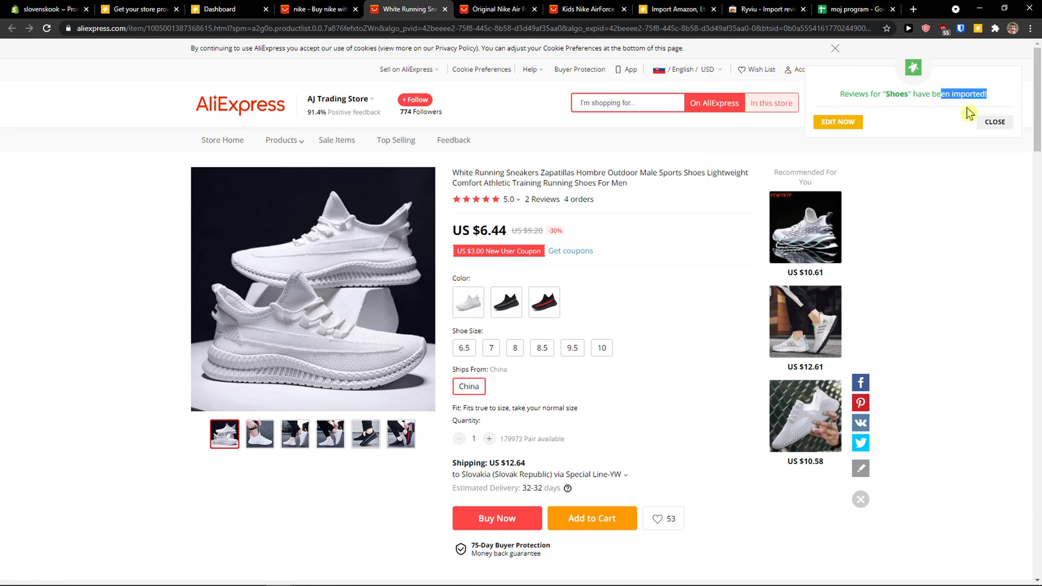
pyautogui.click(838, 122)
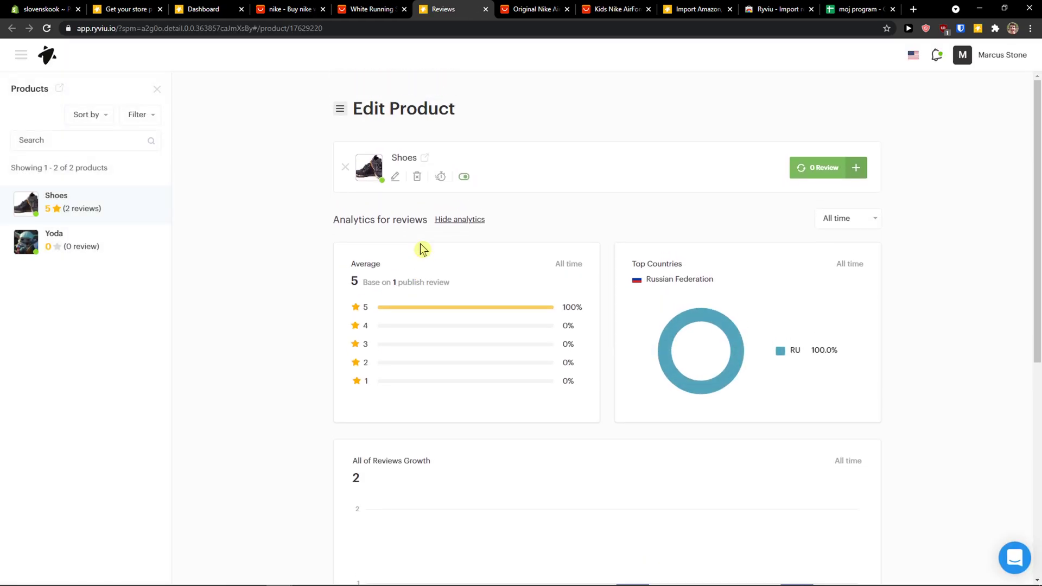
# Review the Shoes product's two imported reviews, then open its storefront product page.
pyautogui.scroll(-3)
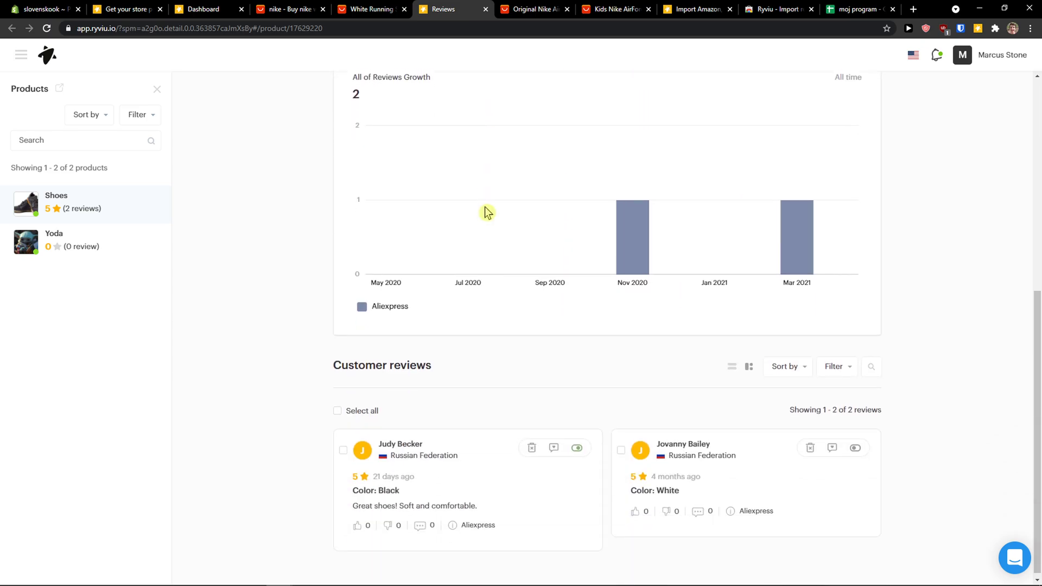
pyautogui.scroll(3)
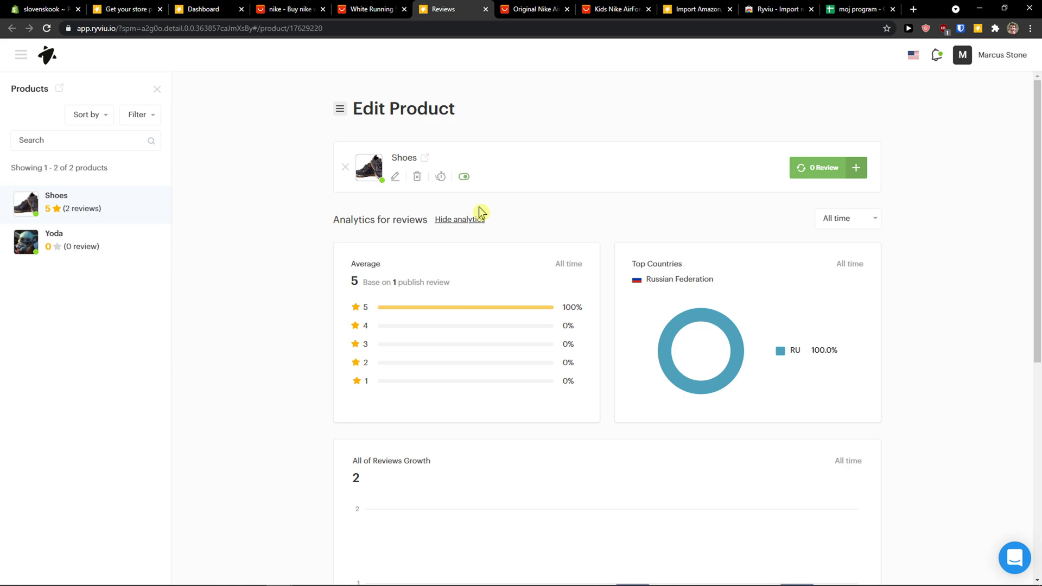
pyautogui.moveTo(127, 199)
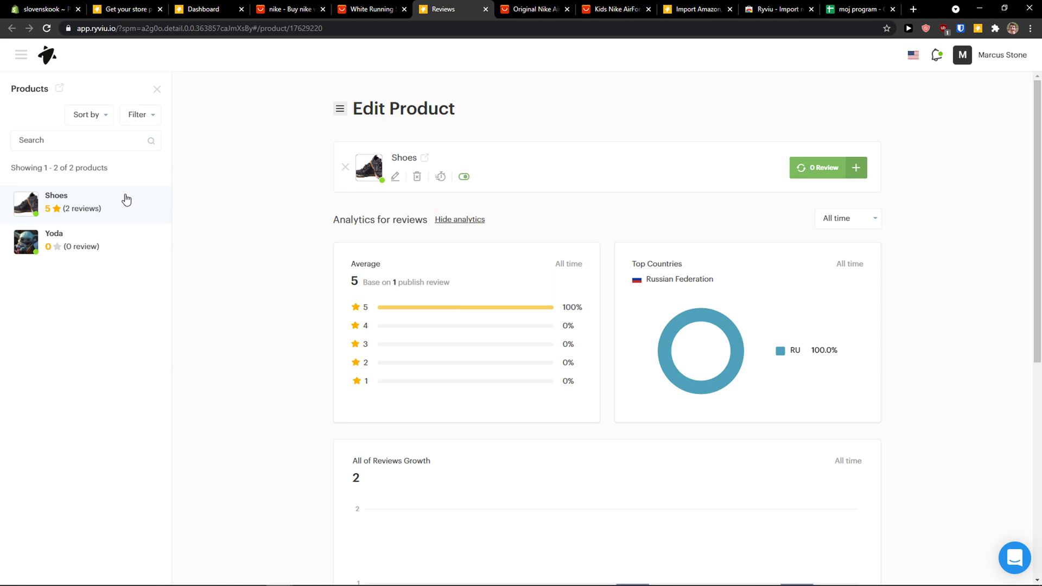
pyautogui.moveTo(380, 167)
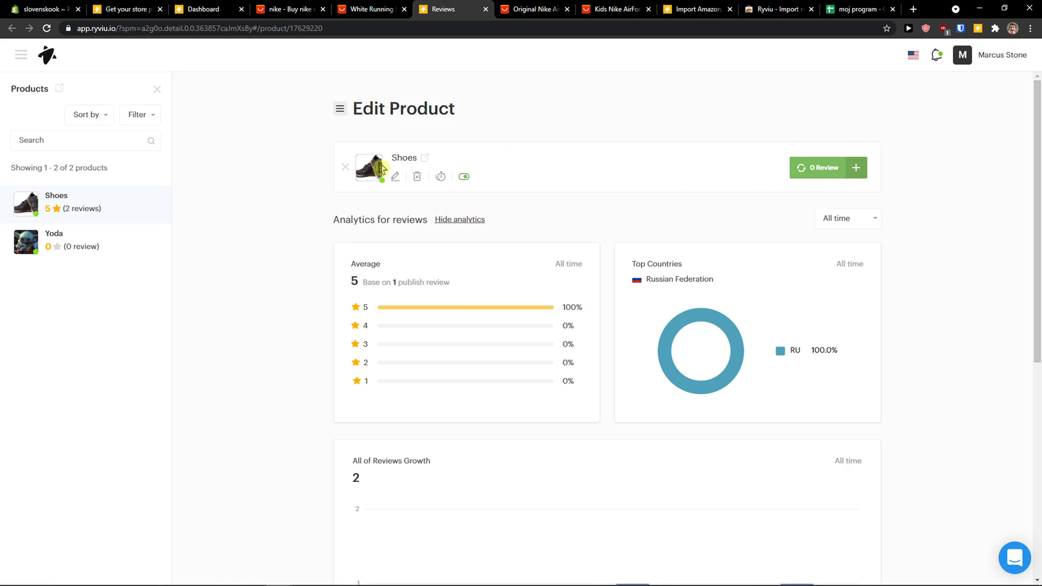
pyautogui.click(424, 157)
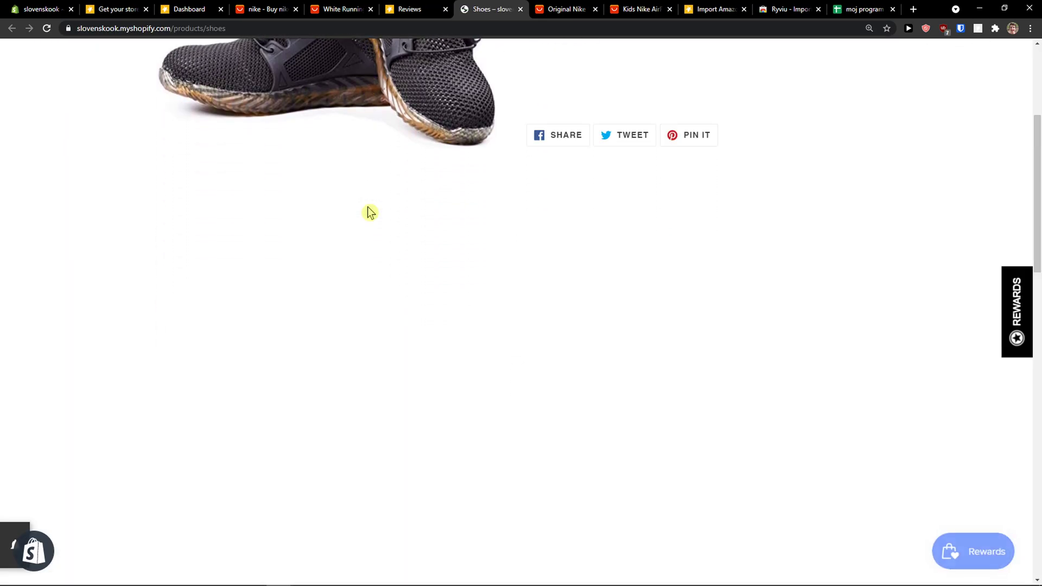
# Check the five-star imported review on the live Shoes page, then return to admin Products.
pyautogui.scroll(-3)
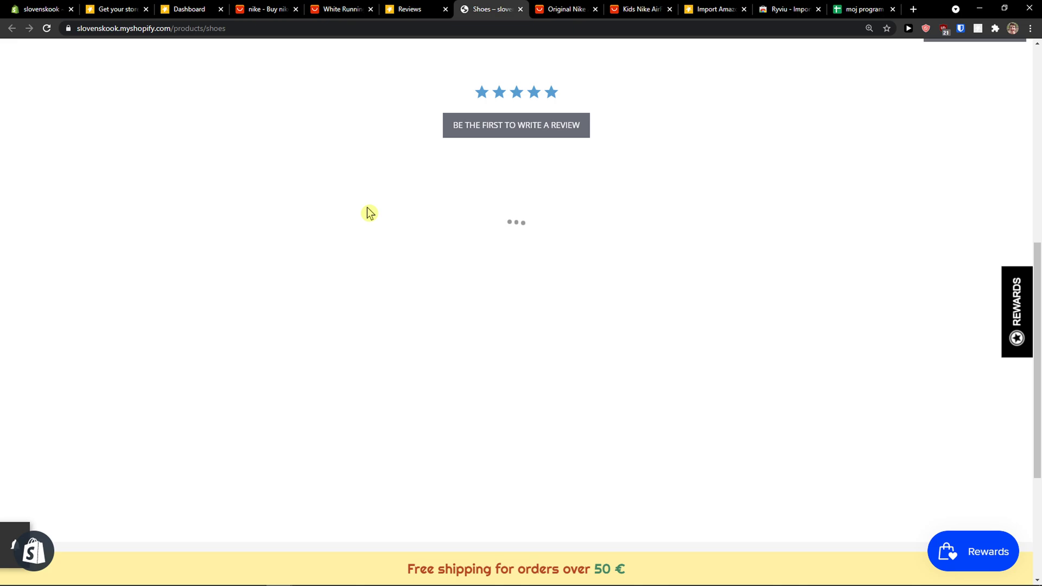
pyautogui.scroll(3)
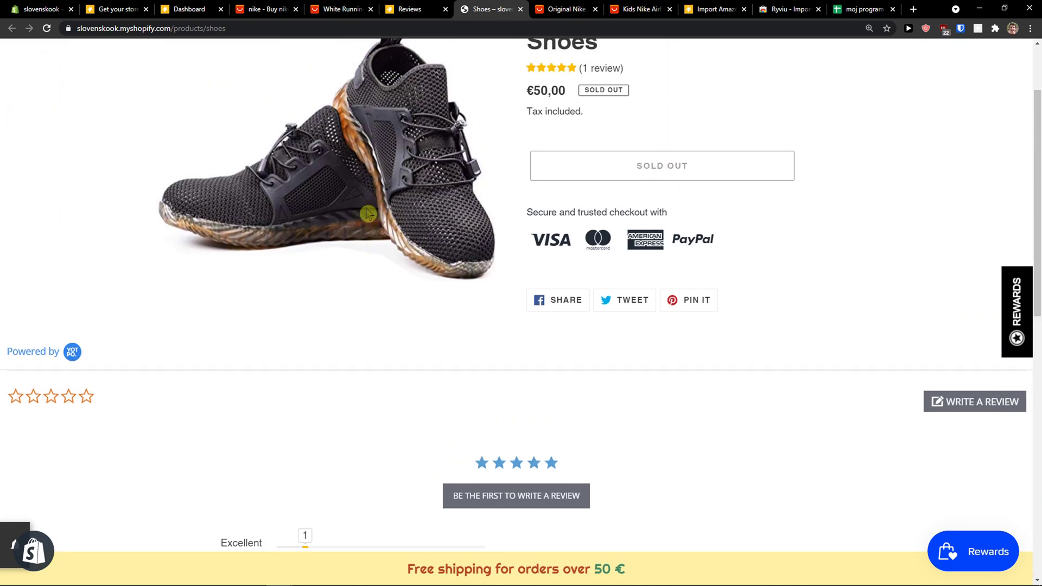
pyautogui.scroll(-3)
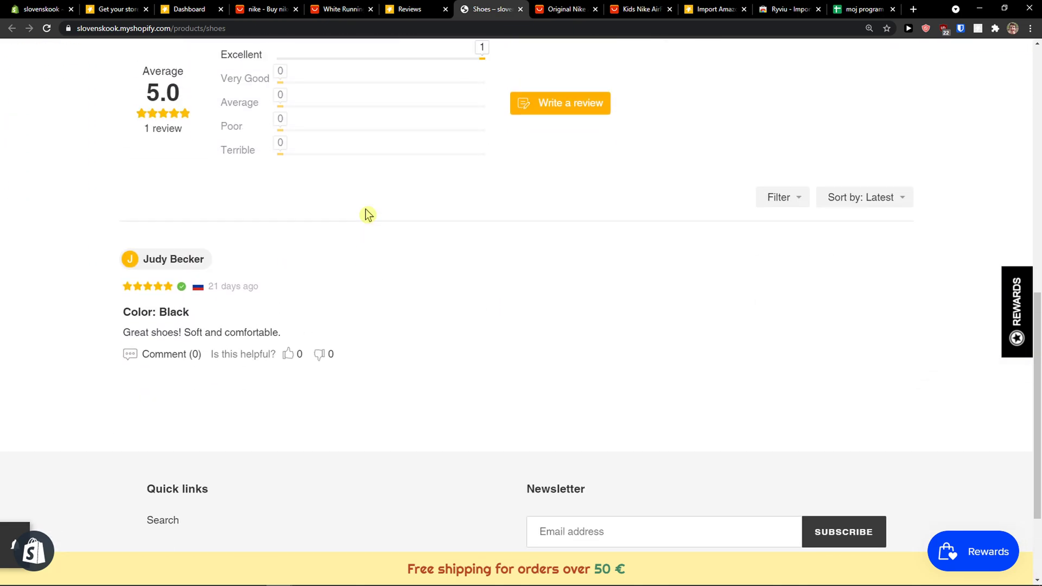
pyautogui.scroll(3)
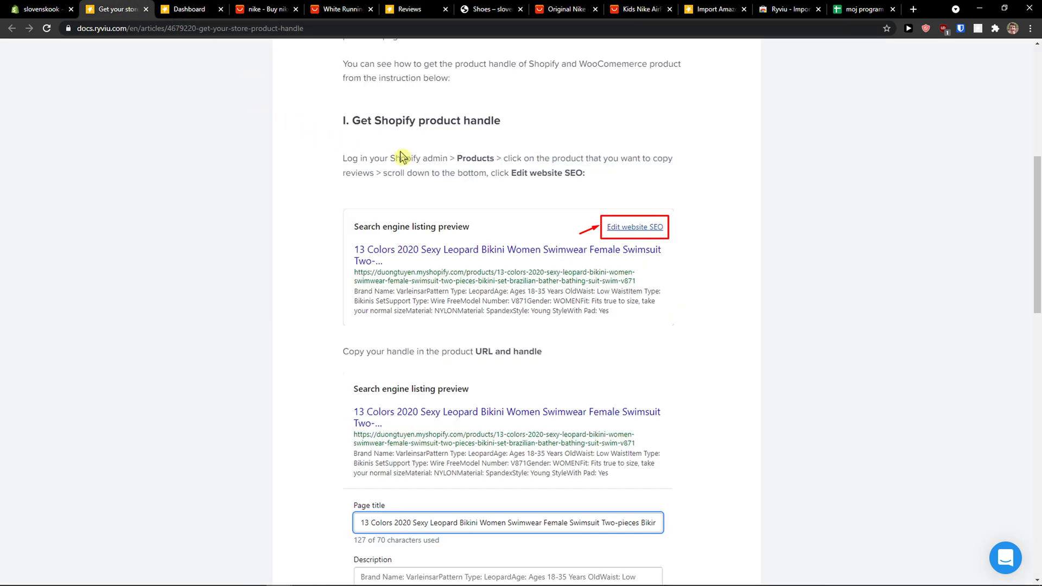
pyautogui.scroll(-3)
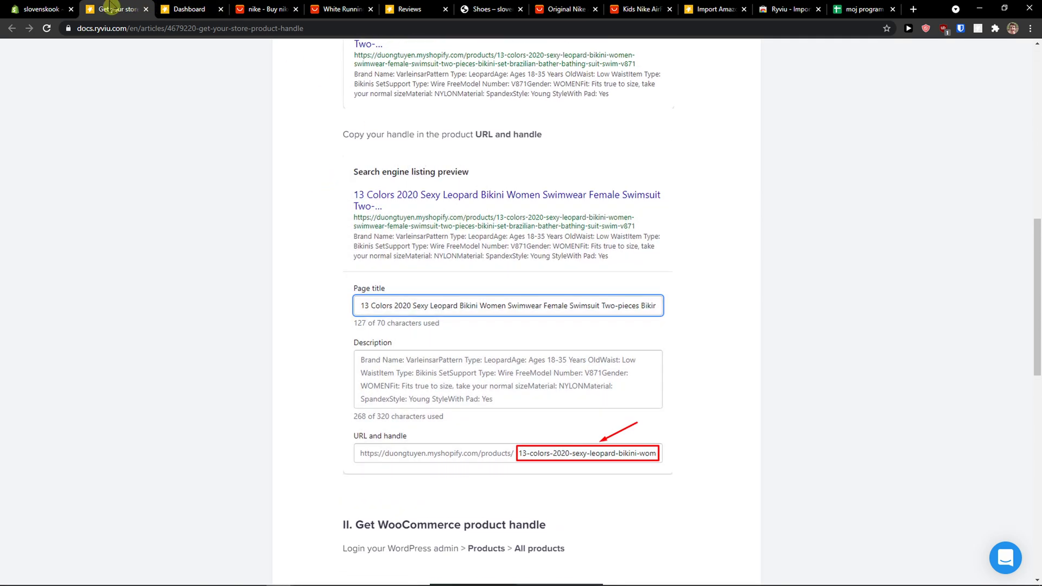
pyautogui.click(40, 9)
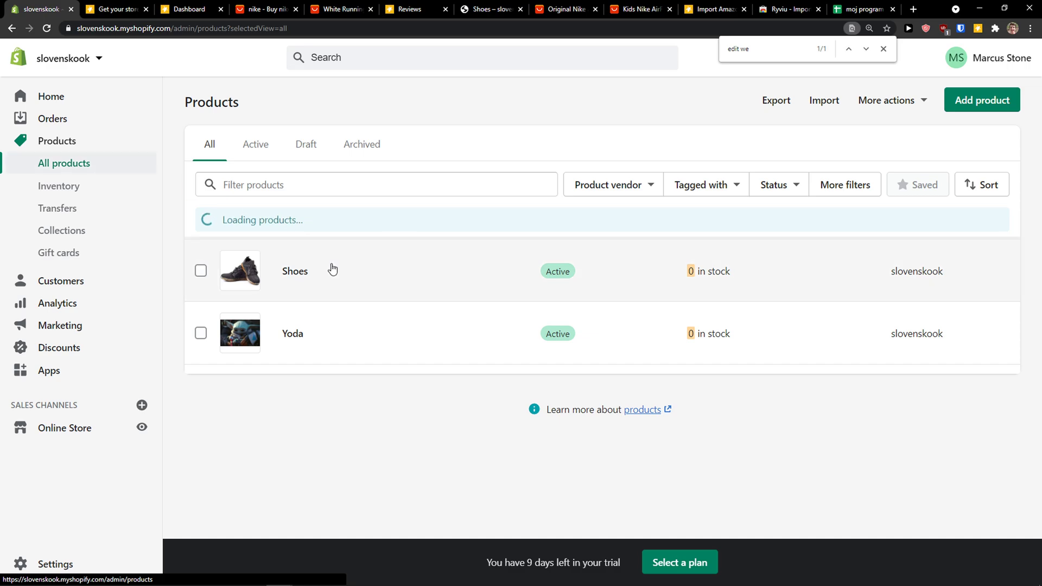
# Reveal the Yoda product's SEO URL handle 'yoda', then return to AliExpress 'nike' results.
pyautogui.click(295, 270)
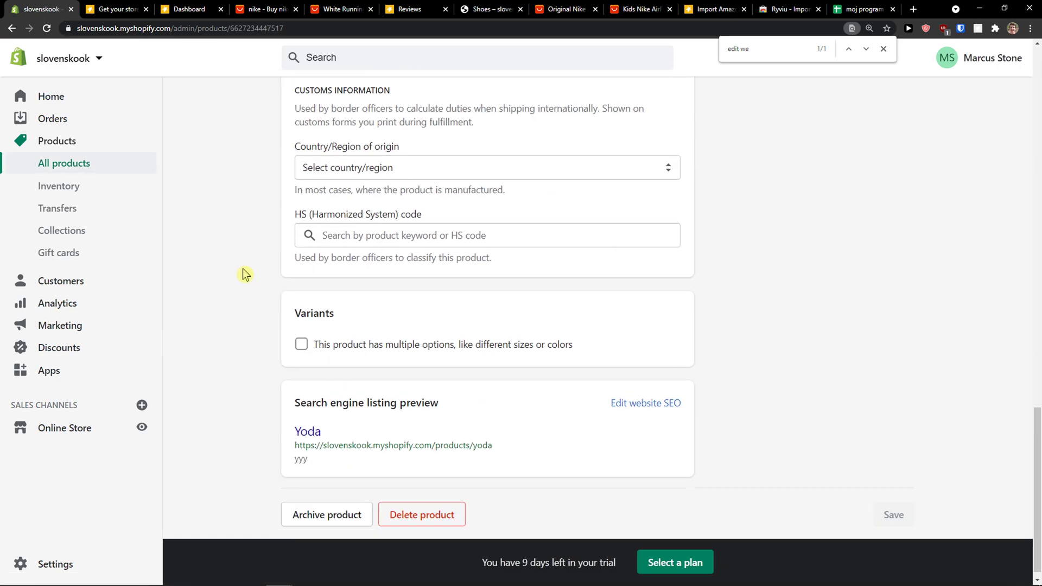
pyautogui.click(645, 403)
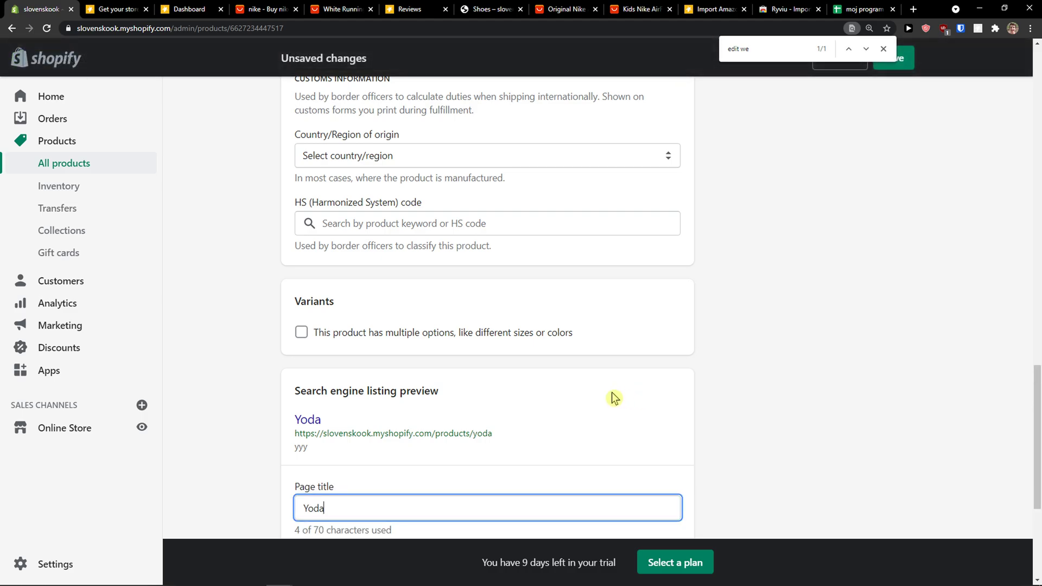
pyautogui.scroll(-3)
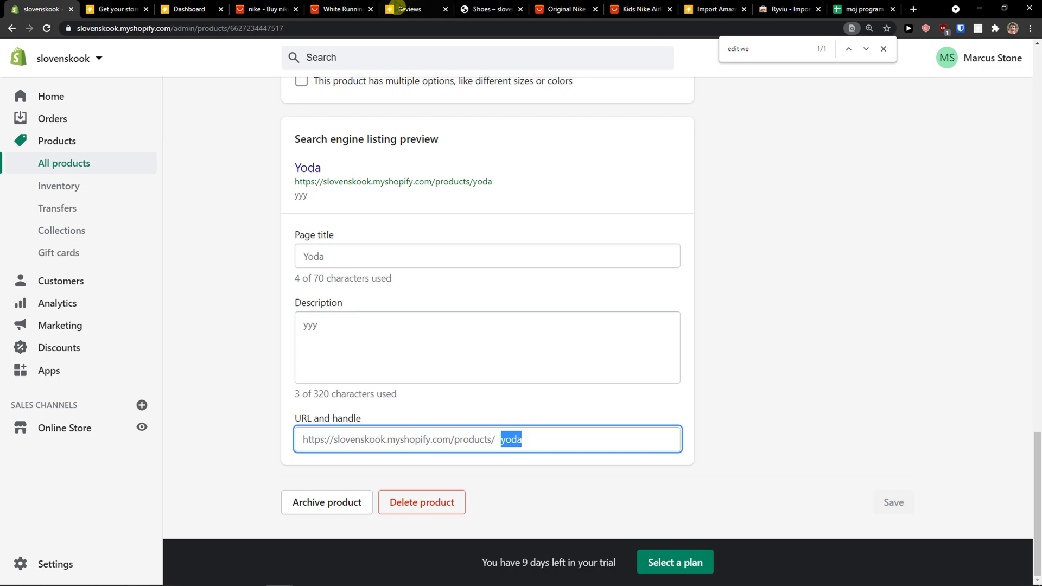
pyautogui.click(264, 9)
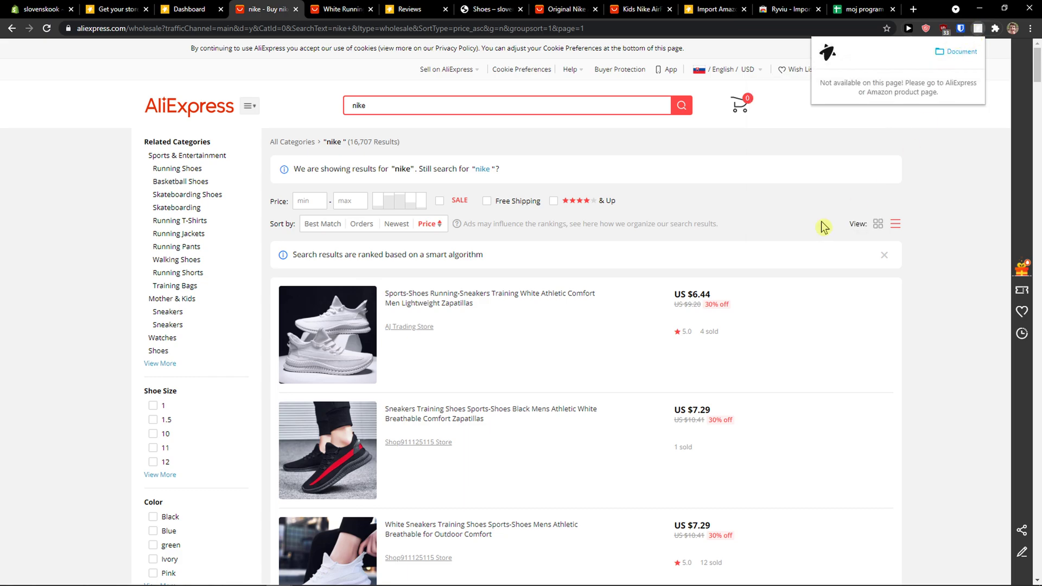
# Load shop products in Ryviu on the white running sneakers listing, then return to Reviews.
pyautogui.click(327, 334)
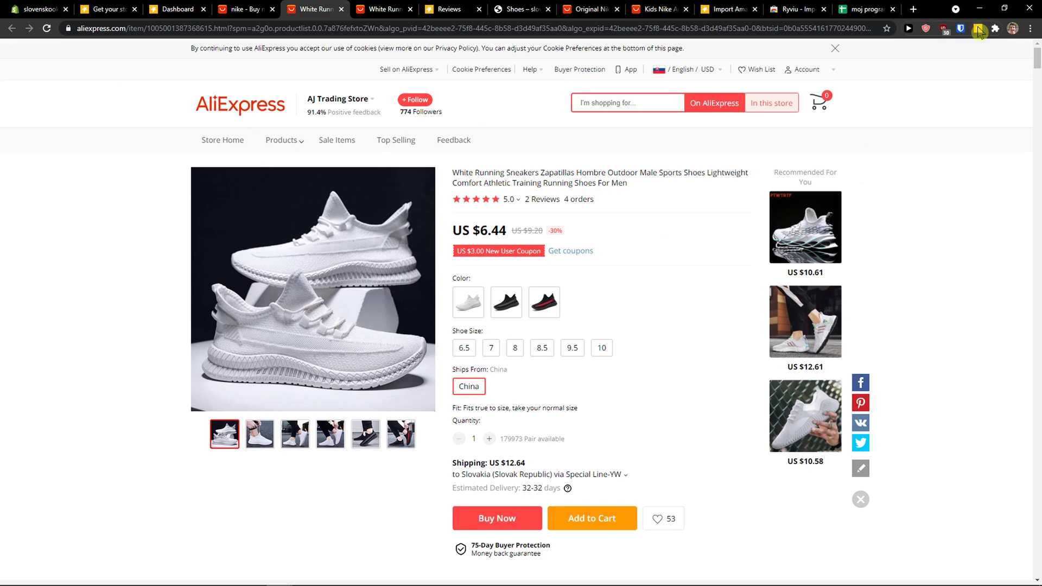
pyautogui.click(980, 29)
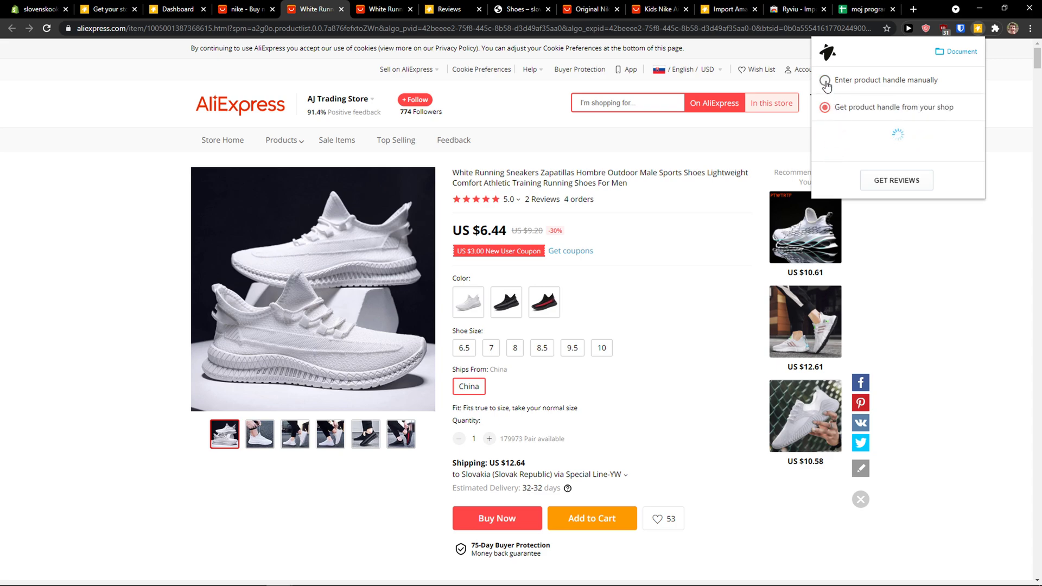
pyautogui.click(824, 107)
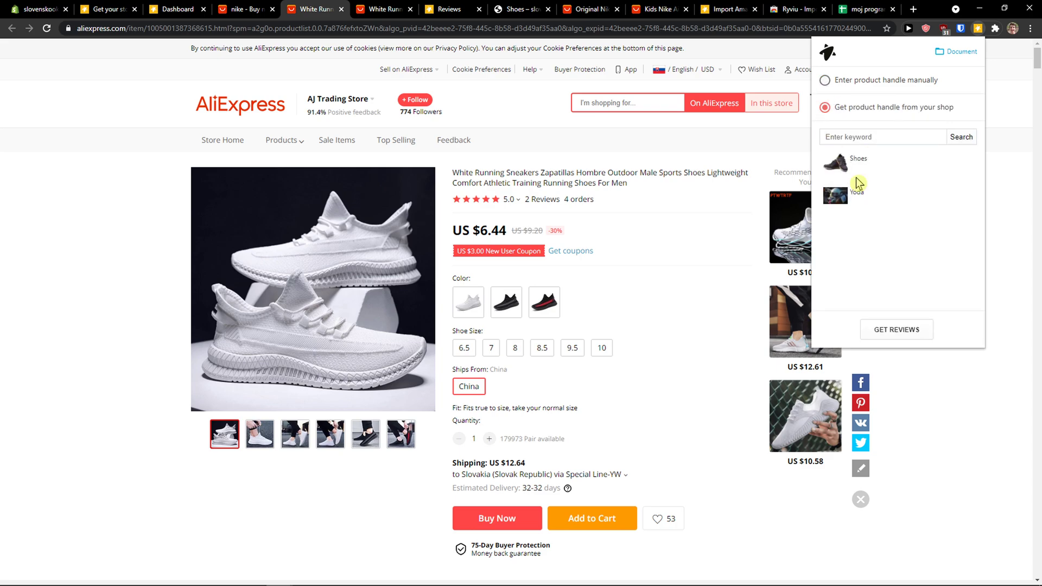
pyautogui.moveTo(869, 165)
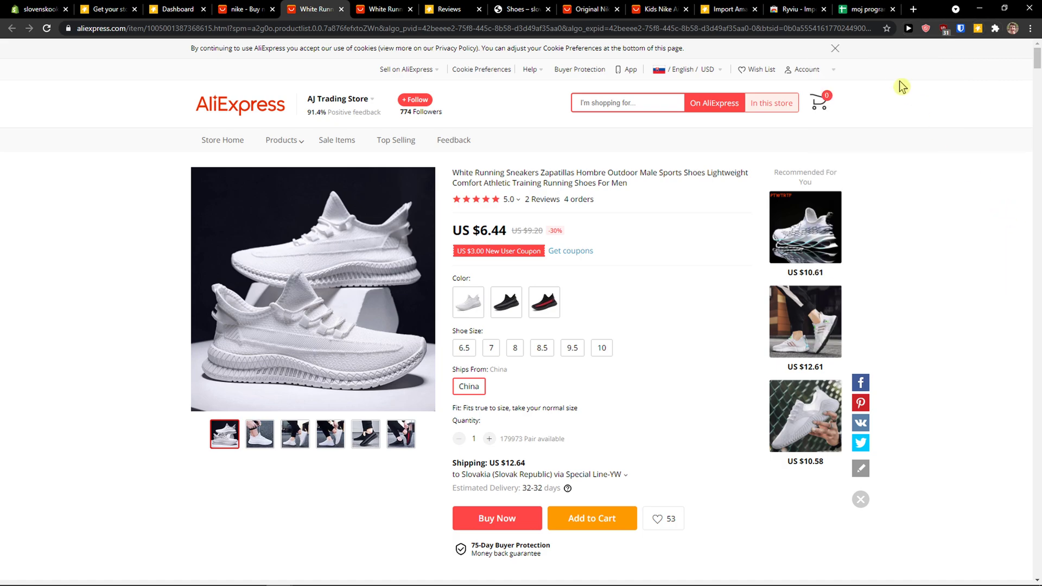
pyautogui.click(447, 9)
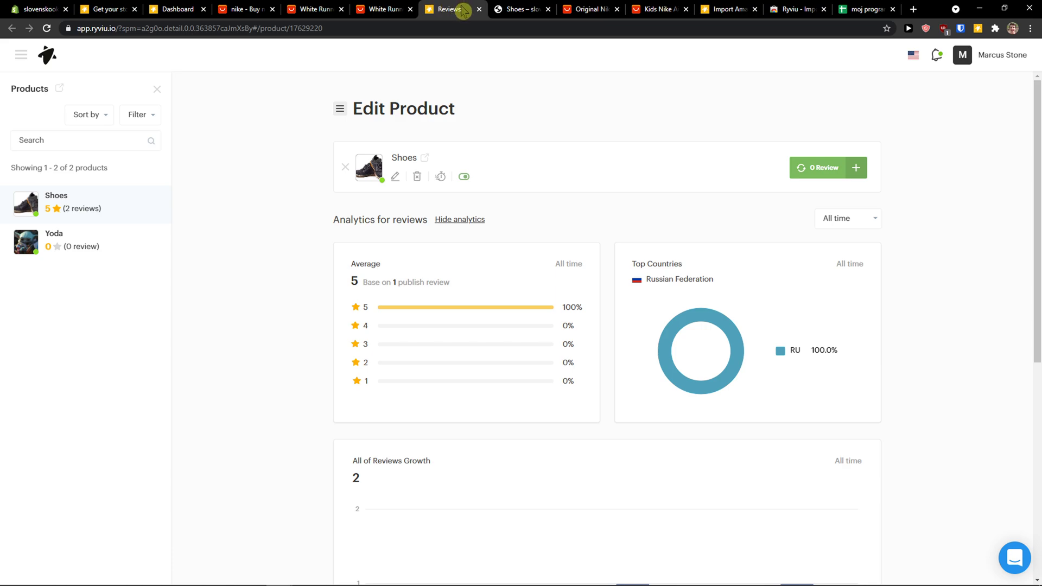
pyautogui.moveTo(468, 26)
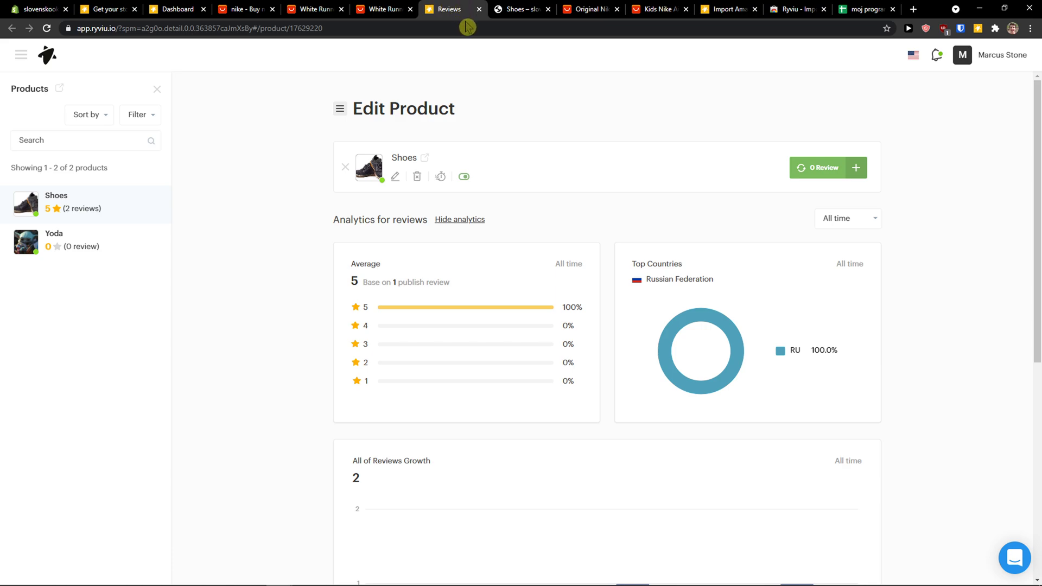
pyautogui.moveTo(463, 50)
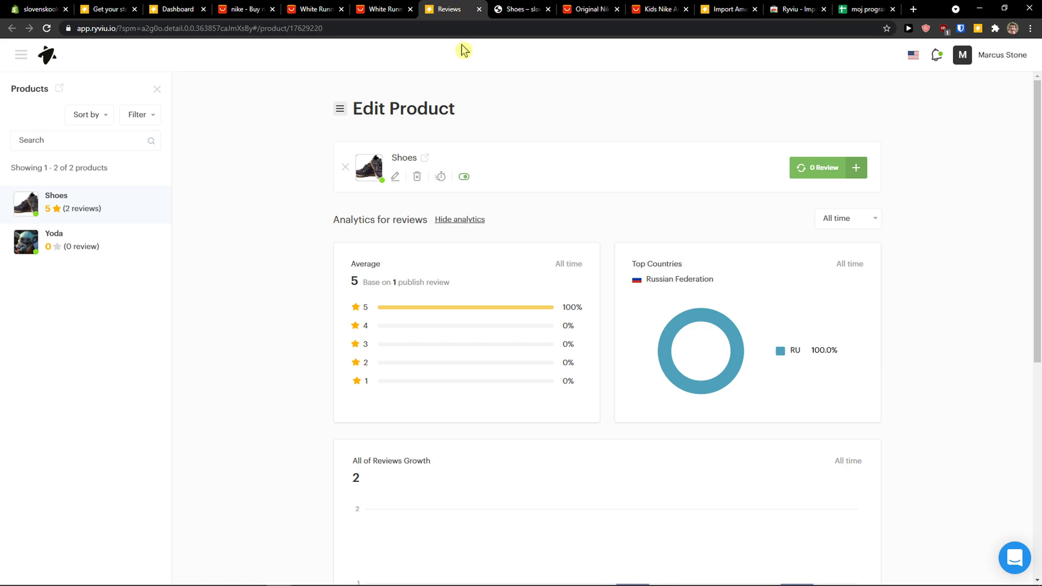
pyautogui.moveTo(482, 62)
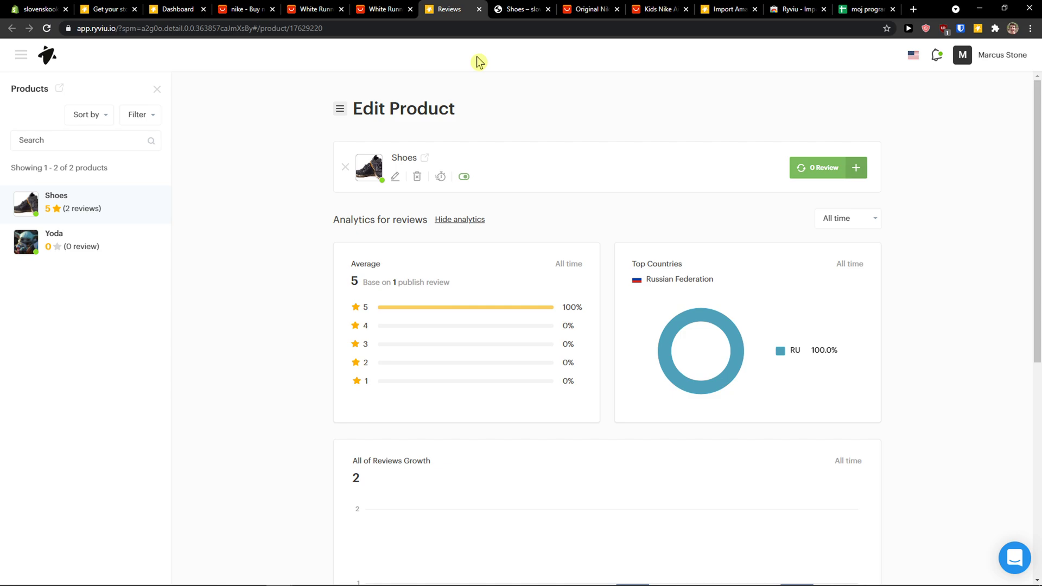
pyautogui.moveTo(485, 58)
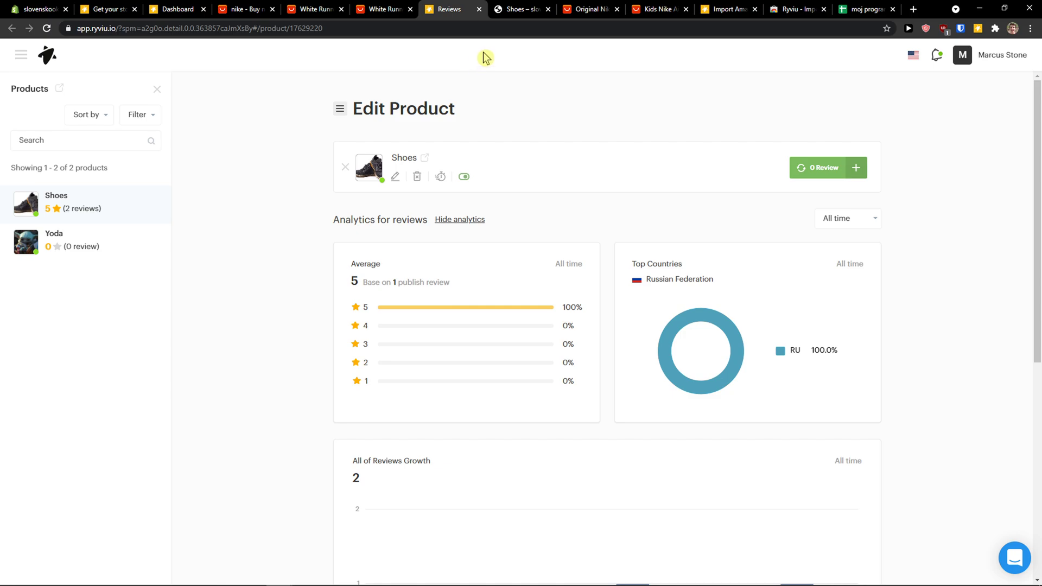
# Return to the Ryviu dashboard with its setup task checklist.
pyautogui.click(314, 10)
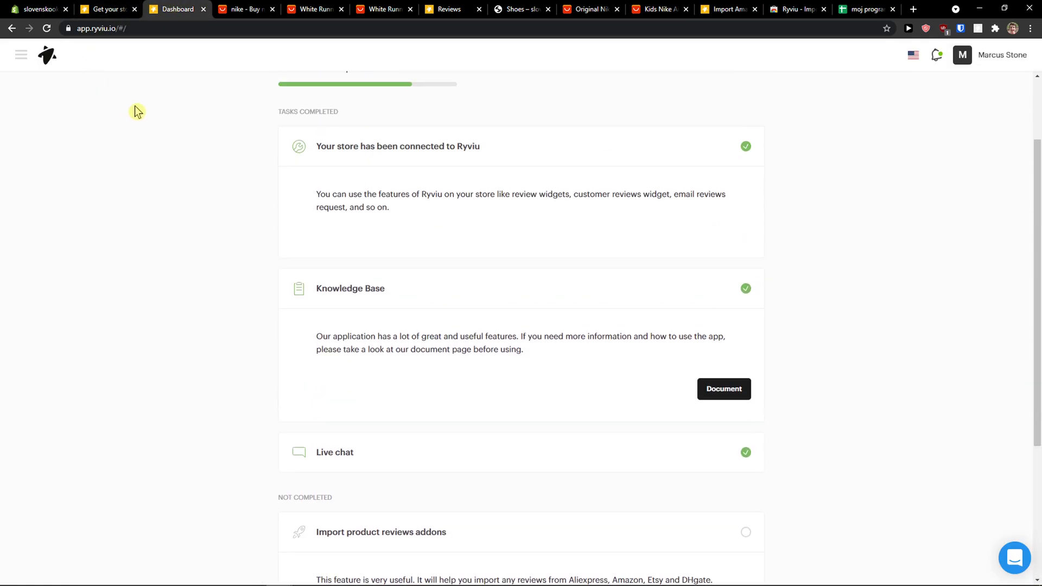
# Browse Analytics, Reviews and Products, ending on Settings for the slovenskook store.
pyautogui.scroll(3)
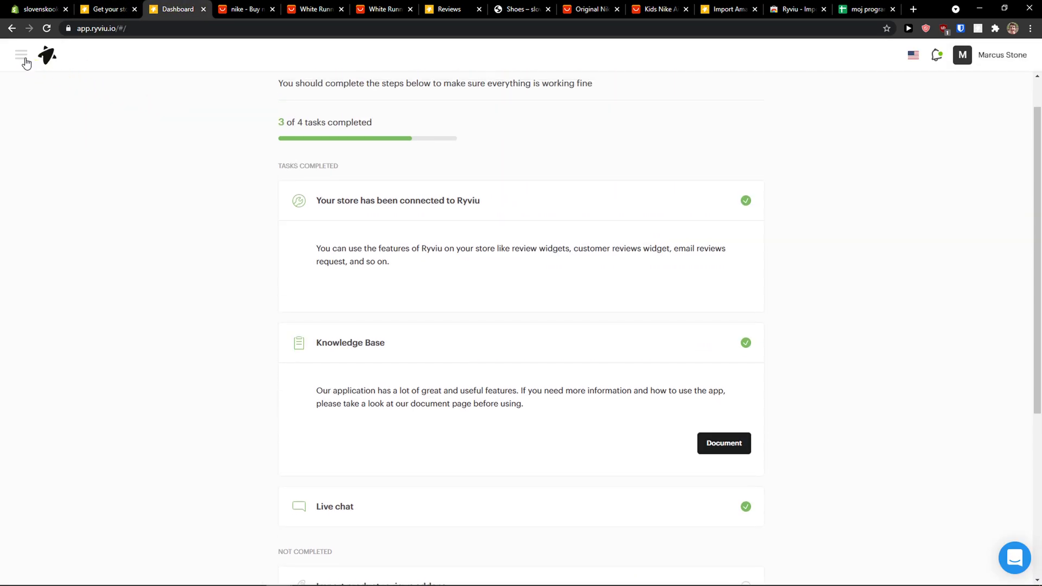
pyautogui.click(153, 54)
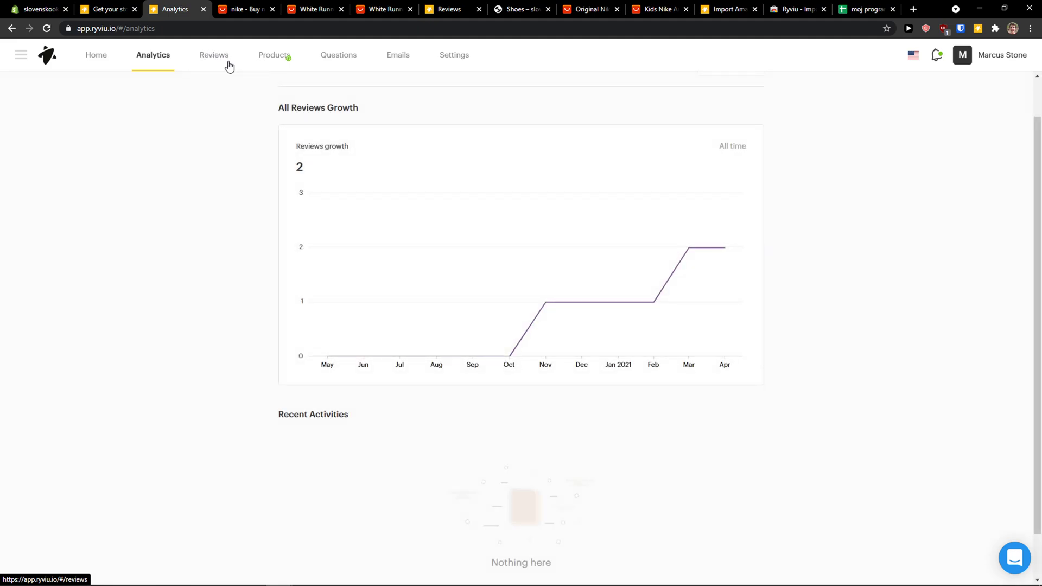
pyautogui.click(213, 54)
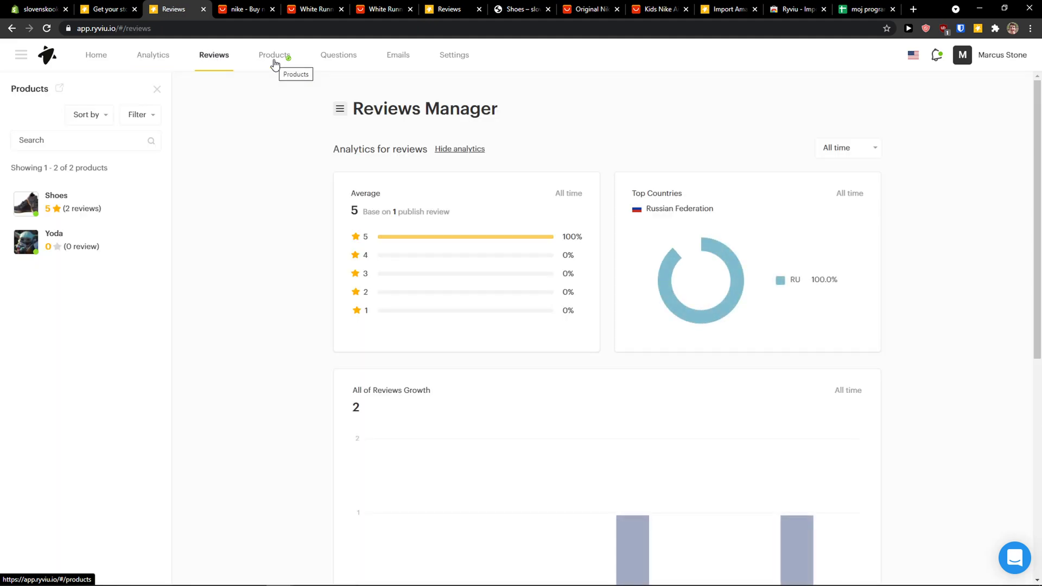
pyautogui.click(274, 54)
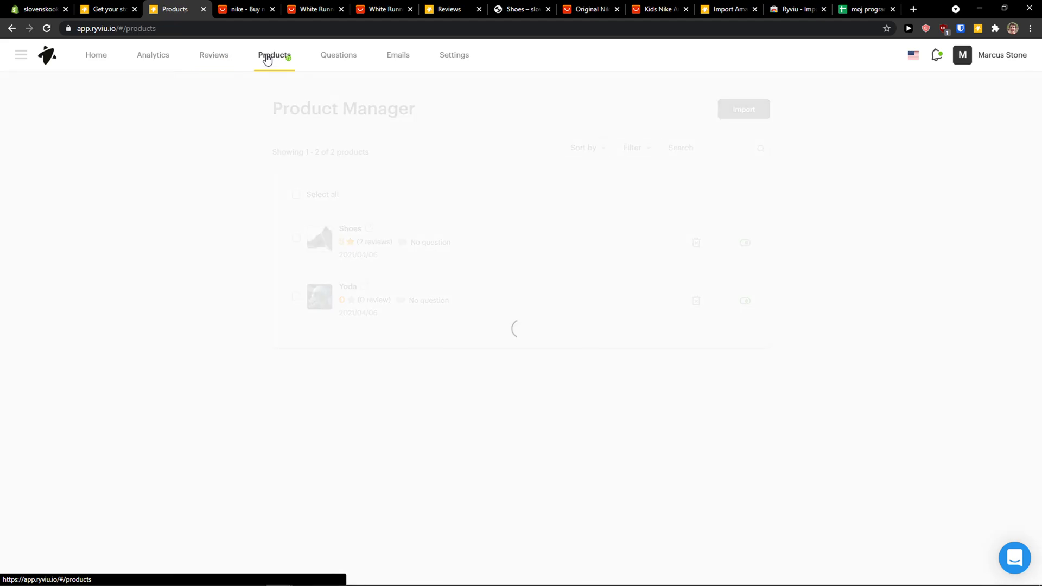
pyautogui.click(455, 54)
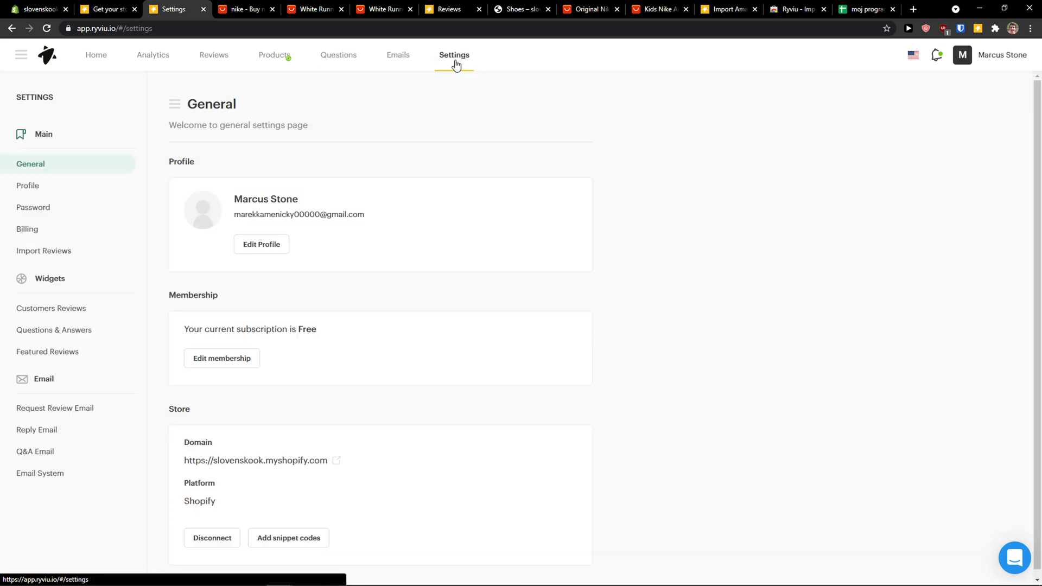